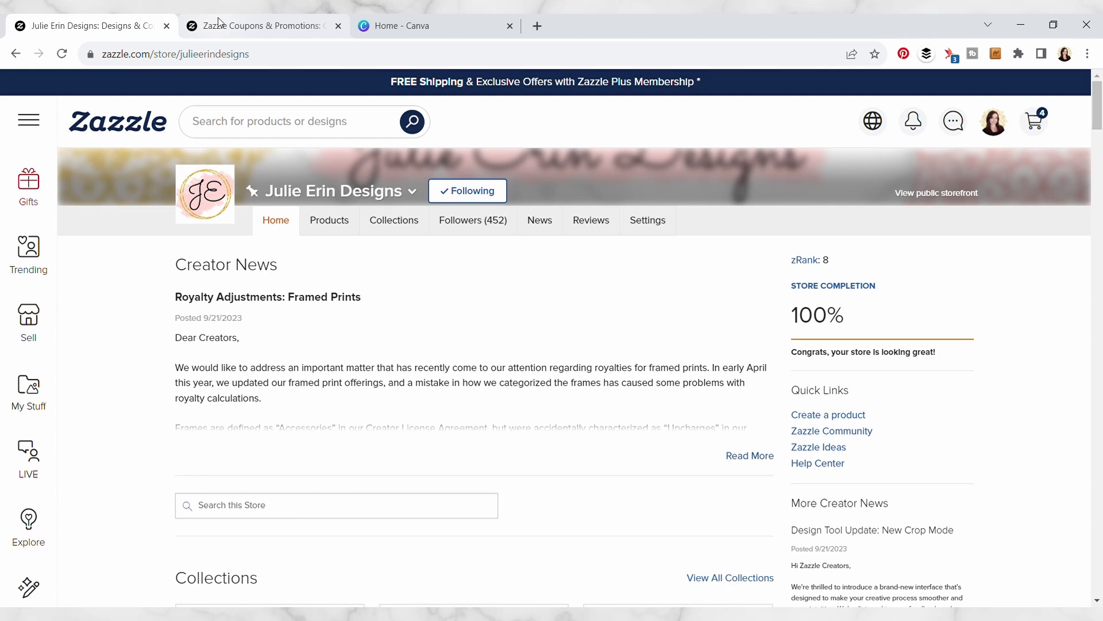
Browse the Zazzle Coupons page's deals down to the Halloween pumpkin paper plates listing.
left_click(261, 26)
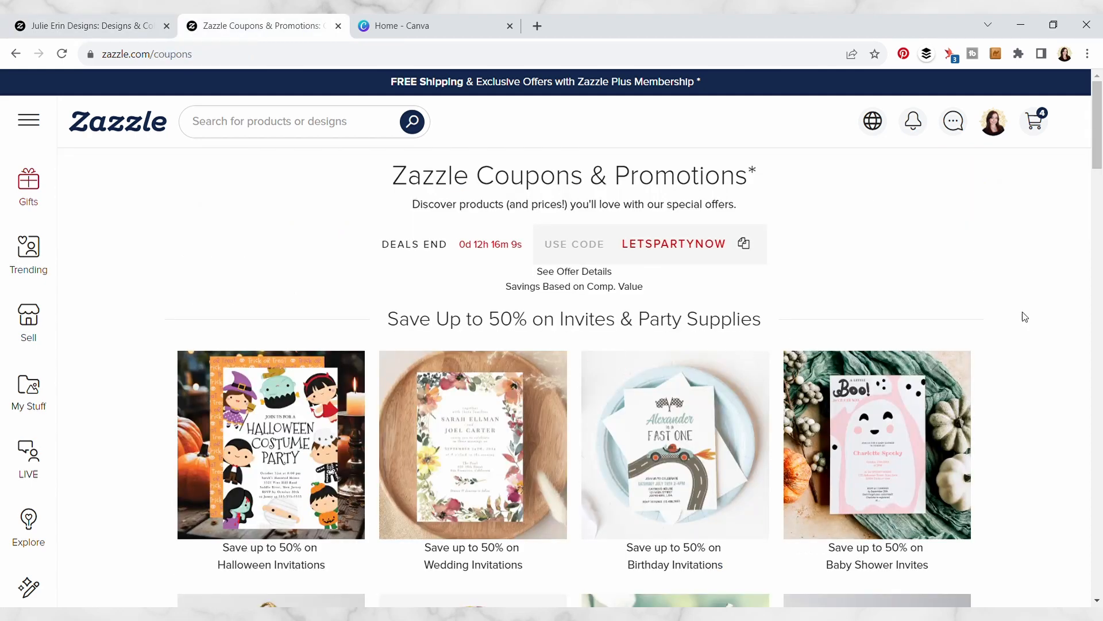
scroll("down", 3)
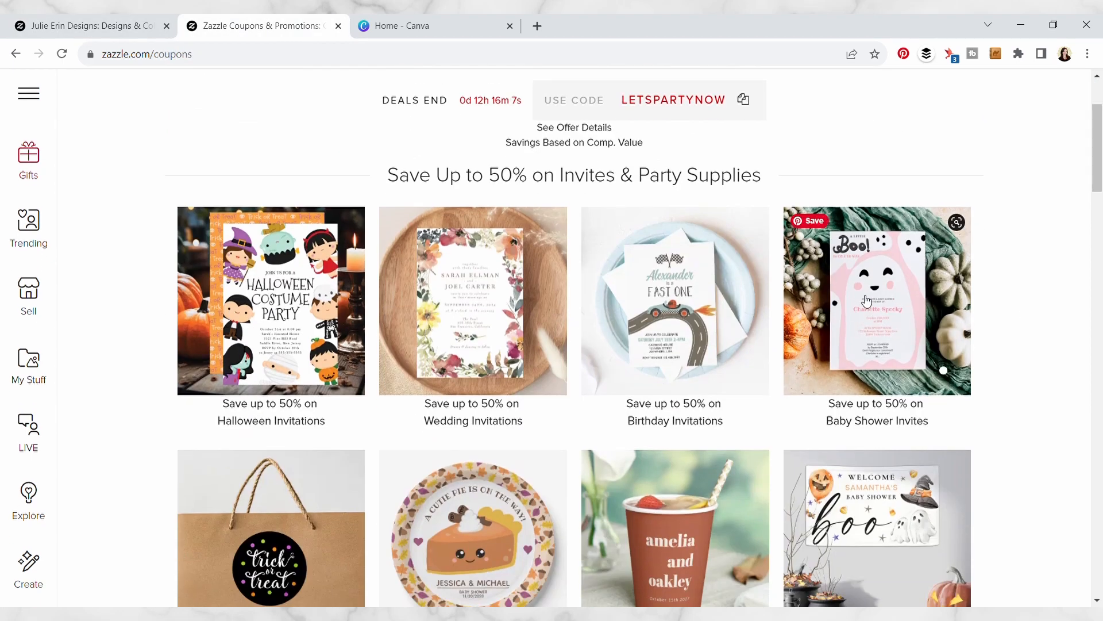
mouse_move(490, 309)
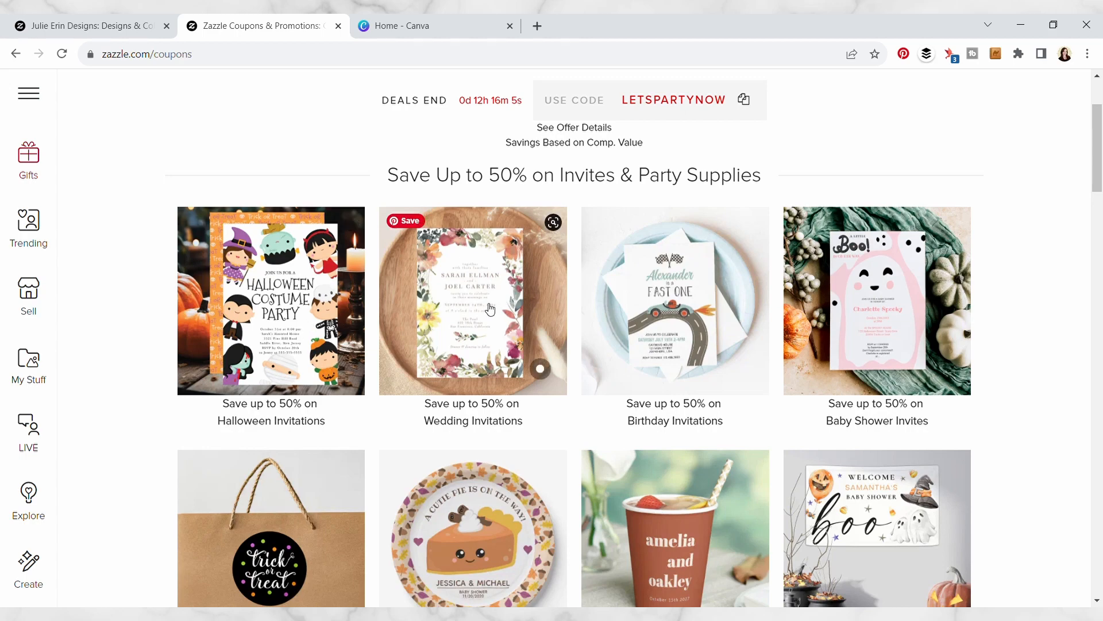
scroll("down", 3)
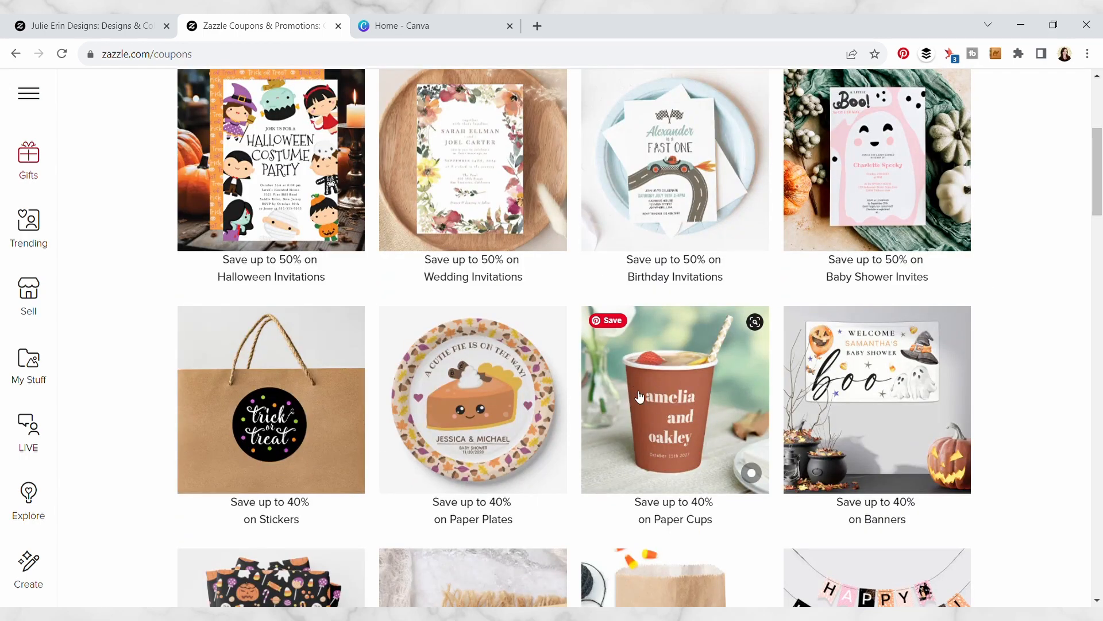
scroll("down", 3)
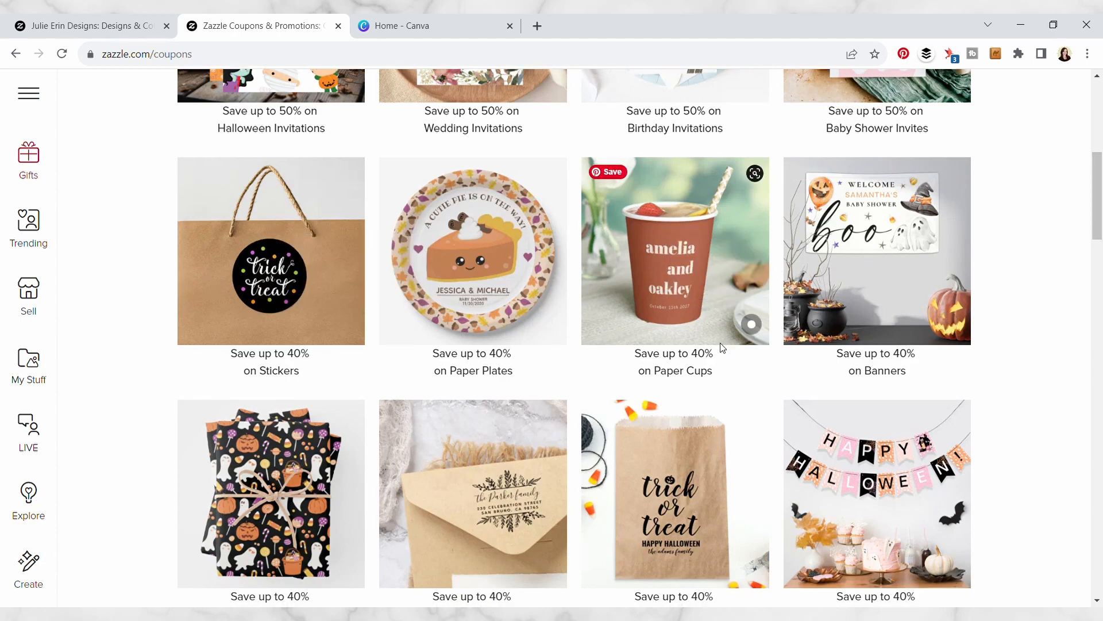
scroll("down", 3)
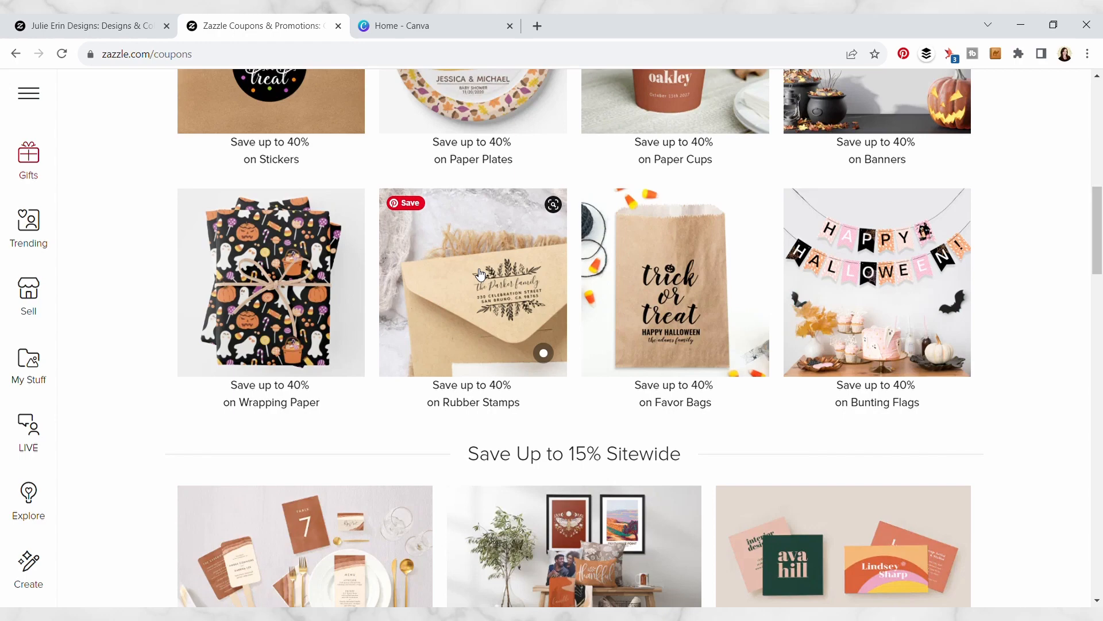
scroll("down", 3)
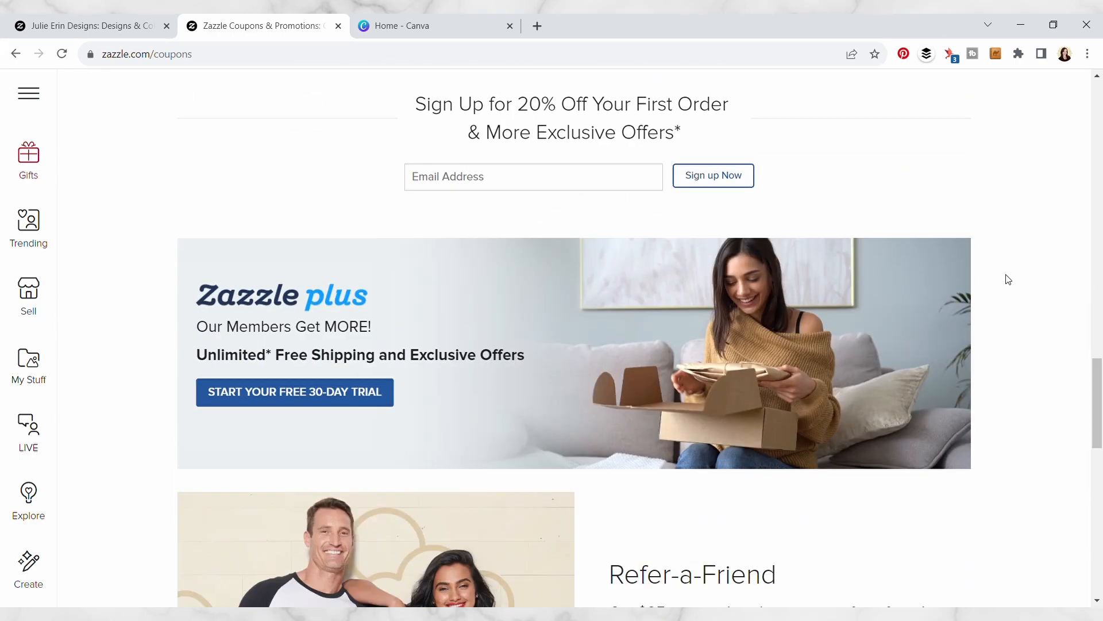
scroll("down", 3)
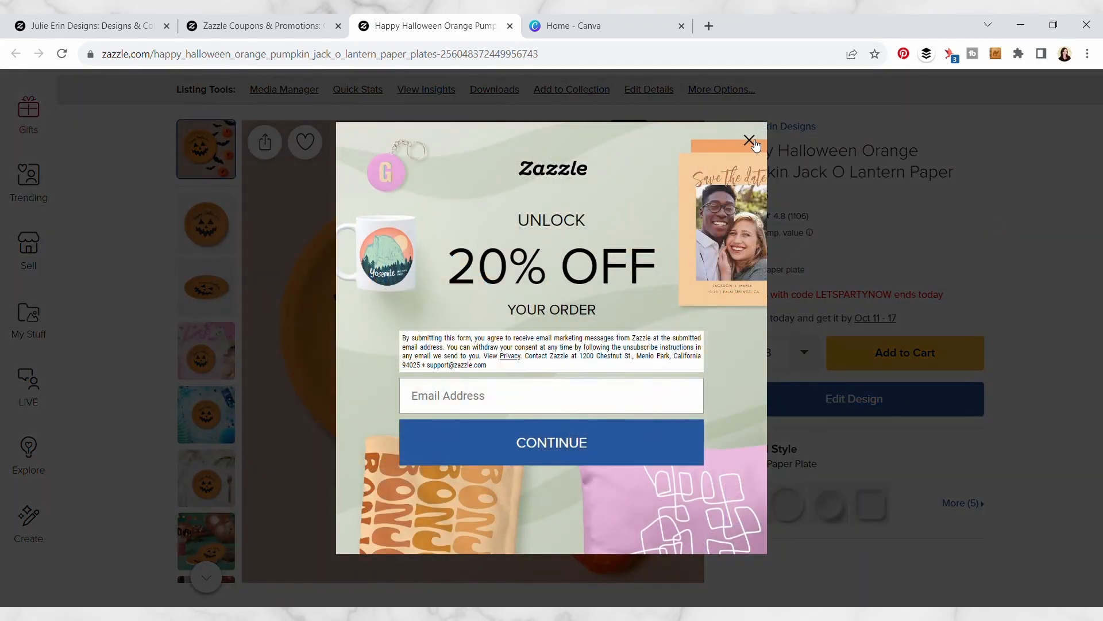
Dismiss the 20% off offer, review the listing tools, and return to the Julie Erin Designs store home.
left_click(750, 141)
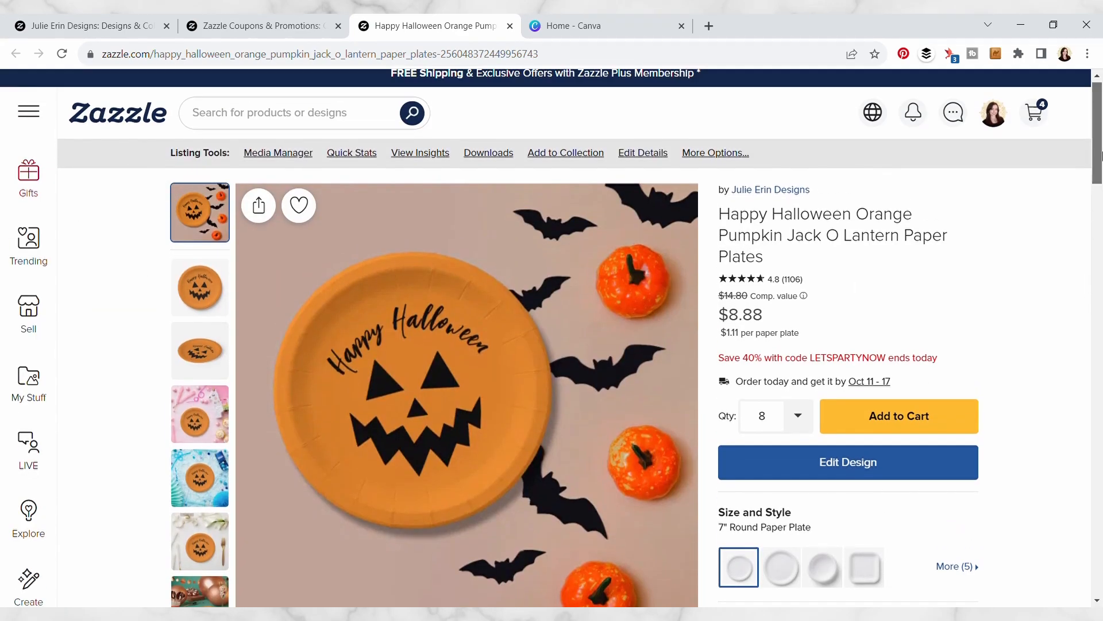
scroll("down", 3)
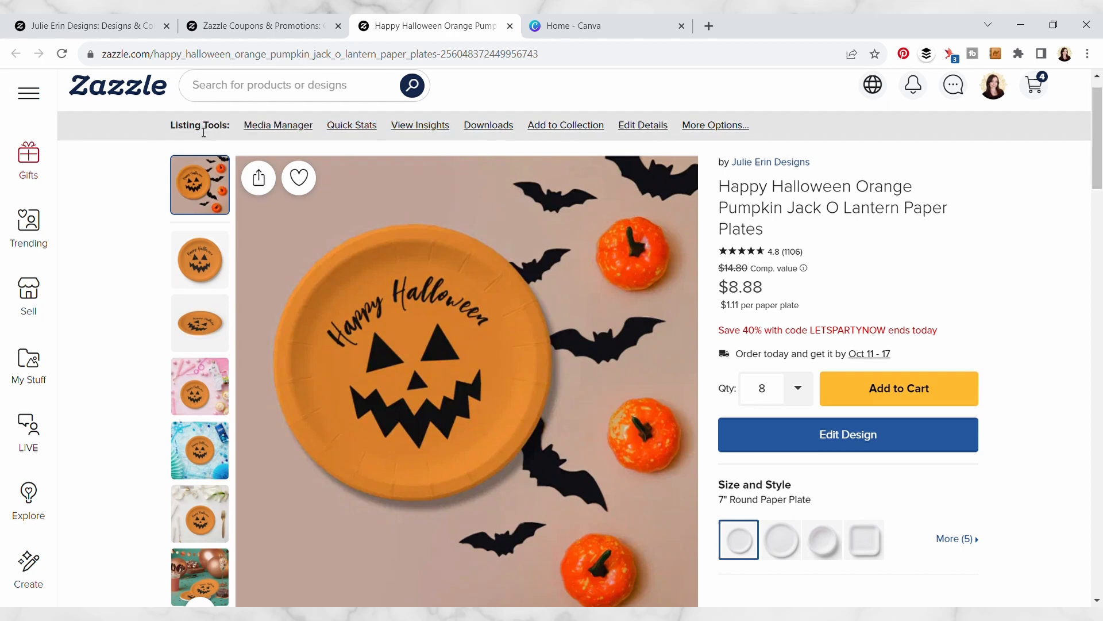
mouse_move(278, 125)
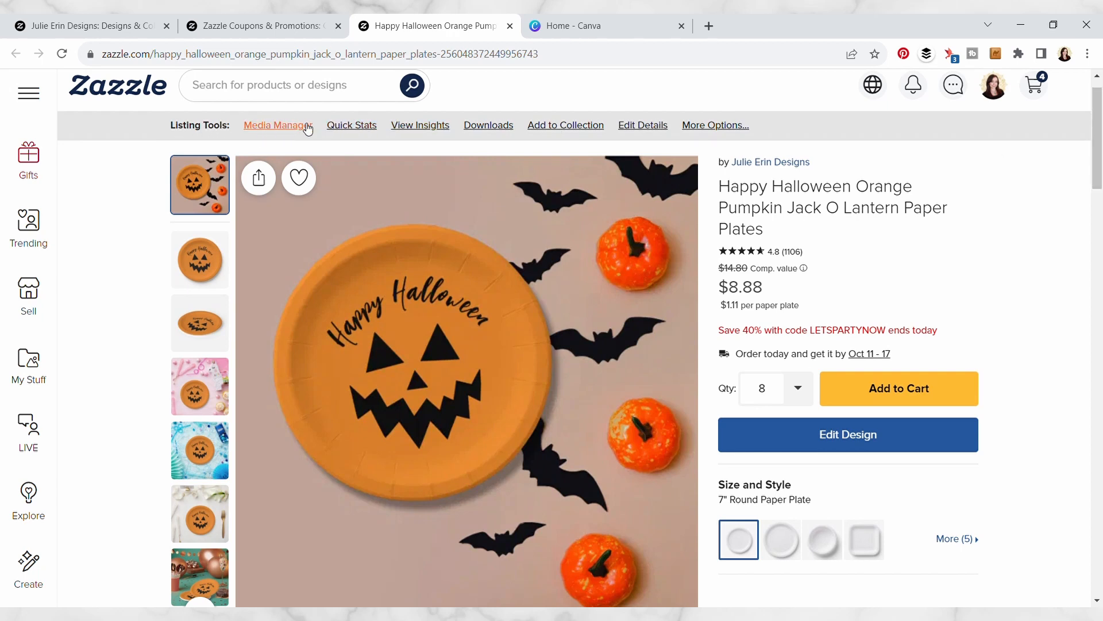
mouse_move(264, 127)
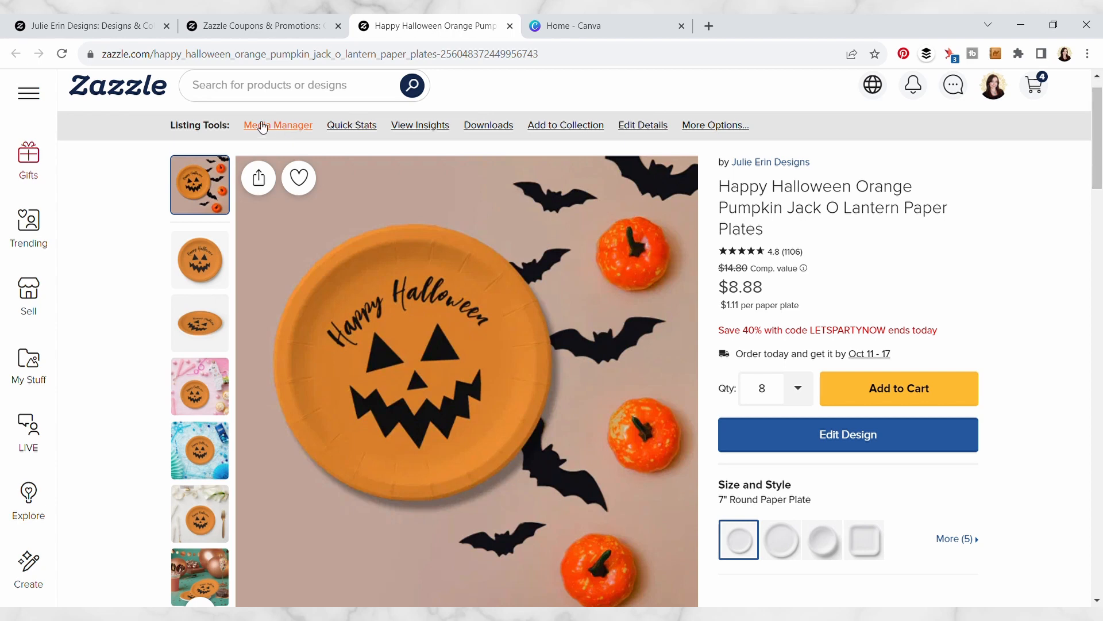
mouse_move(277, 125)
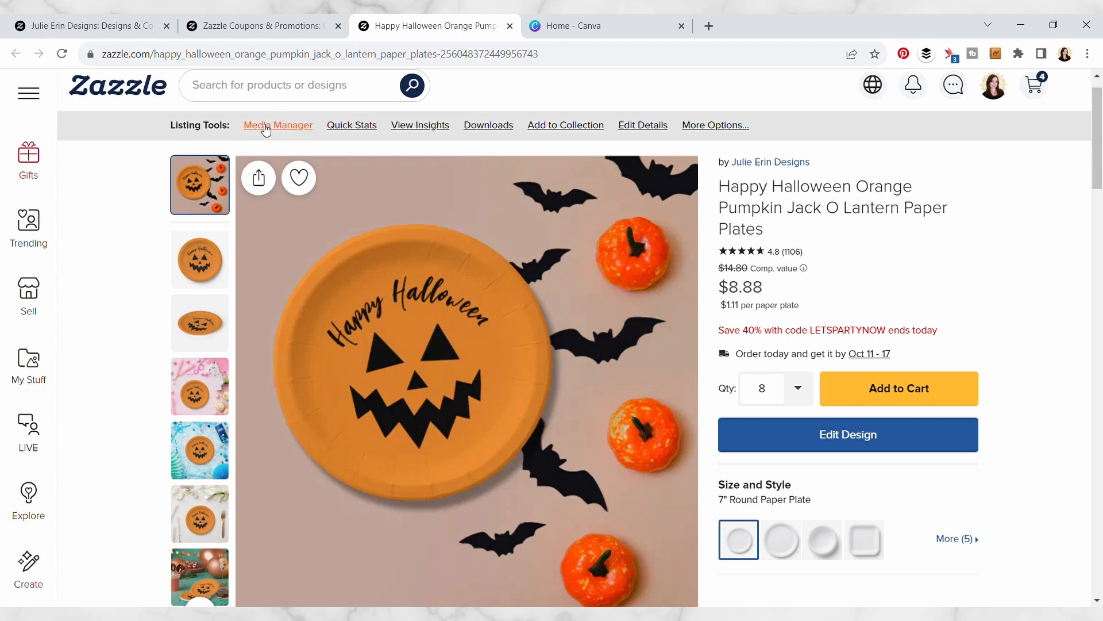
left_click(277, 124)
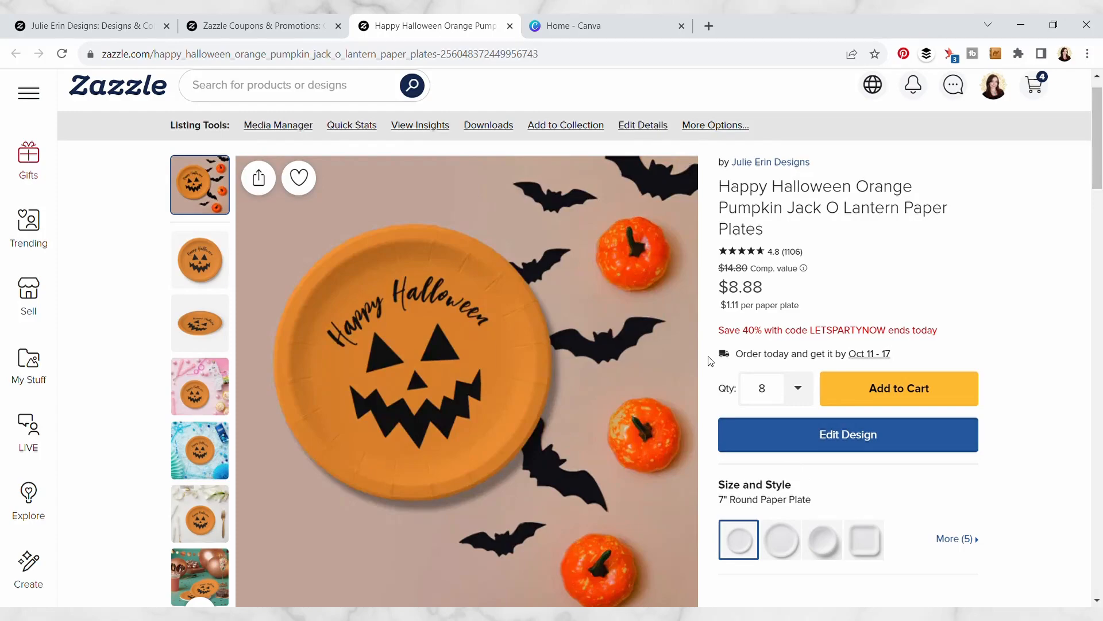
mouse_move(611, 211)
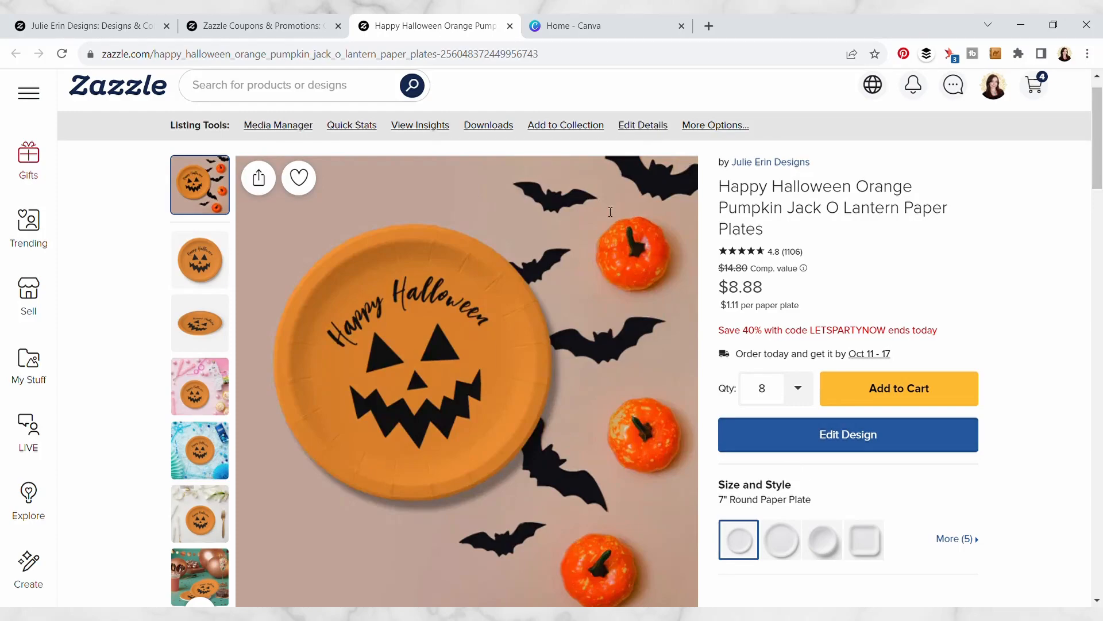
scroll("down", 3)
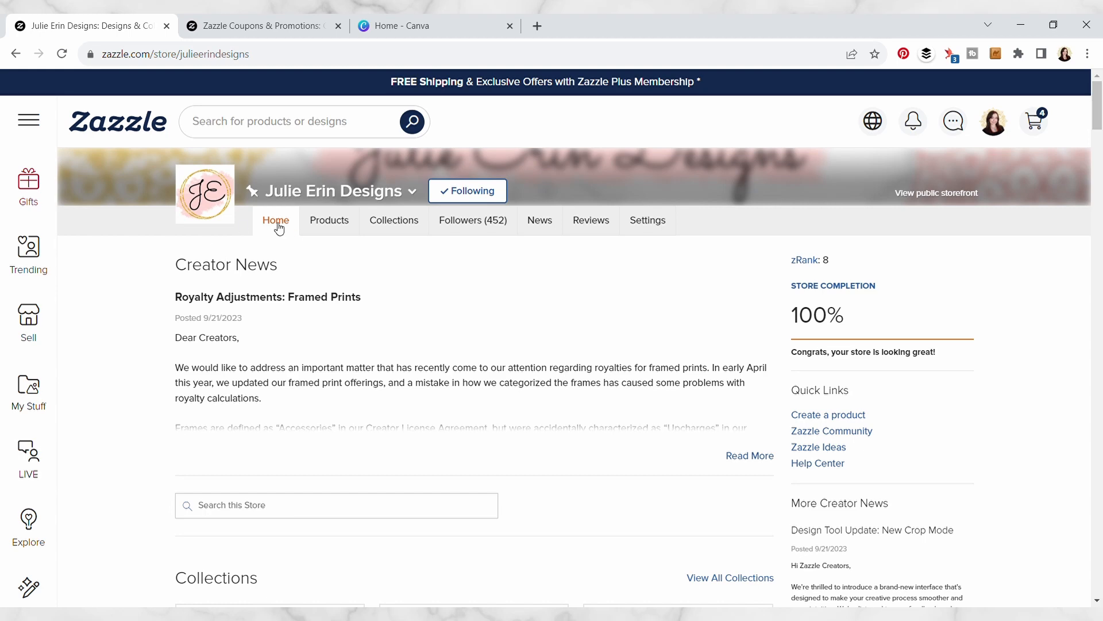
Go to the store's Products management list, then view the public storefront as shoppers see it.
left_click(329, 221)
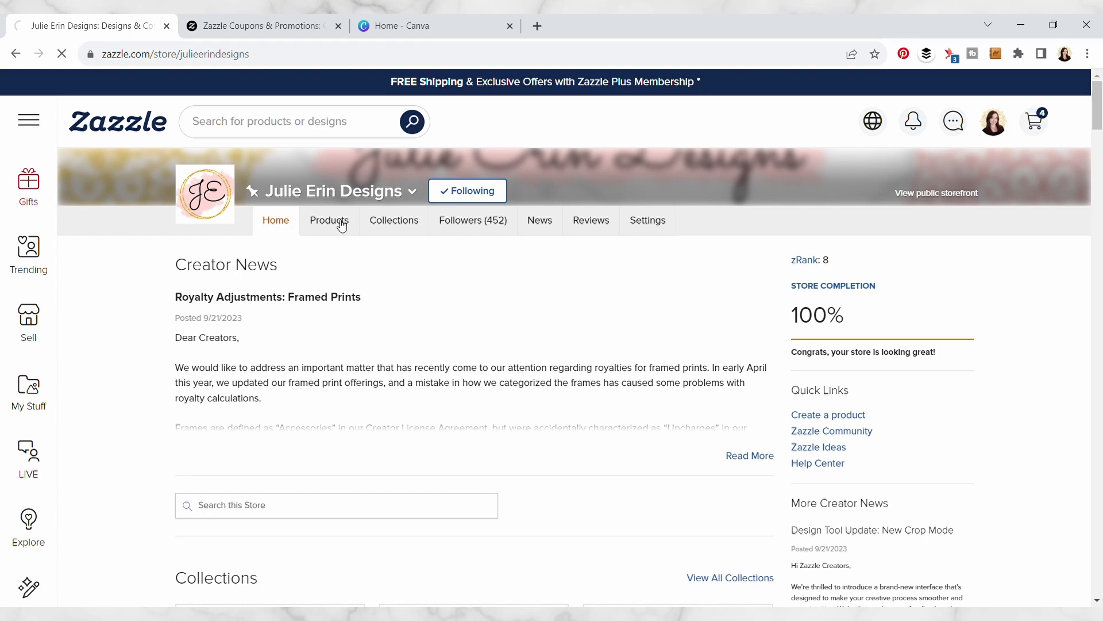
left_click(329, 220)
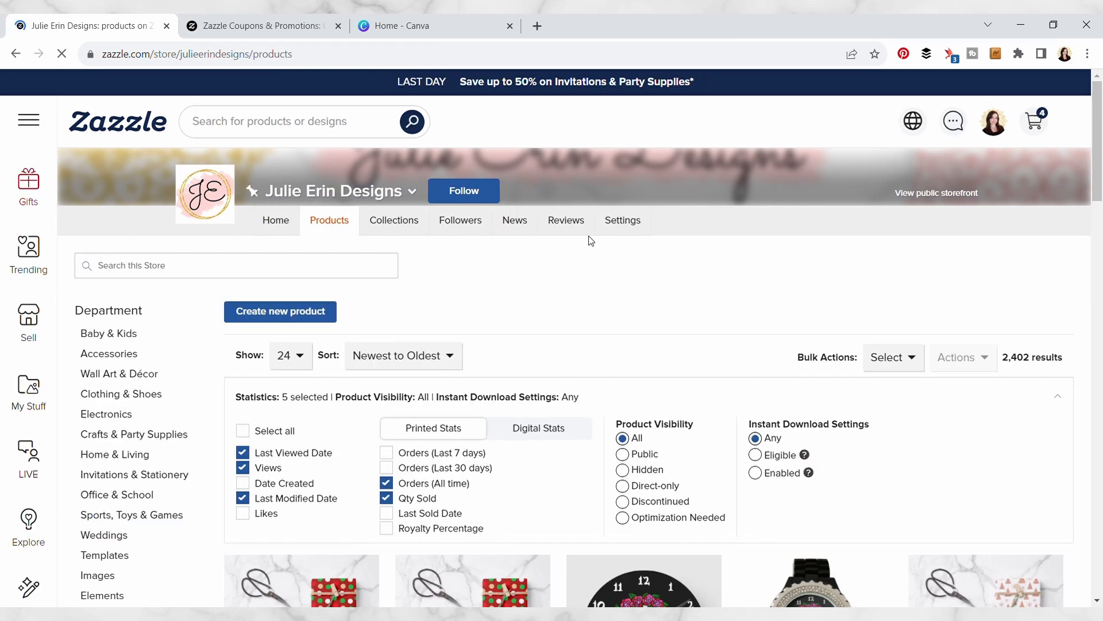
left_click(463, 190)
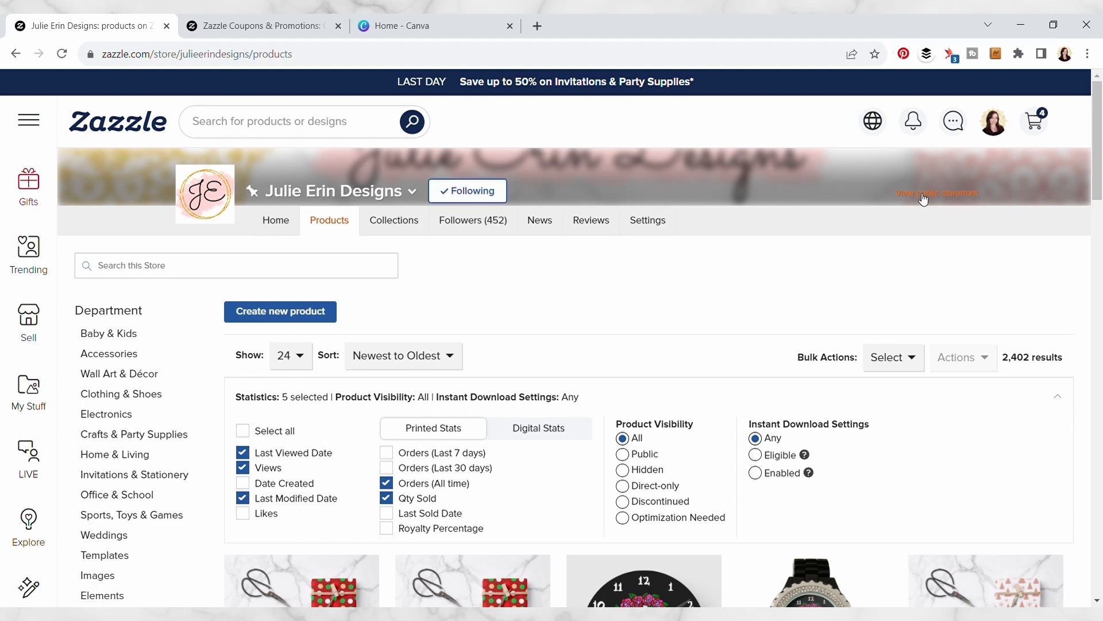
mouse_move(946, 203)
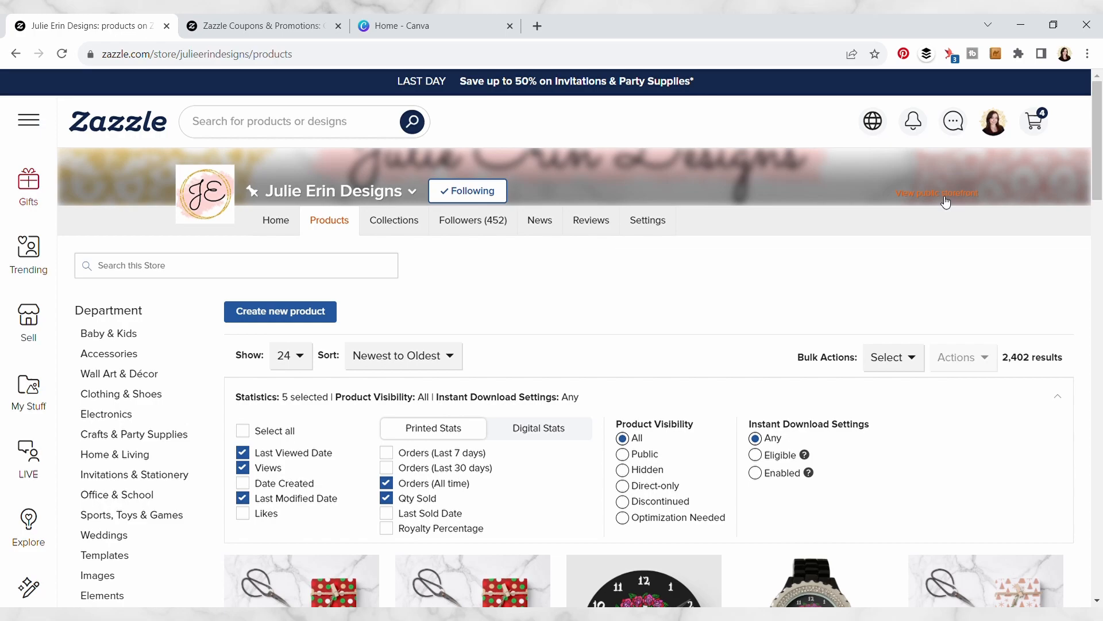
left_click(937, 193)
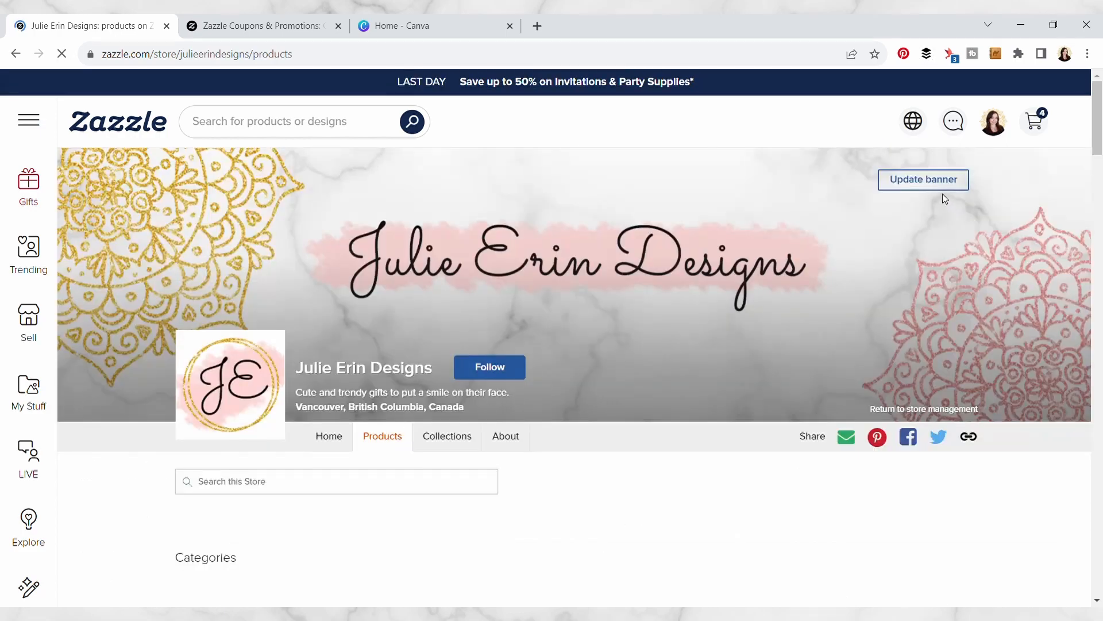
Scroll through the storefront's first page of product listings.
scroll("down", 3)
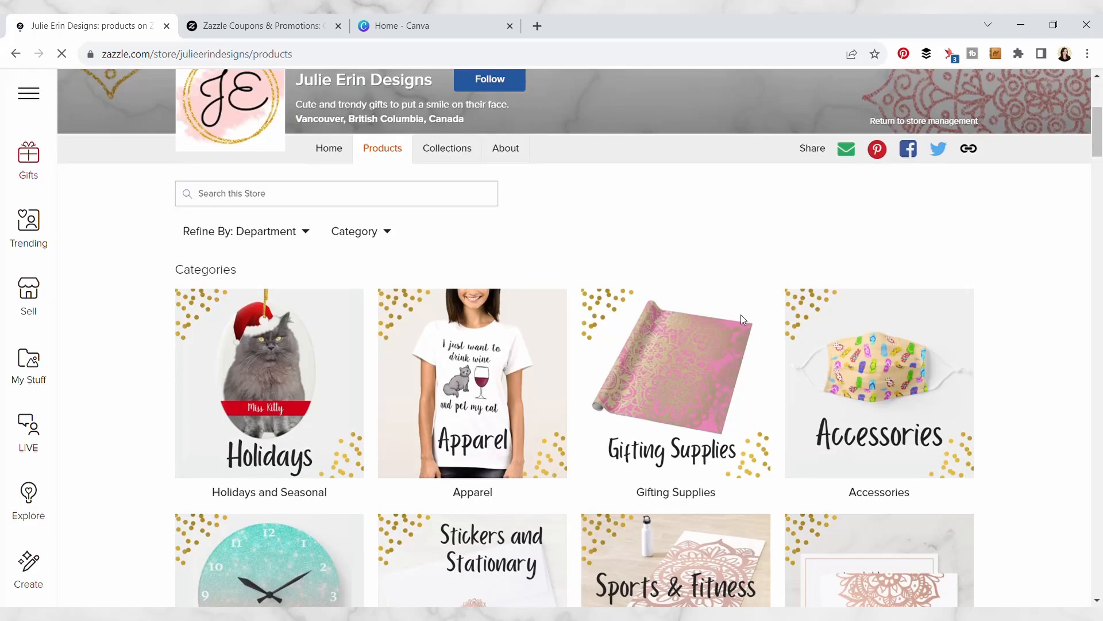
scroll("down", 3)
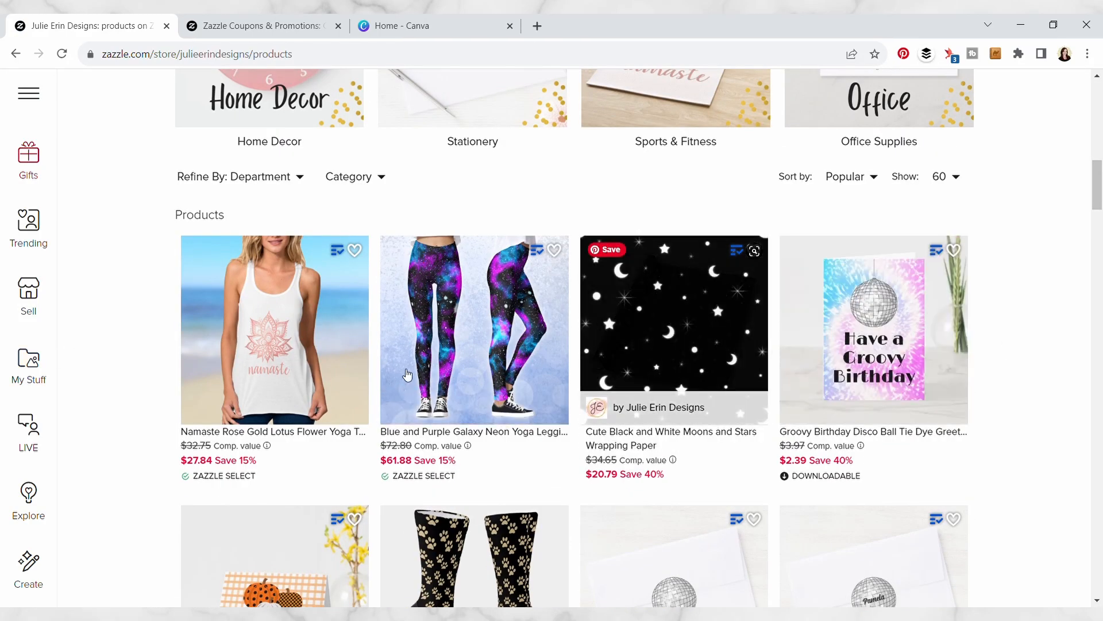
scroll("down", 3)
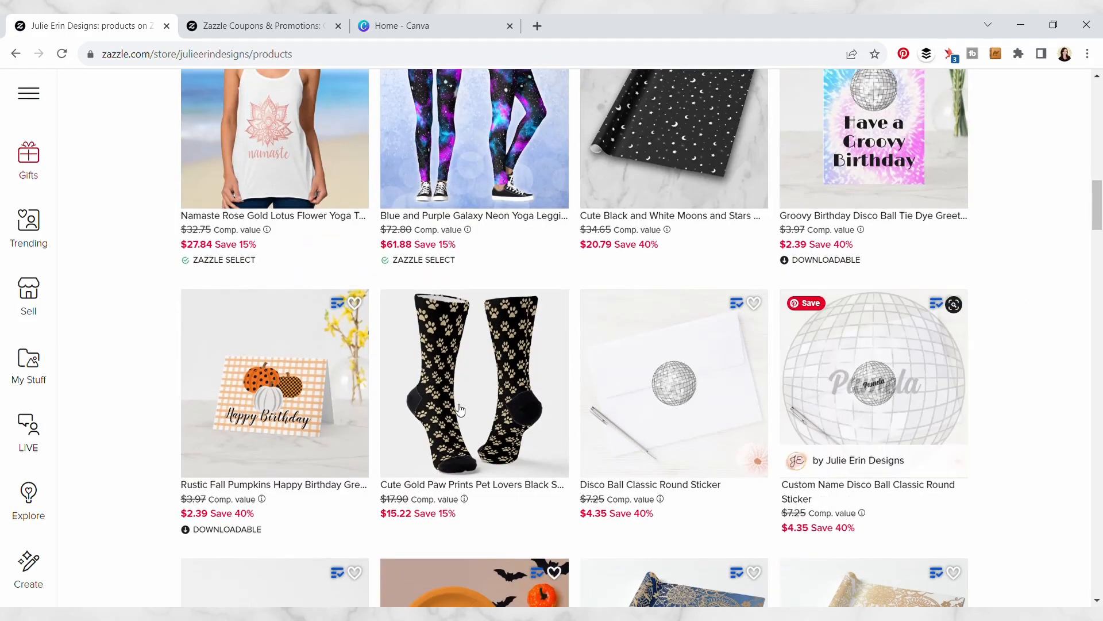
scroll("down", 3)
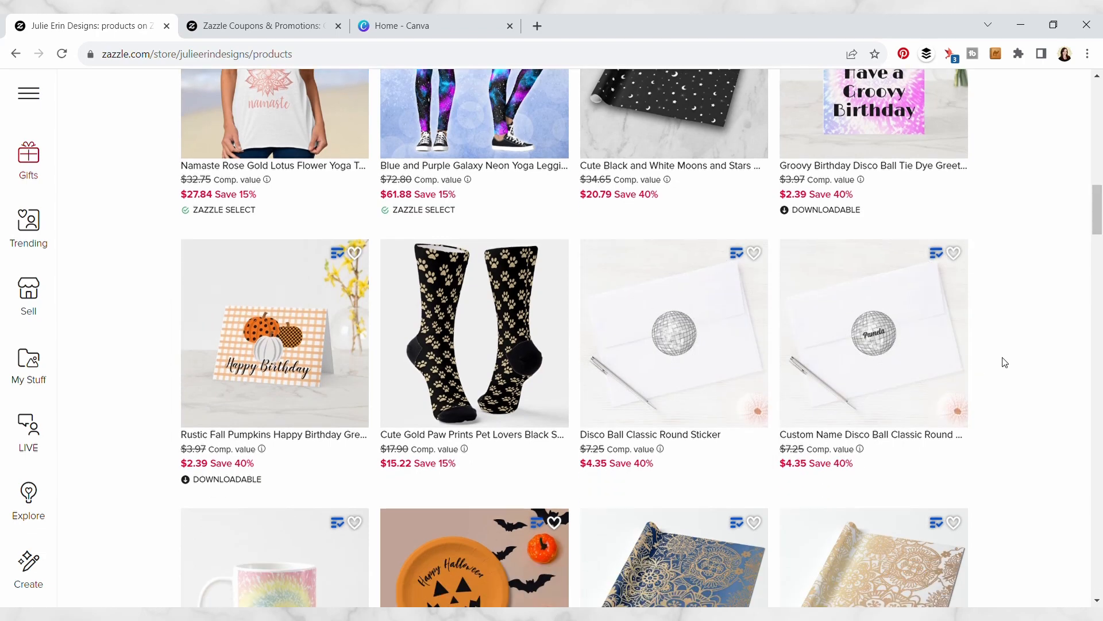
scroll("down", 3)
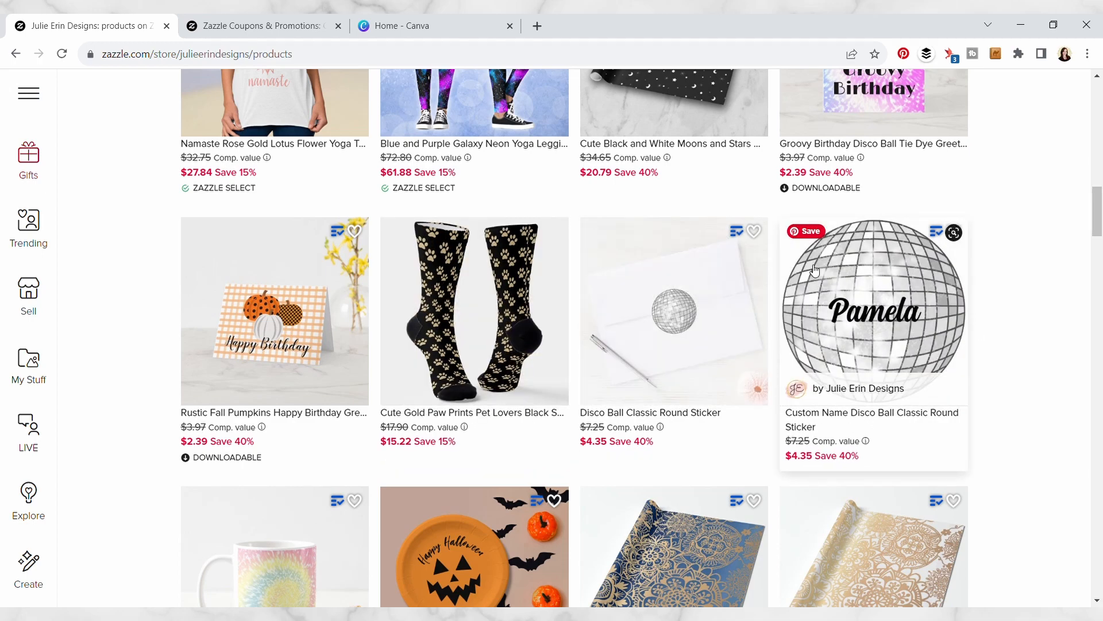
scroll("down", 3)
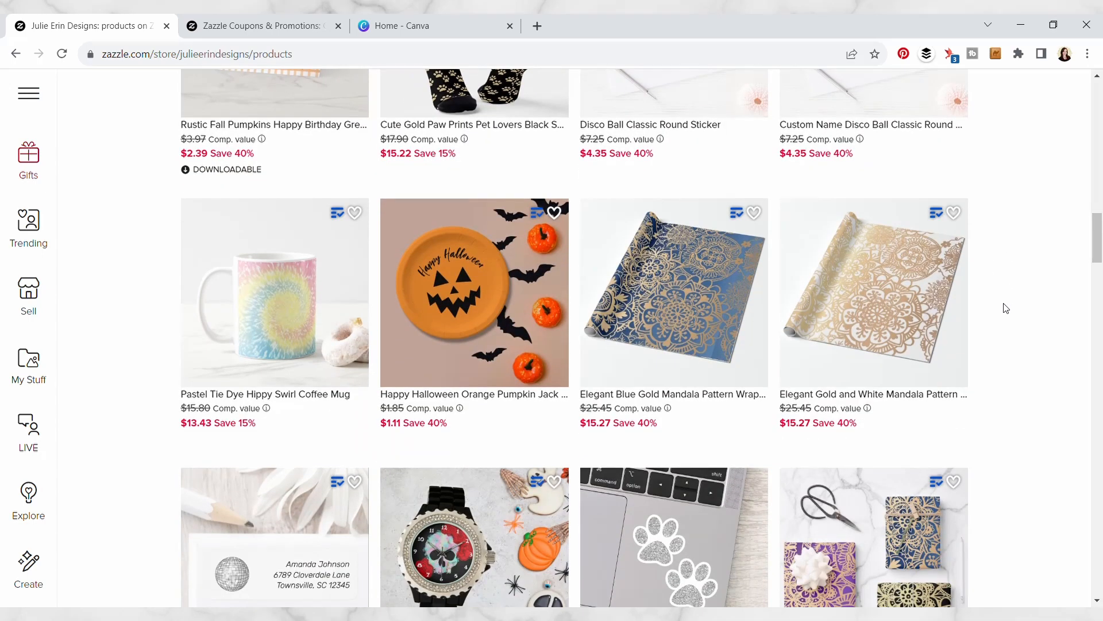
scroll("down", 3)
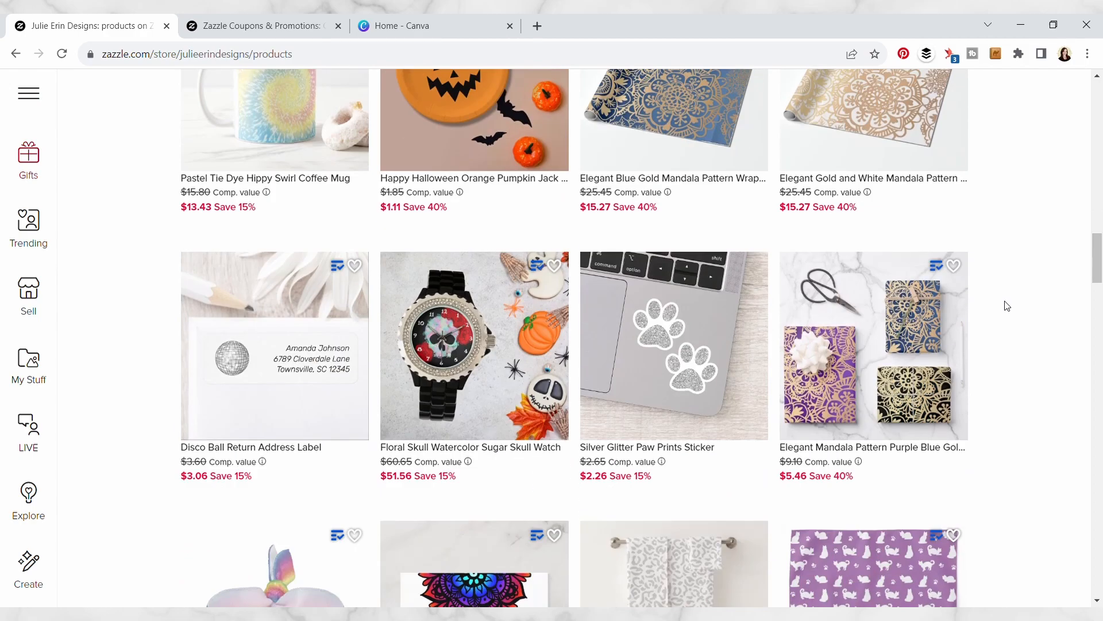
scroll("down", 3)
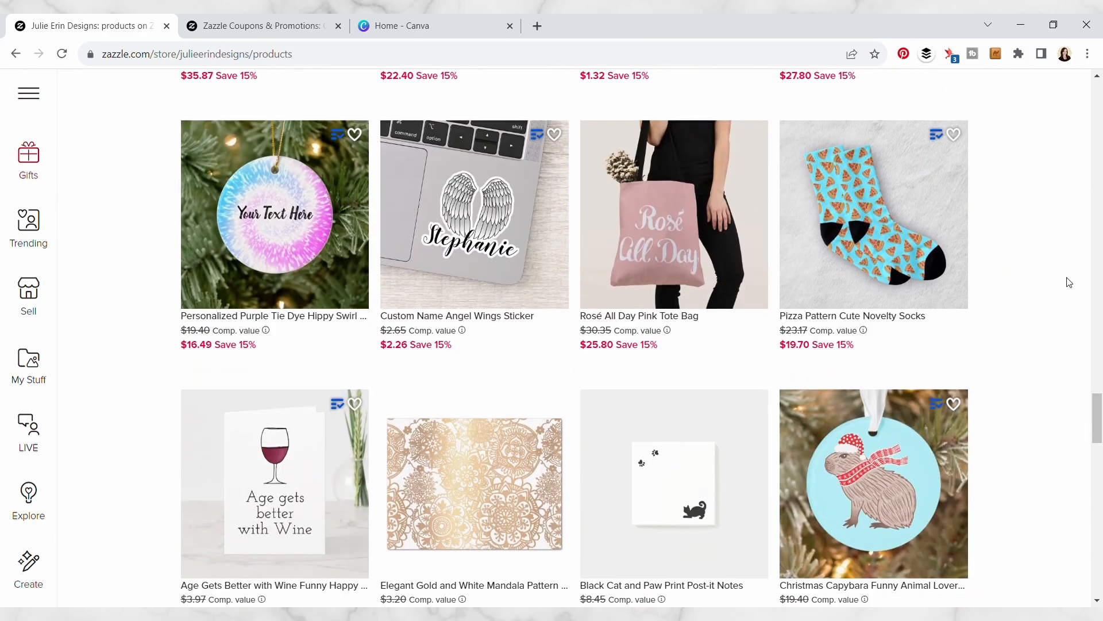
scroll("down", 3)
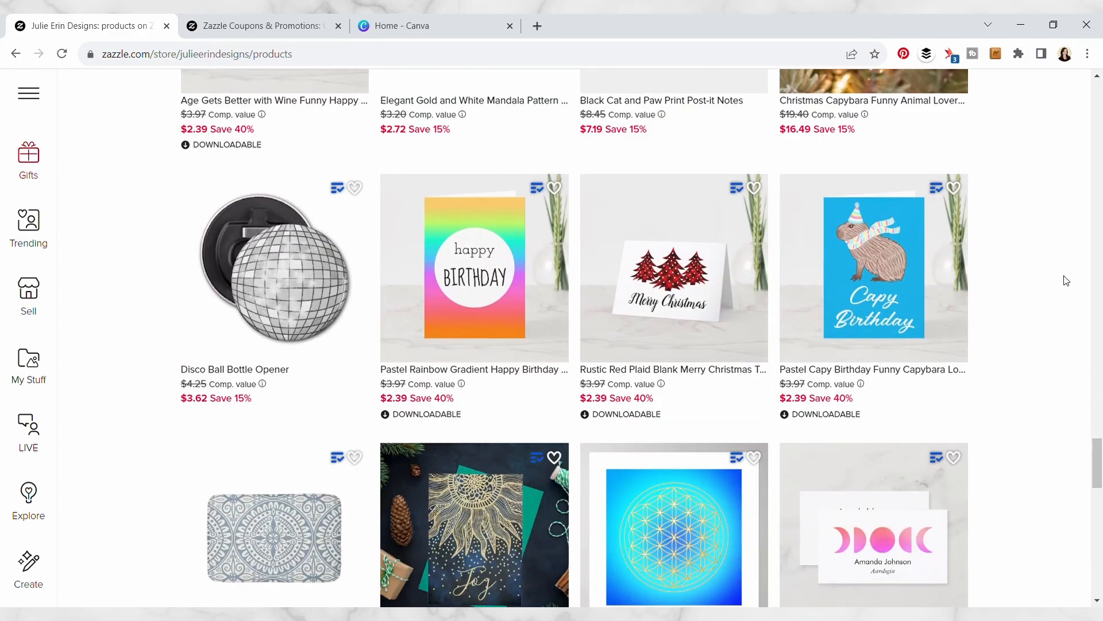
scroll("down", 3)
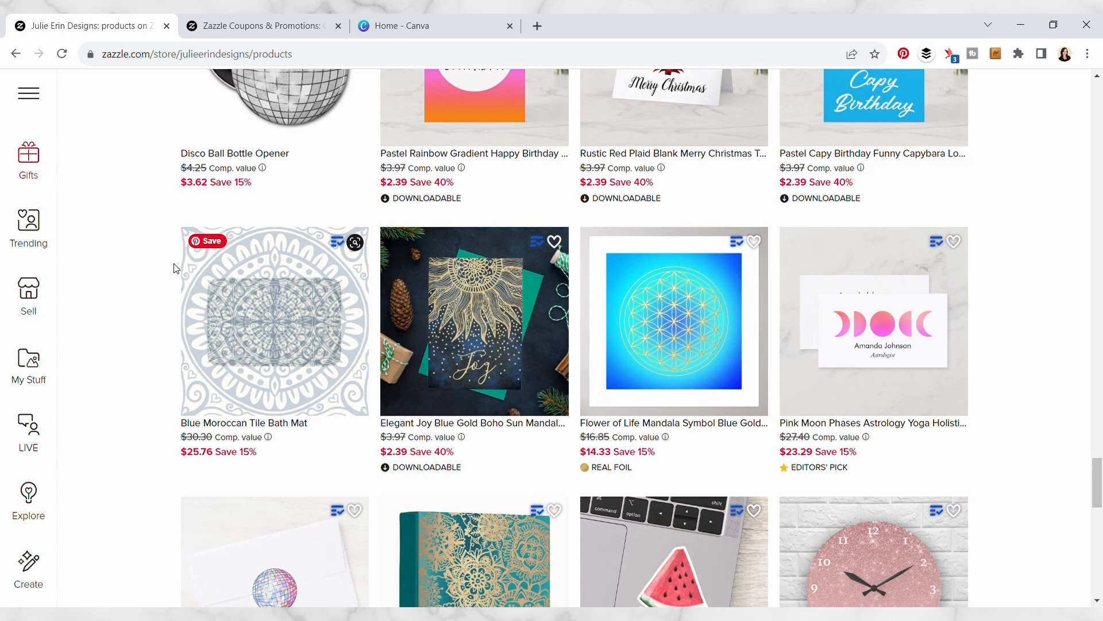
mouse_move(155, 312)
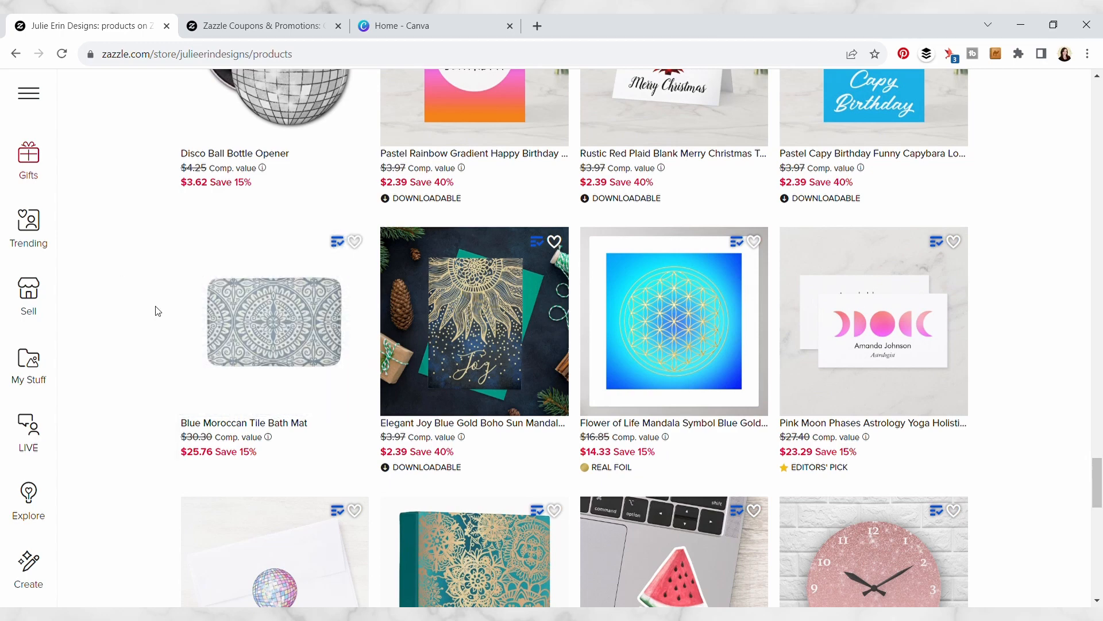
mouse_move(674, 321)
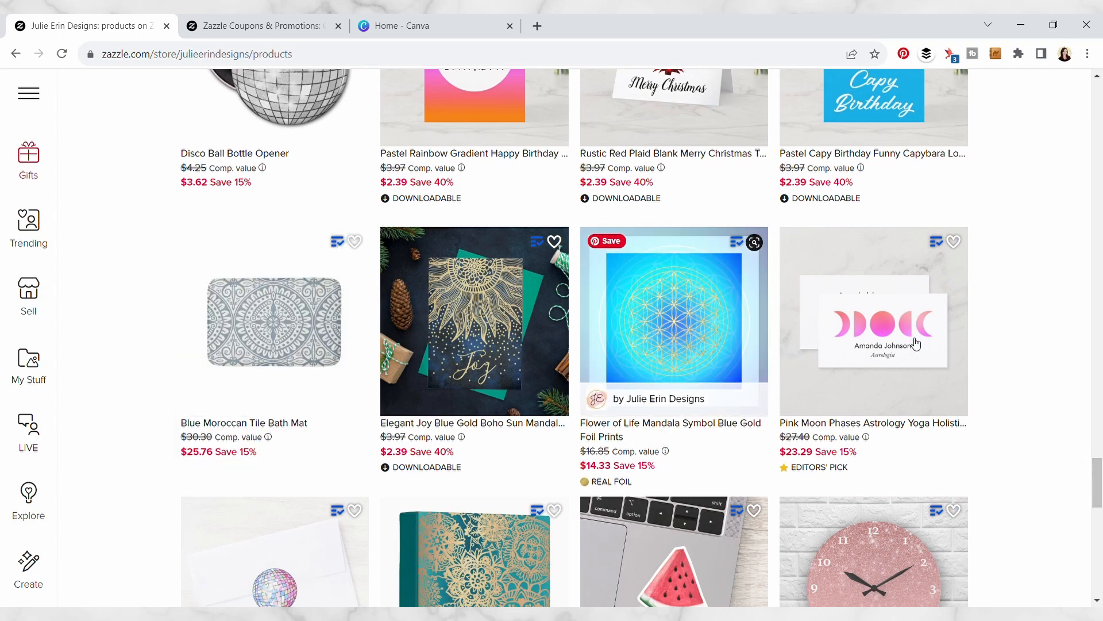
scroll("down", 3)
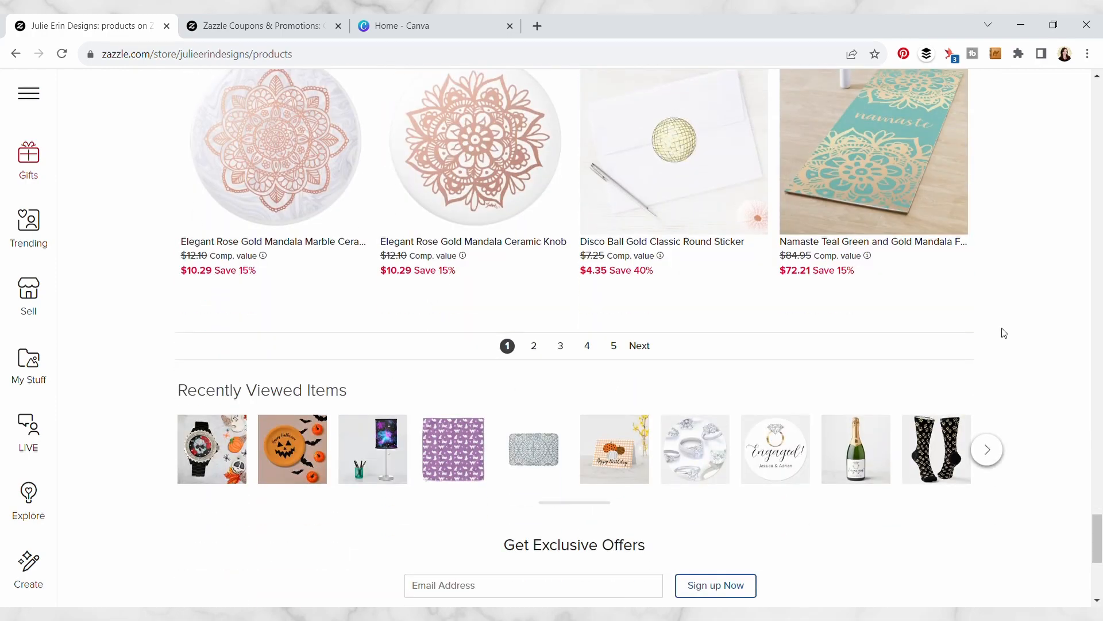
Move to page 2 of the store's products, down to the Flip Flop Sandals bath mat.
left_click(534, 346)
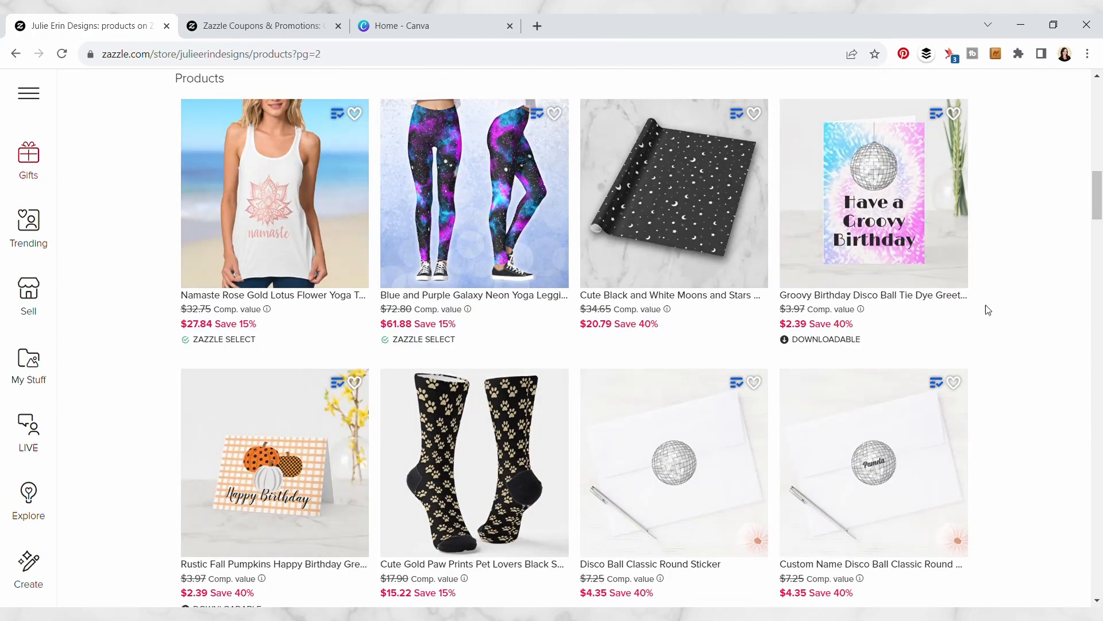
scroll("down", 3)
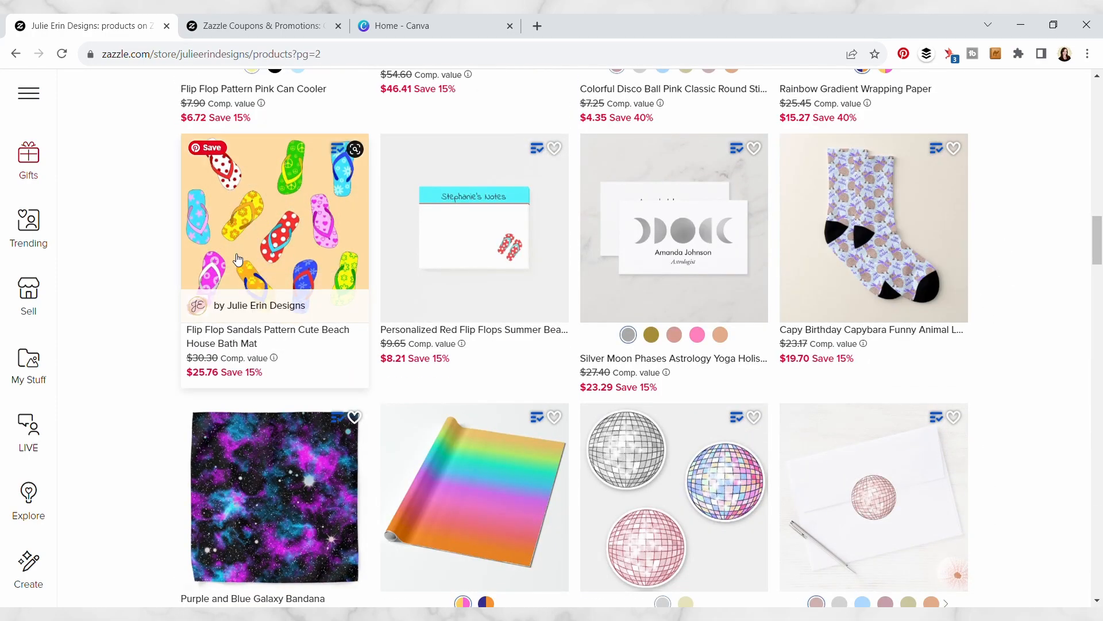
mouse_move(106, 232)
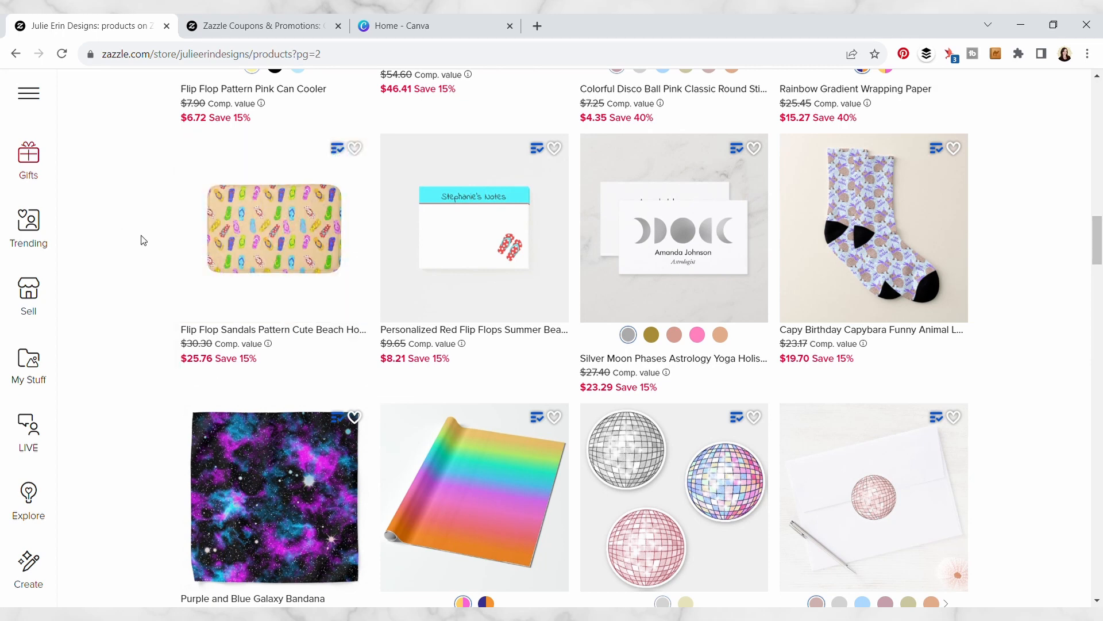
mouse_move(130, 217)
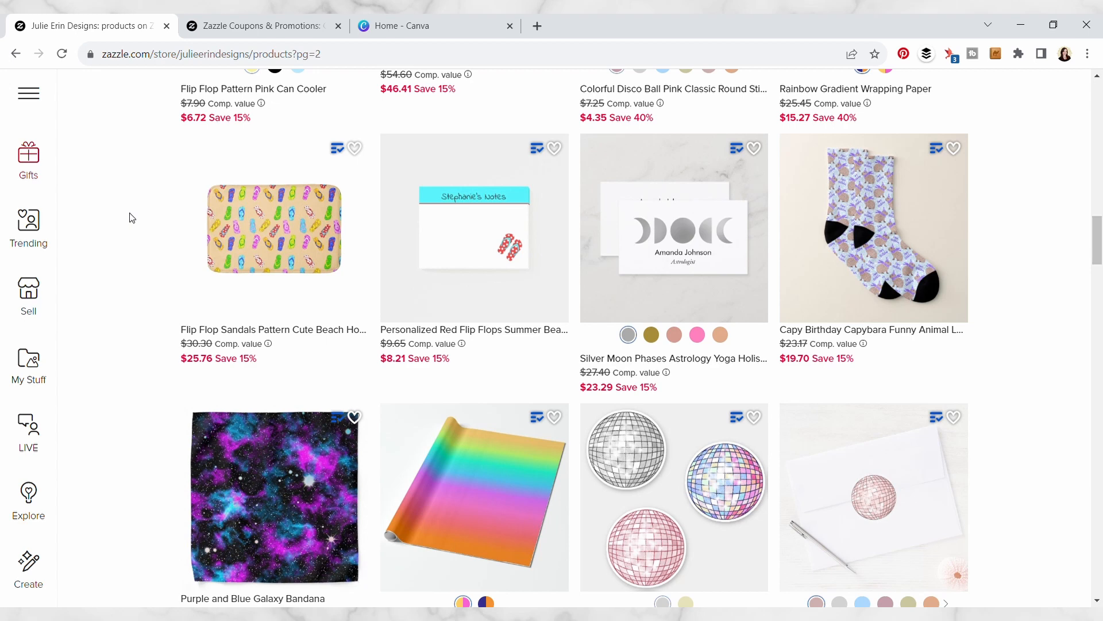
mouse_move(240, 227)
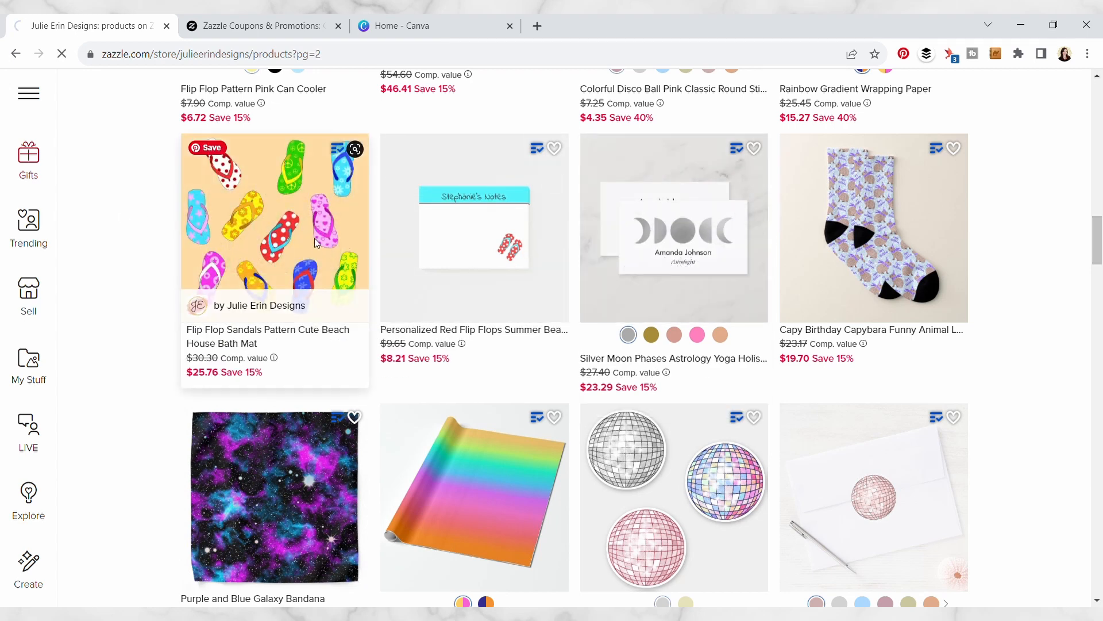
Download the flip-flop bath mat's front mockup via Media Manager, then switch to Canva.
left_click(273, 226)
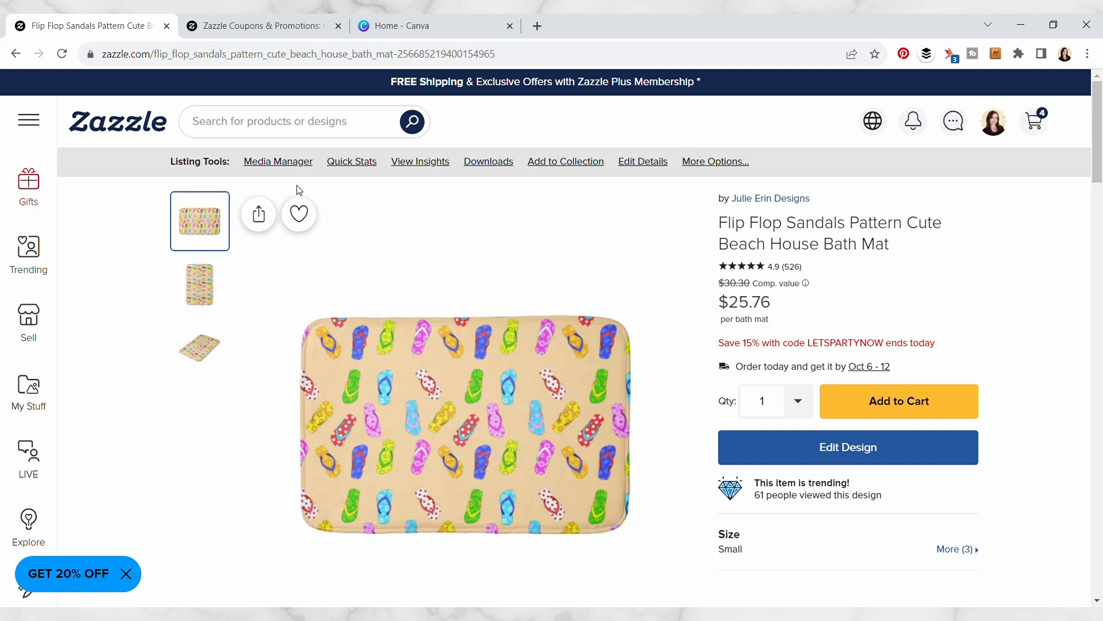
mouse_move(277, 161)
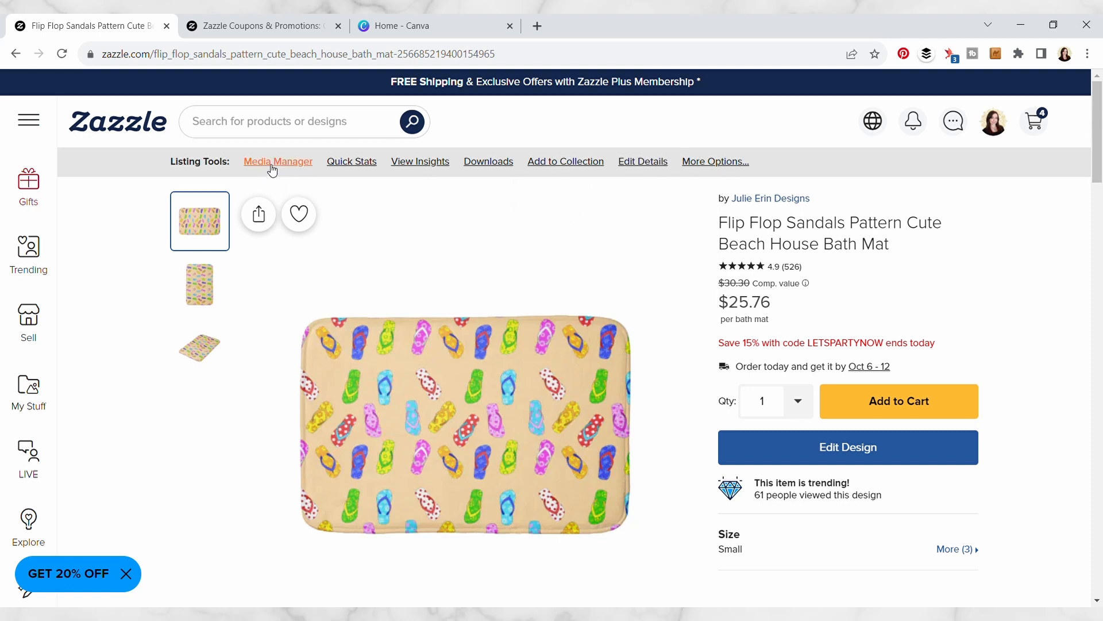
left_click(277, 161)
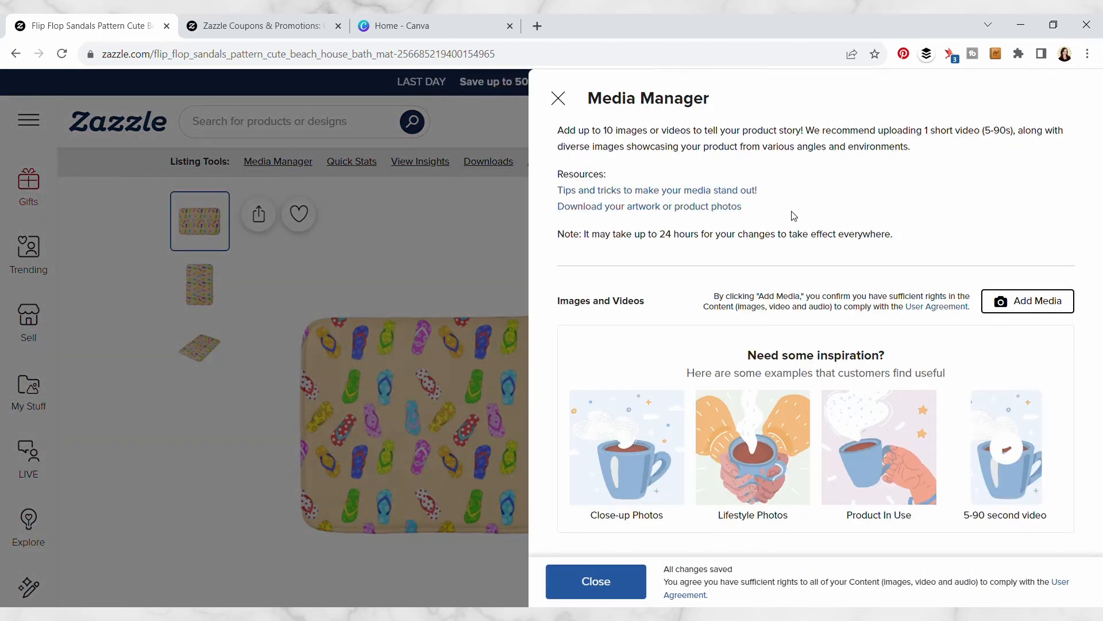
mouse_move(616, 209)
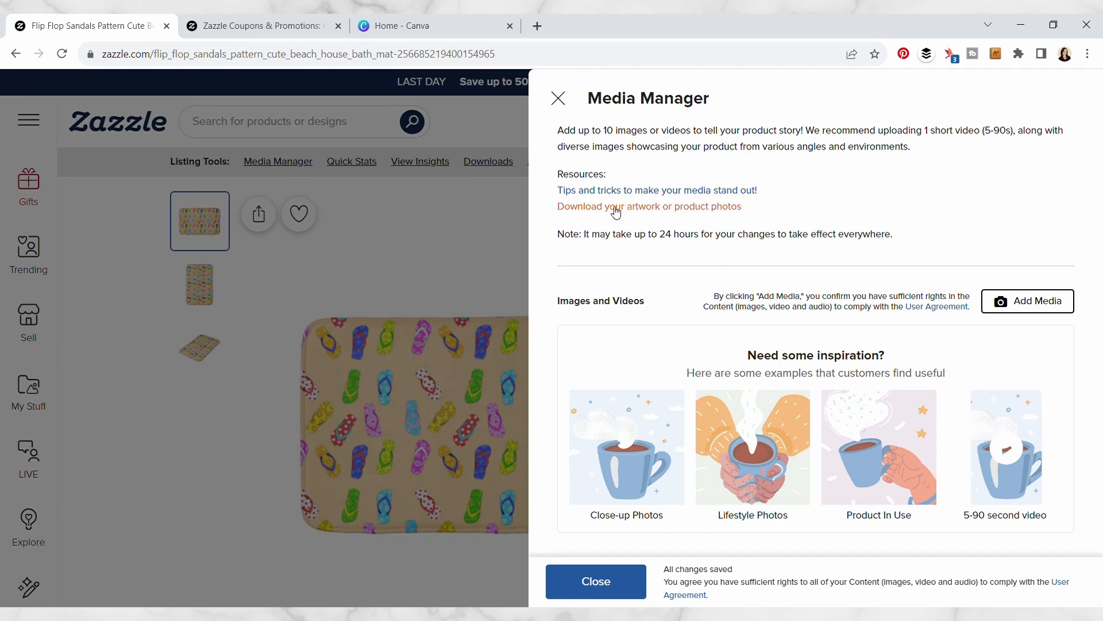
left_click(648, 205)
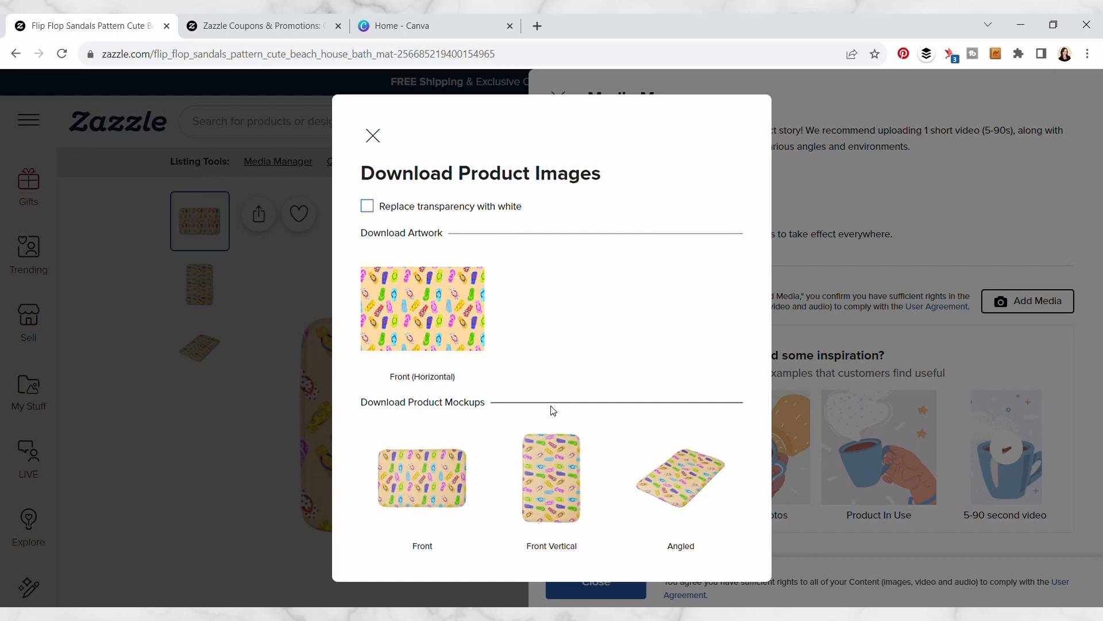
mouse_move(421, 468)
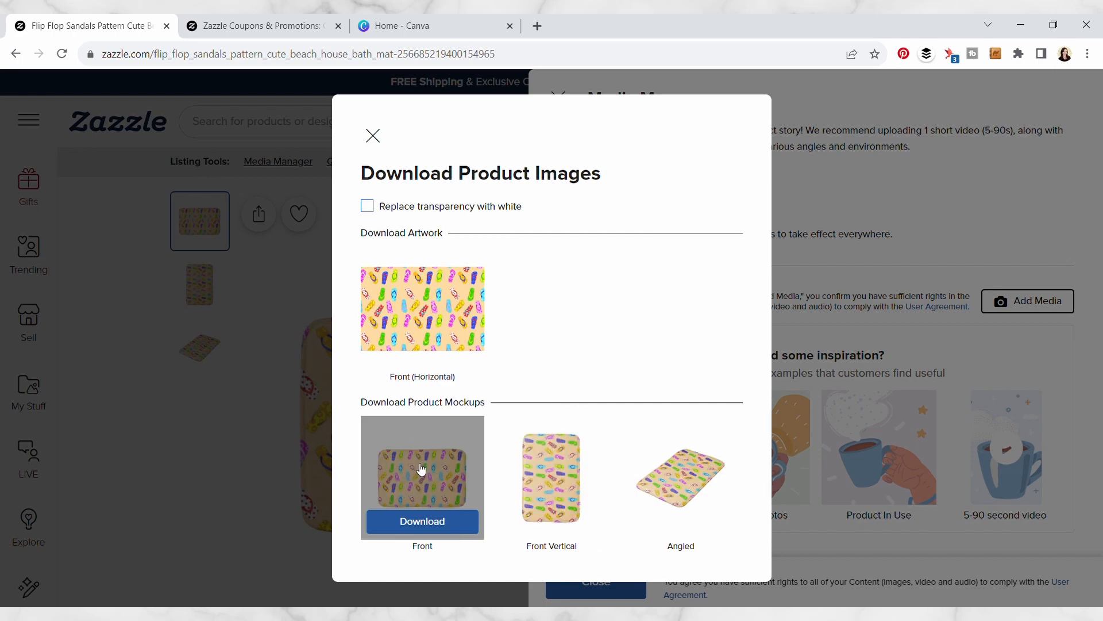
left_click(422, 521)
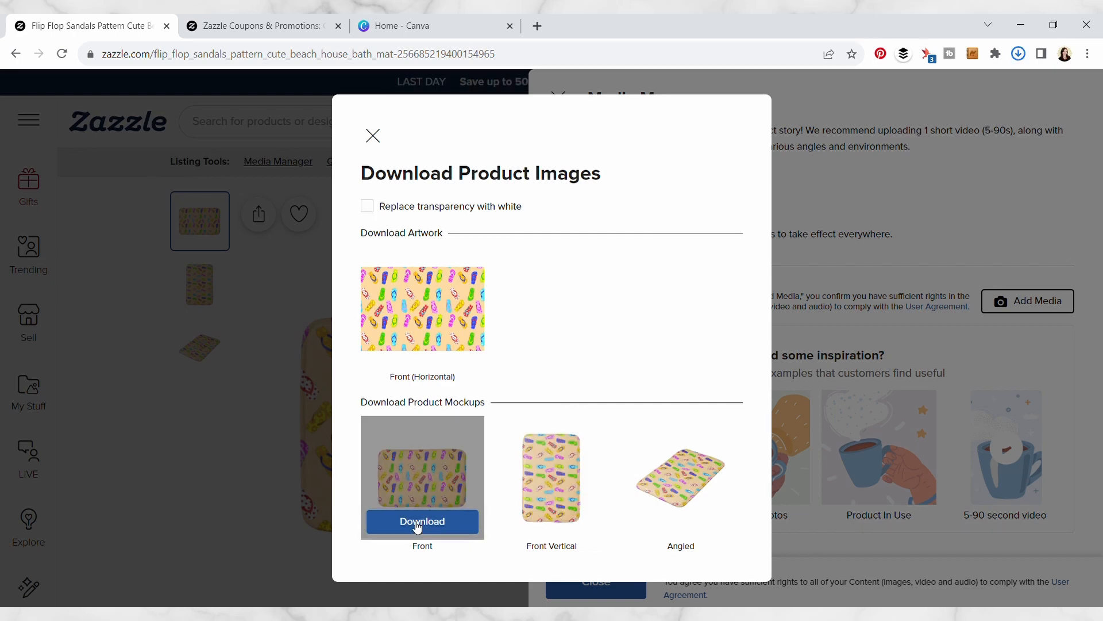
left_click(431, 26)
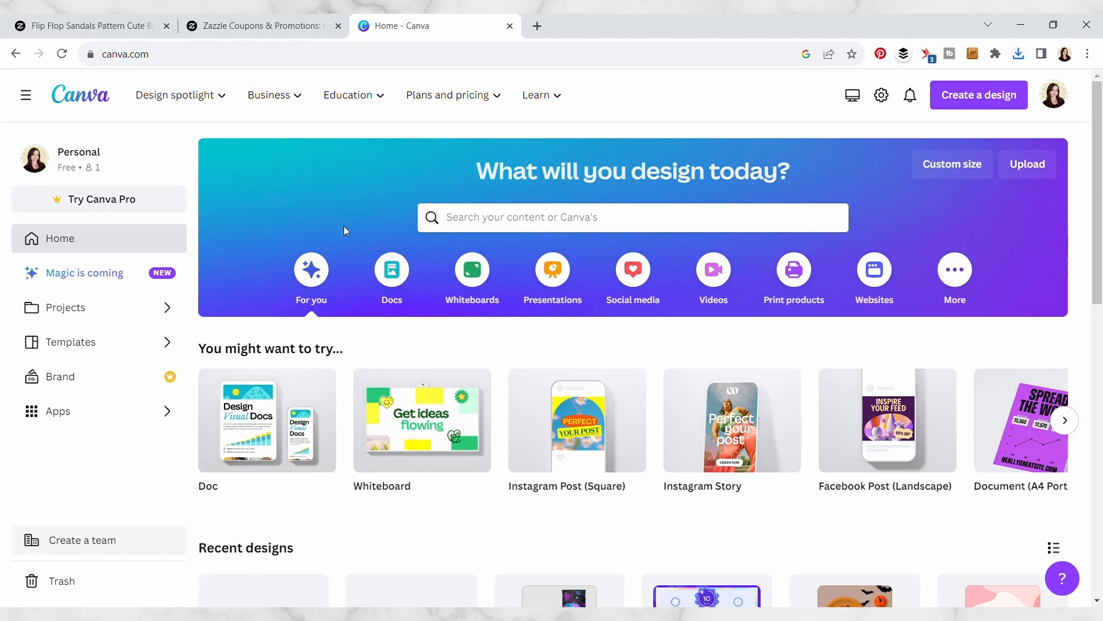
mouse_move(378, 202)
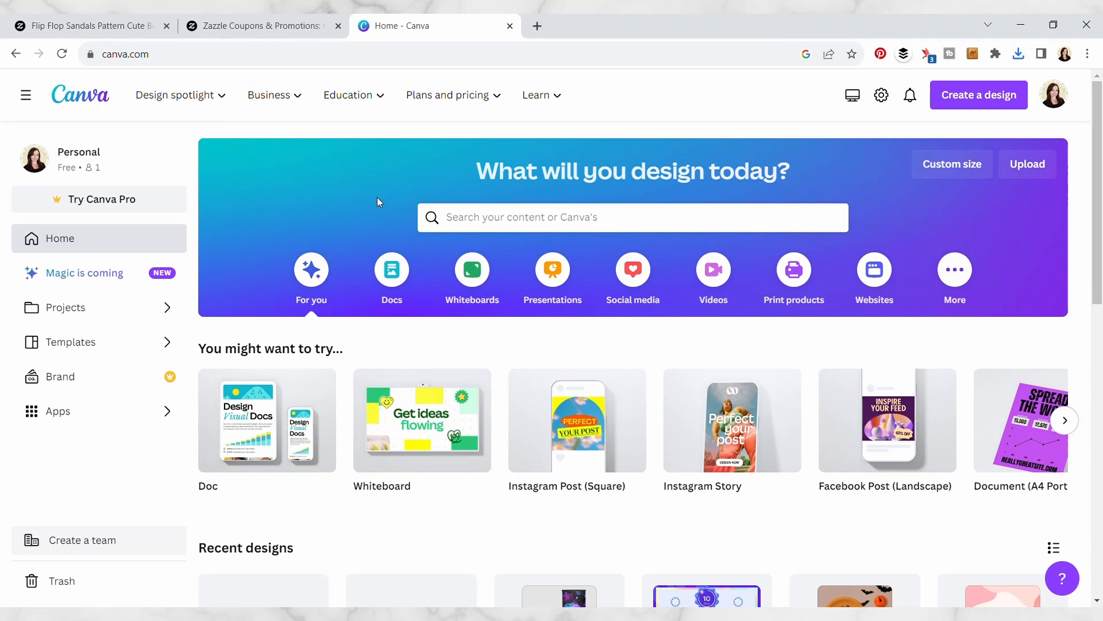
mouse_move(930, 187)
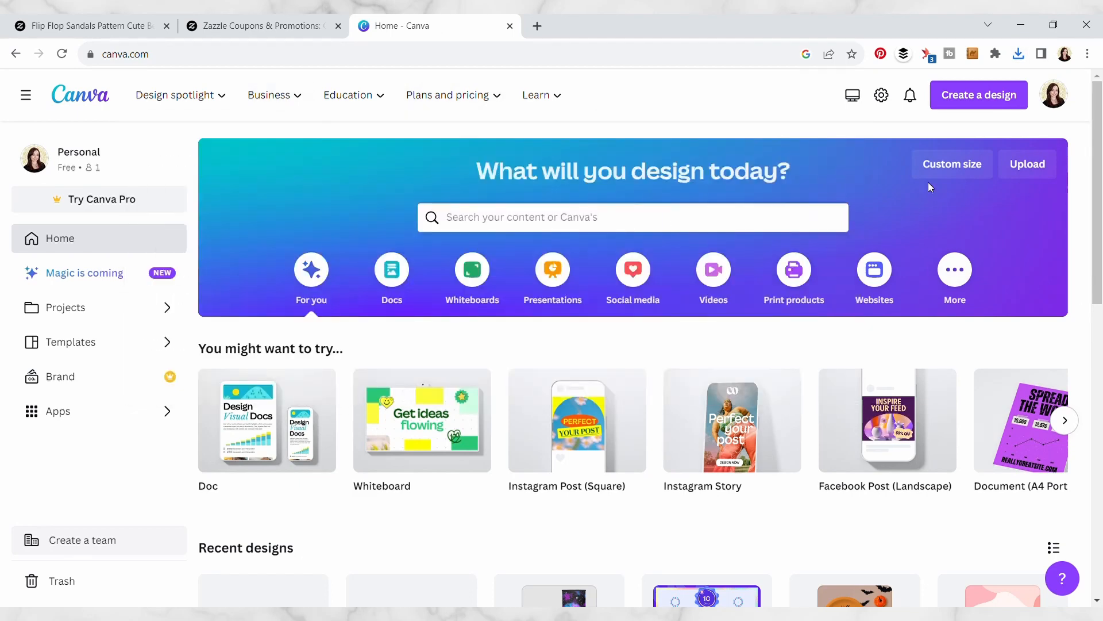
Bring up photopea.com in a new browser tab.
left_click(709, 26)
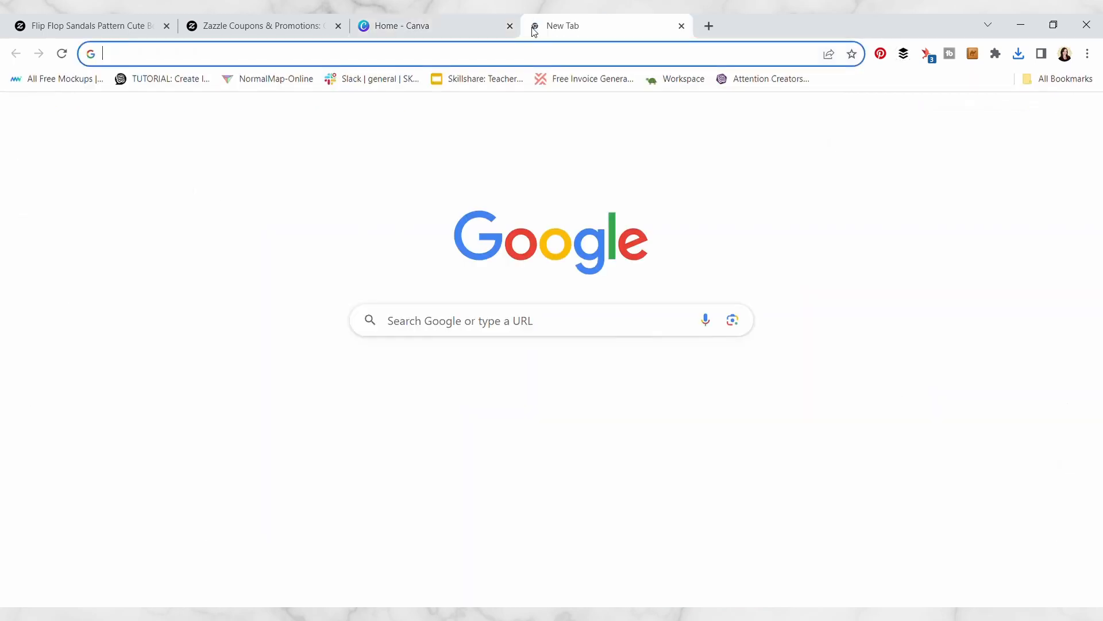
type("photopea")
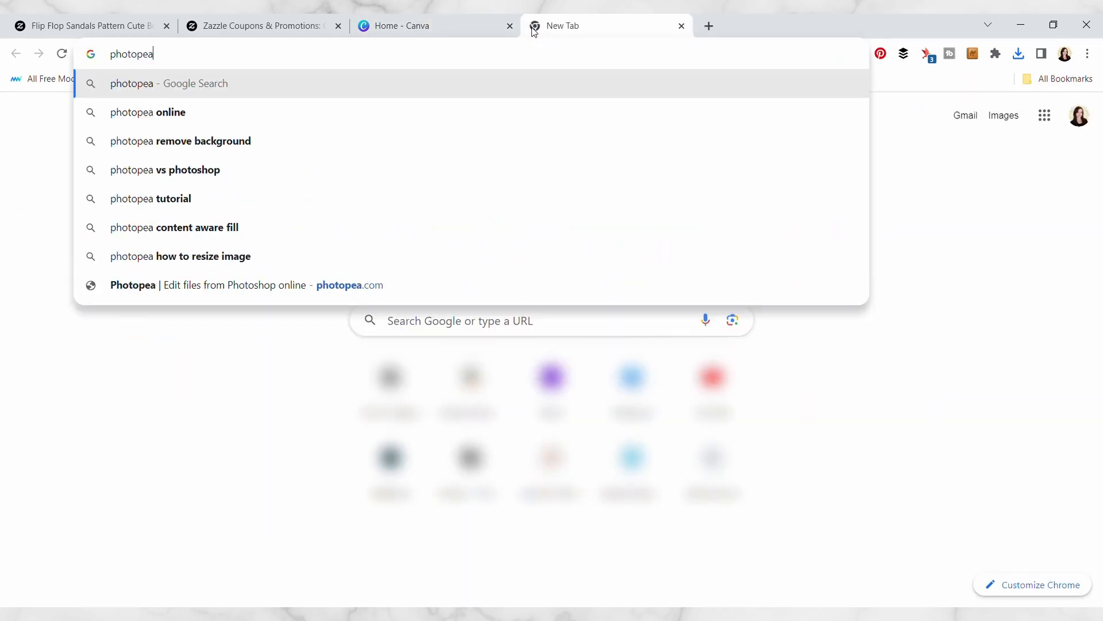
left_click(349, 285)
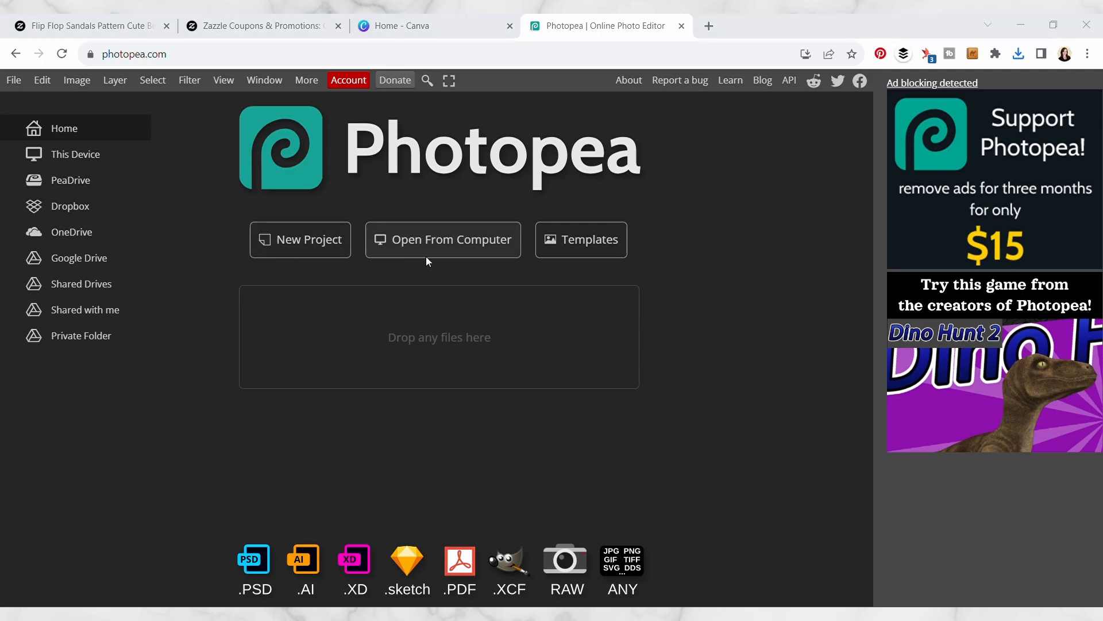
mouse_move(453, 225)
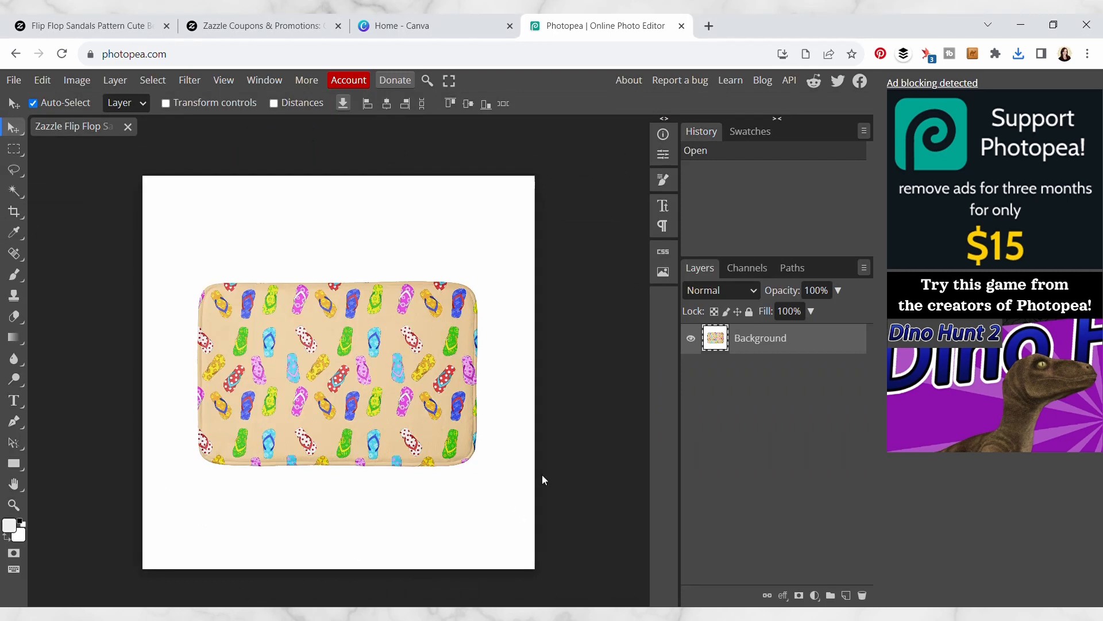
mouse_move(210, 295)
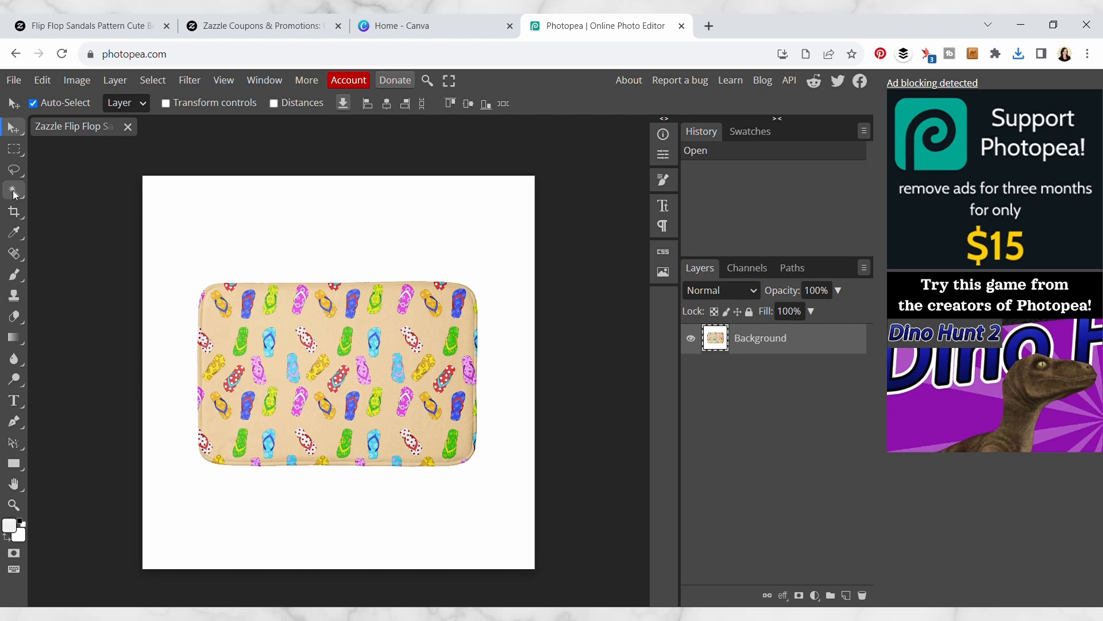
Clear the mockup's white background with the Magic Wand and export it as a PNG.
left_click(13, 190)
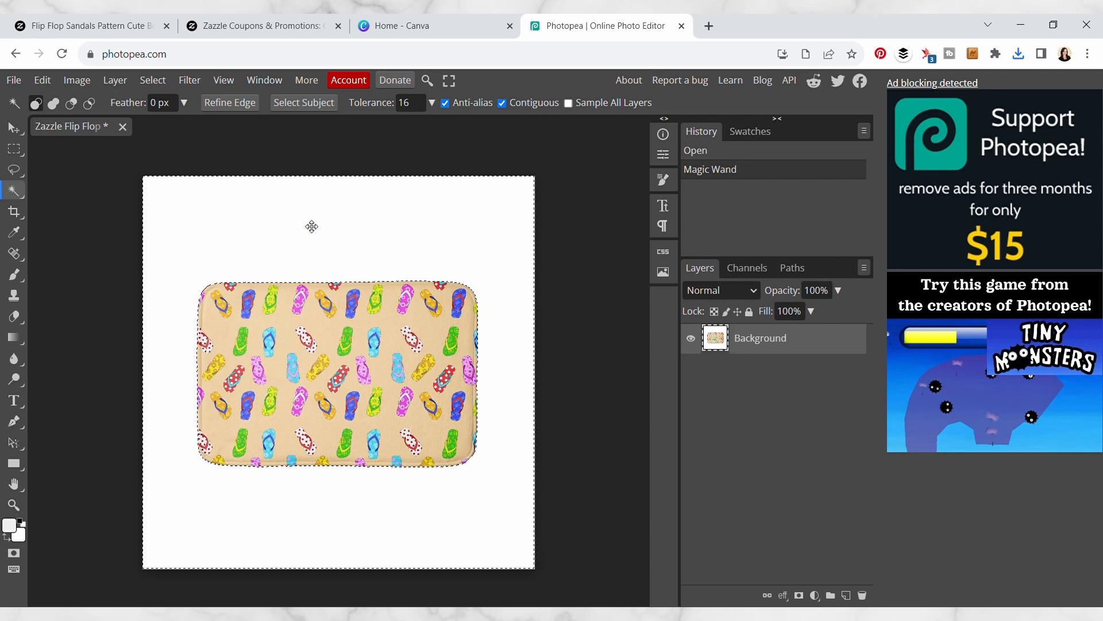
mouse_move(185, 218)
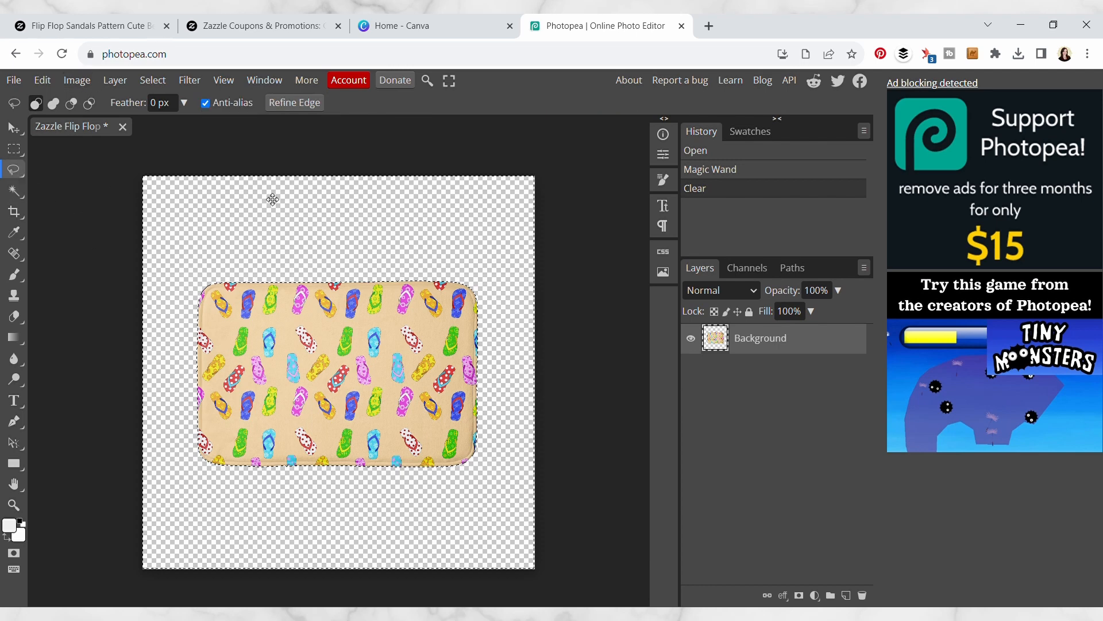
left_click(13, 80)
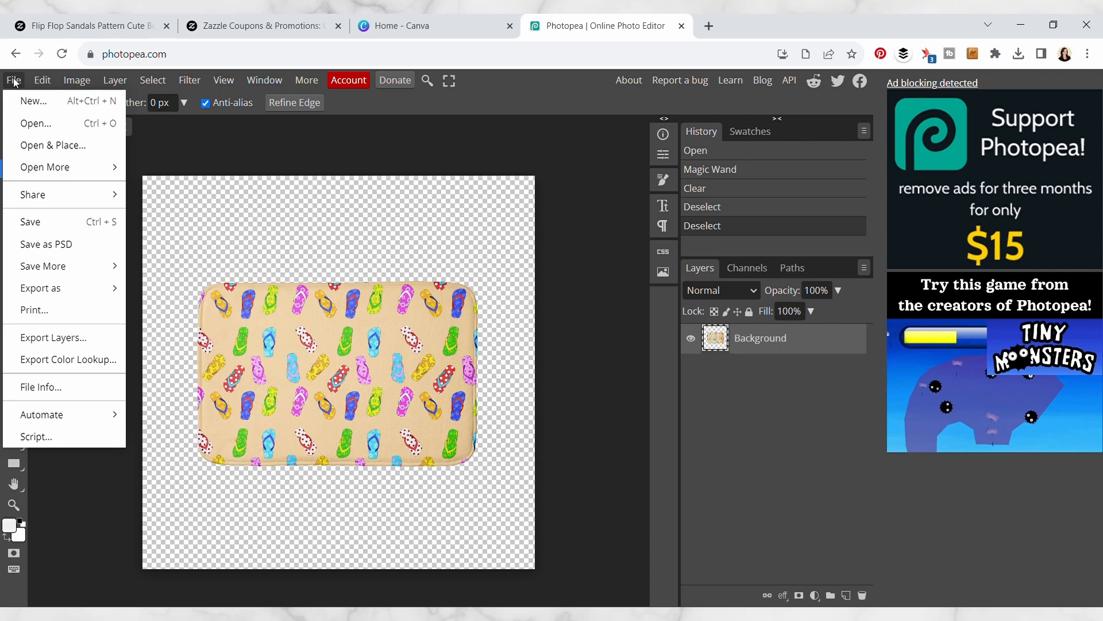
left_click(14, 80)
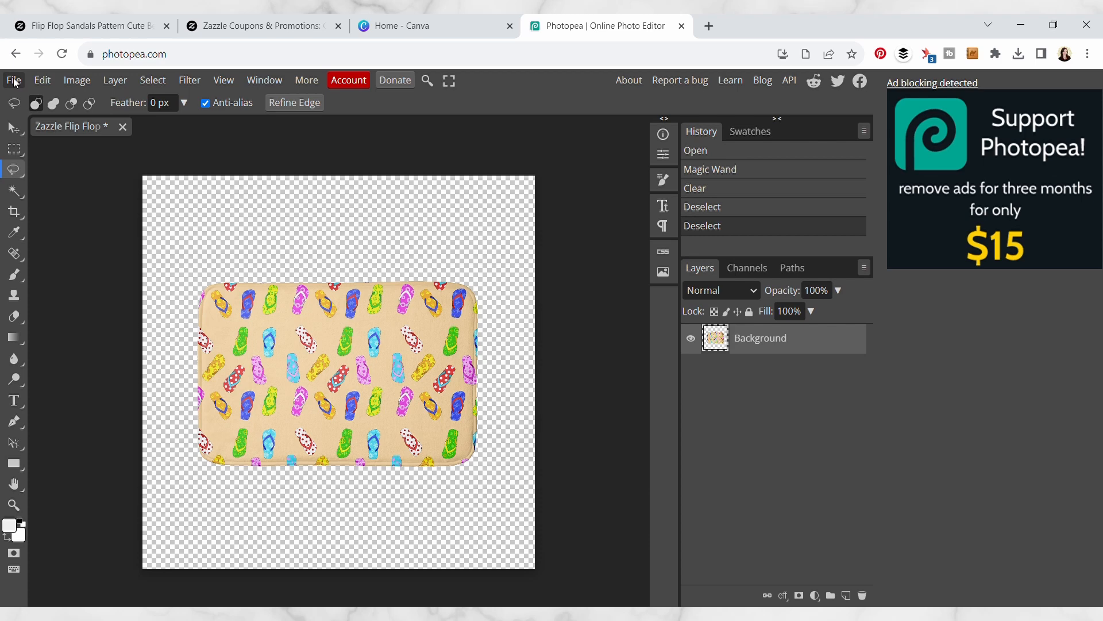
left_click(13, 79)
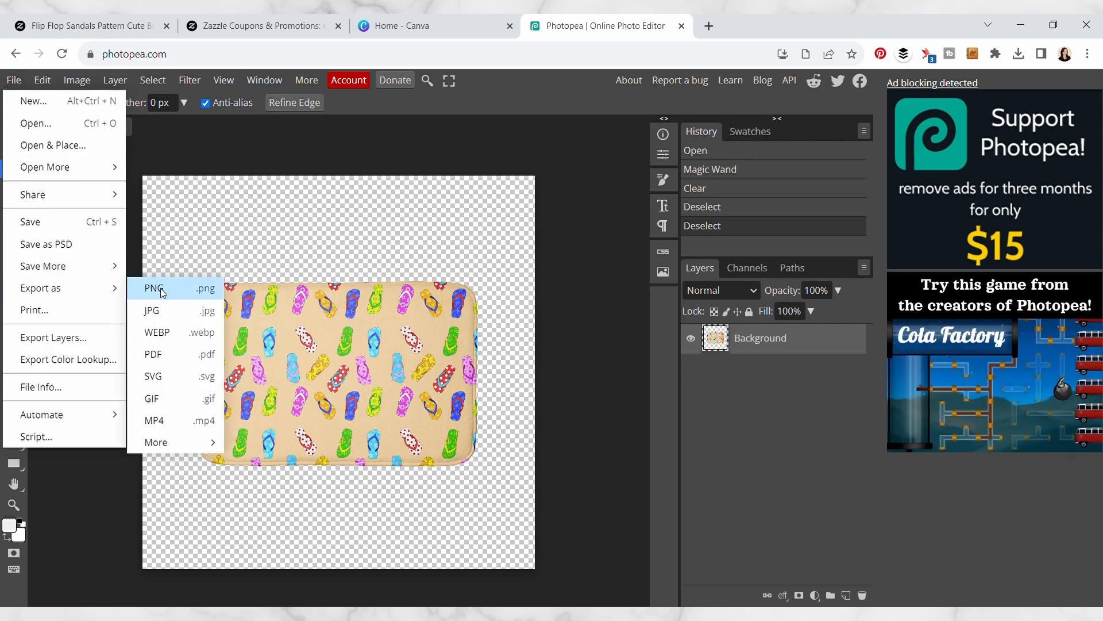
left_click(153, 289)
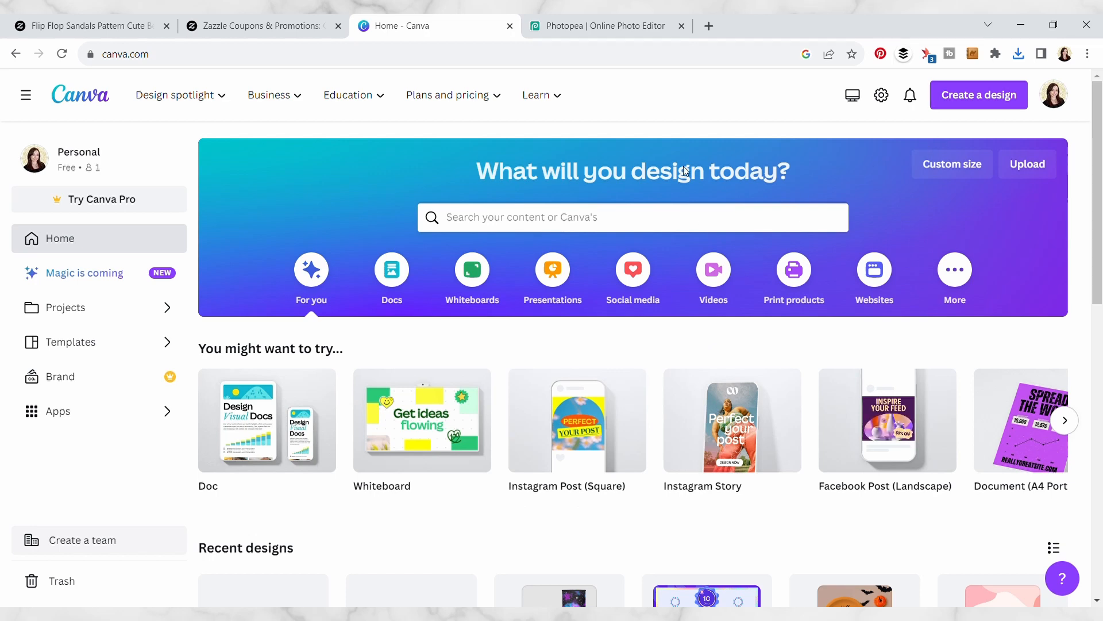
mouse_move(952, 164)
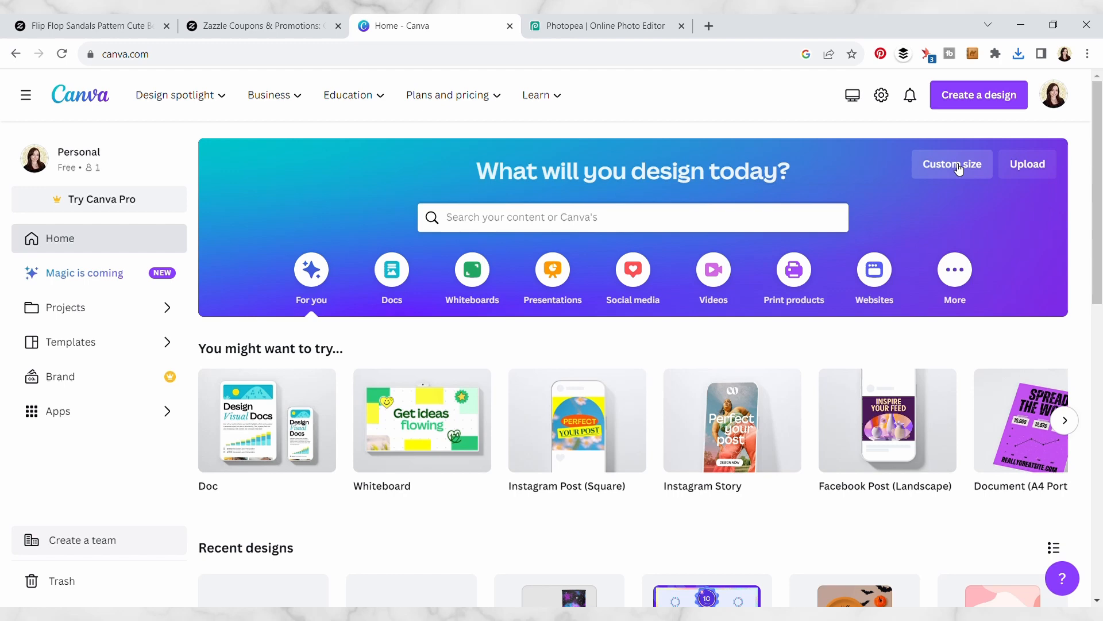
Create a custom-size 1480 × 1480 px design.
left_click(951, 164)
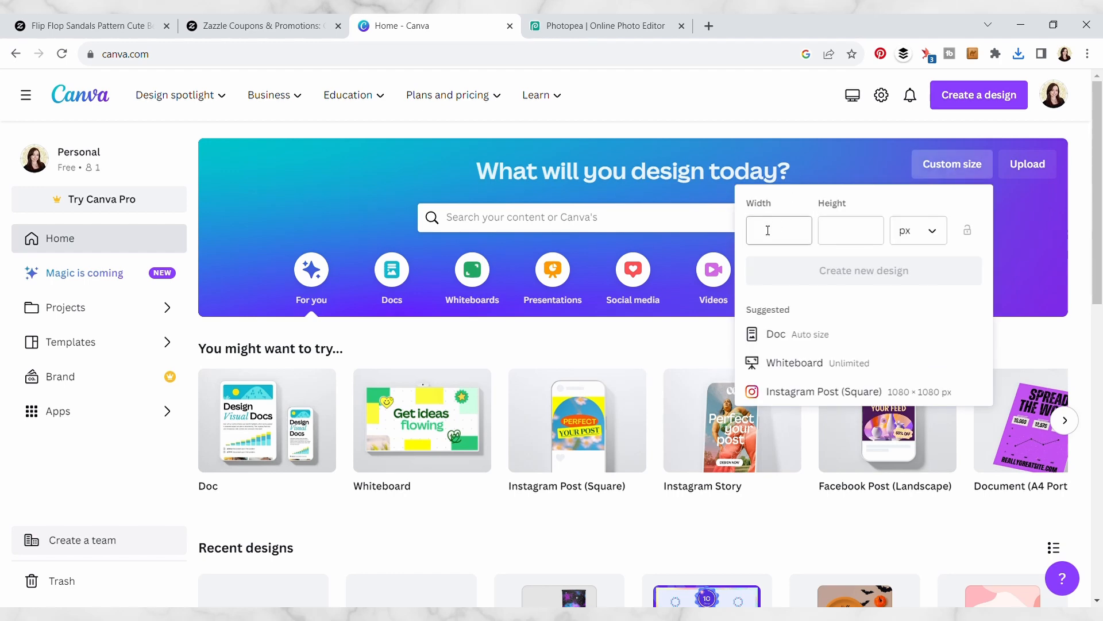
left_click(779, 230)
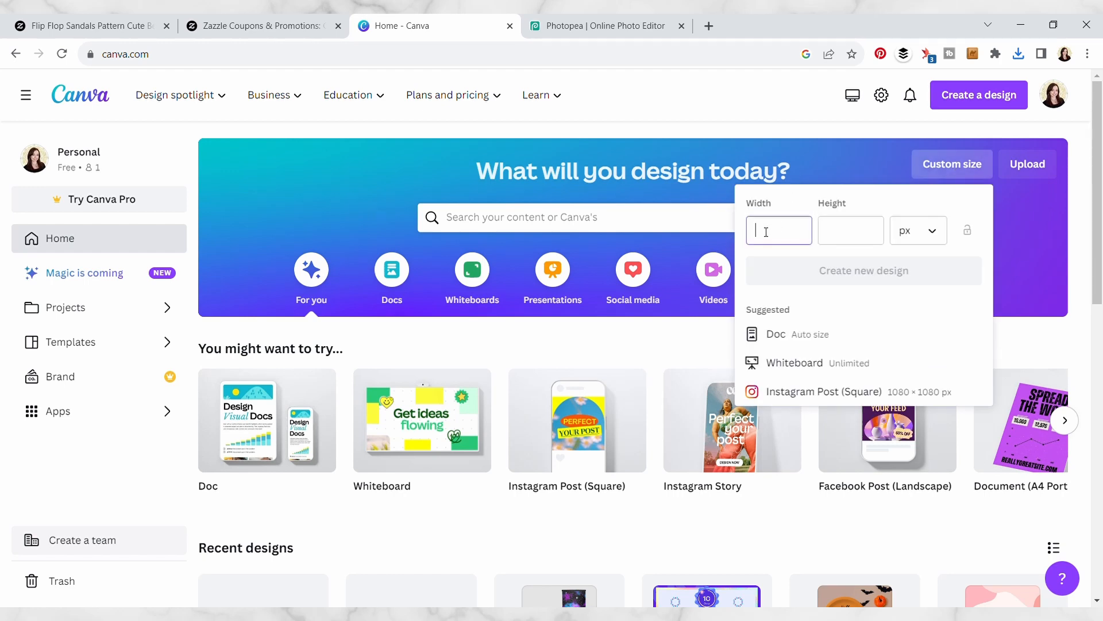
type("1480")
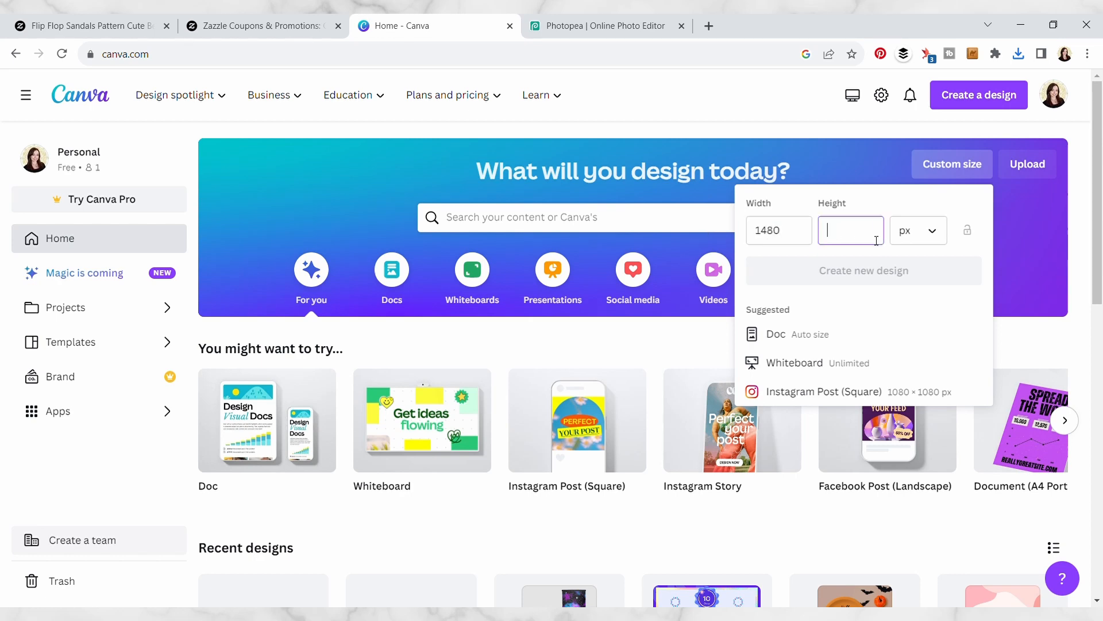
left_click(863, 270)
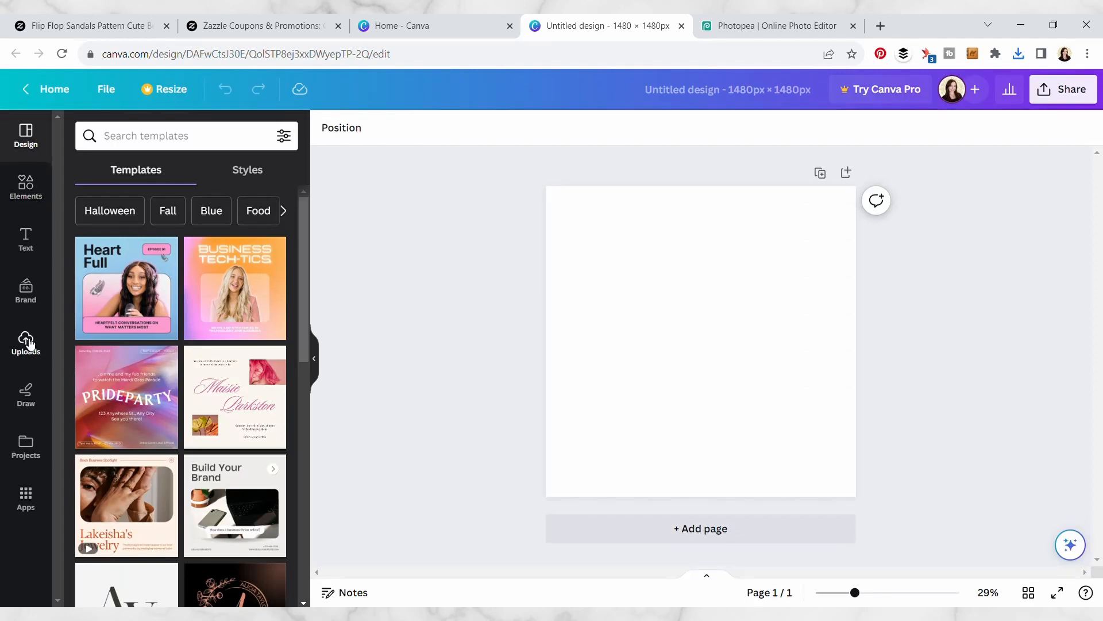
Add the uploaded bath-mat image, then enlarge and centre it on the page.
left_click(25, 342)
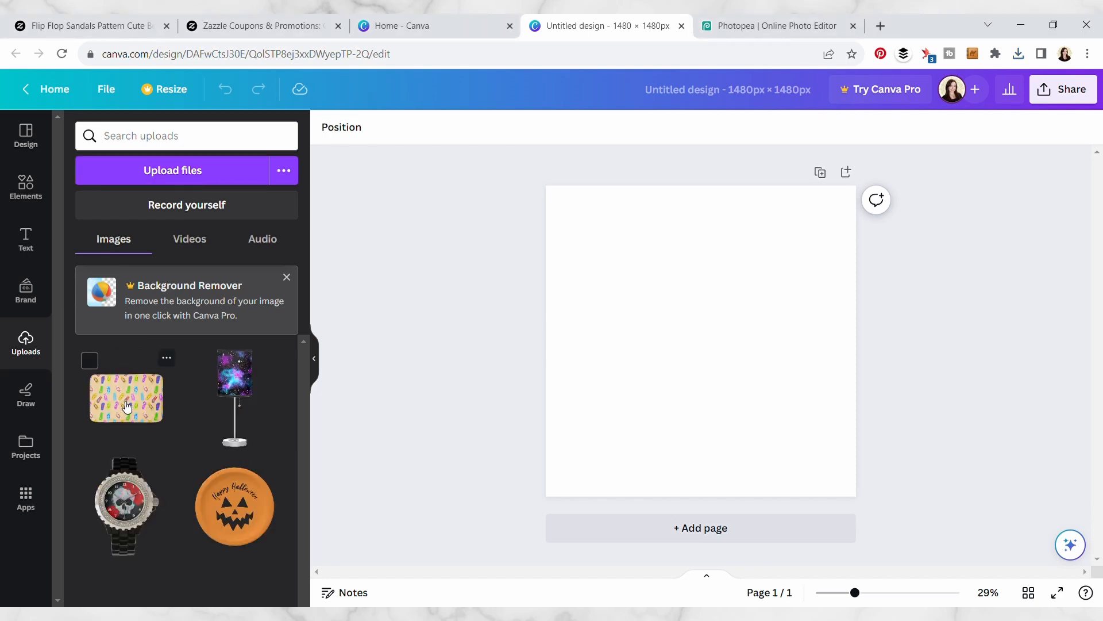
mouse_move(150, 394)
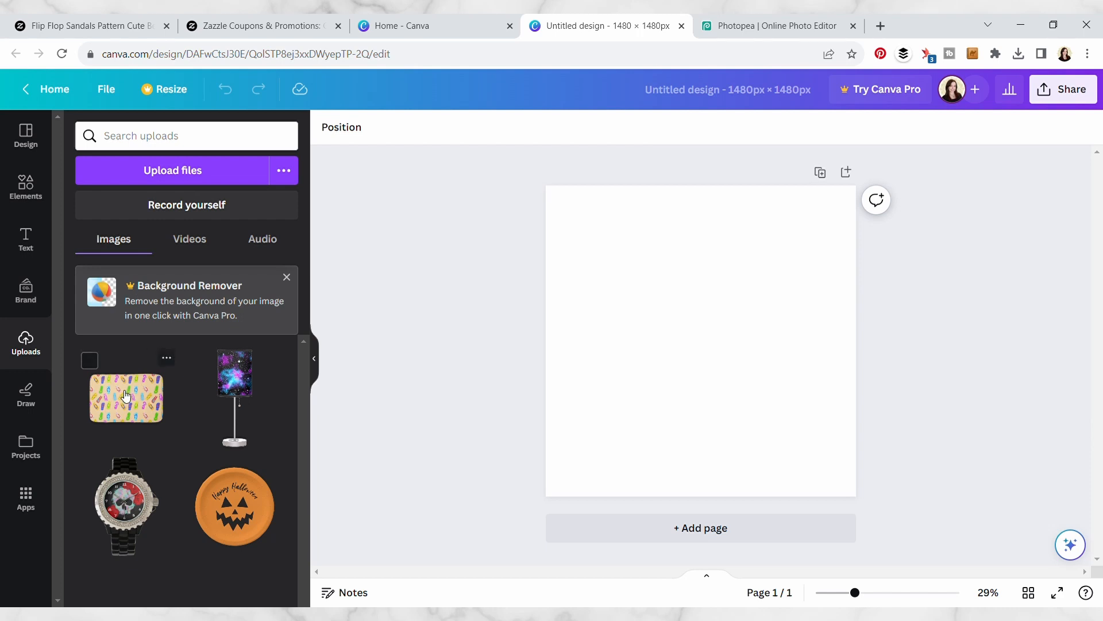
left_click(125, 399)
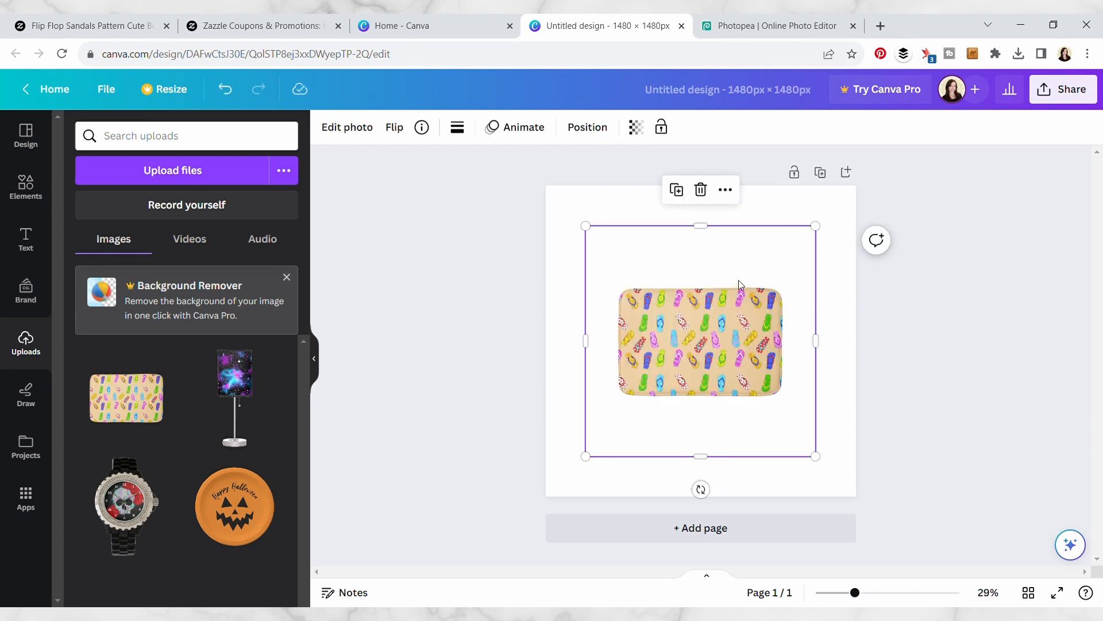
left_click_drag(700, 342, 660, 300)
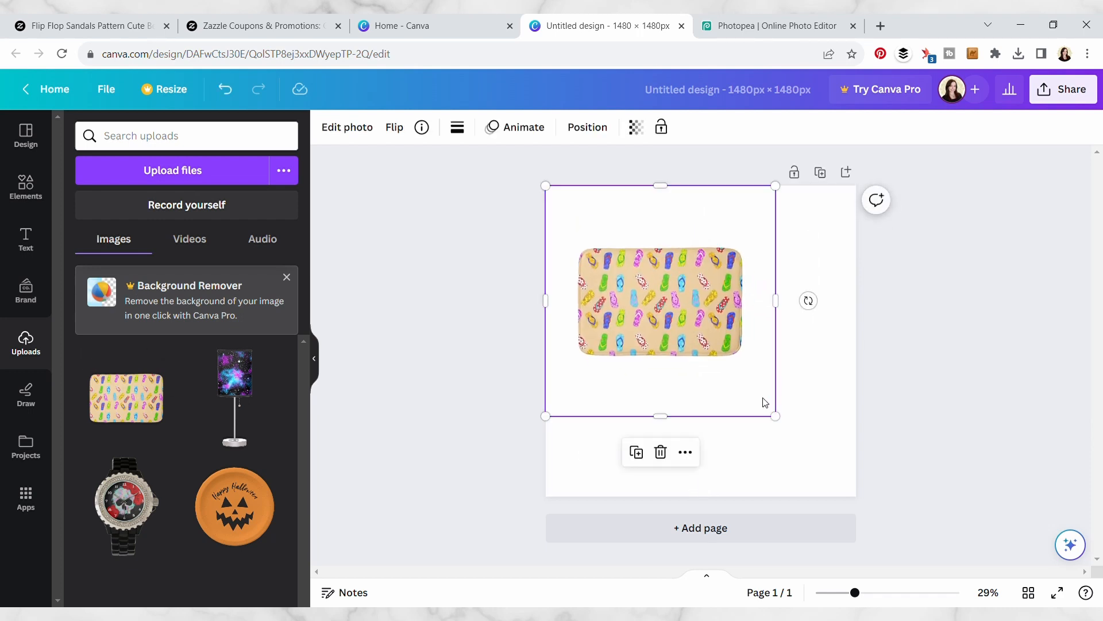
left_click_drag(775, 416, 851, 491)
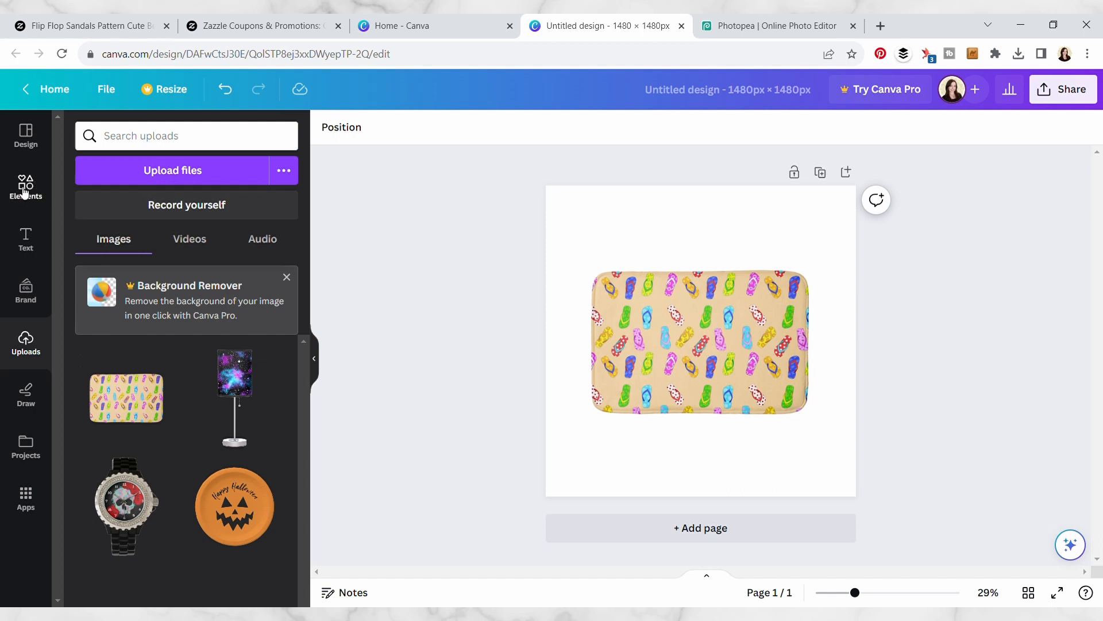
Search the Elements library for 'Table wall' and show all photo results.
left_click(25, 186)
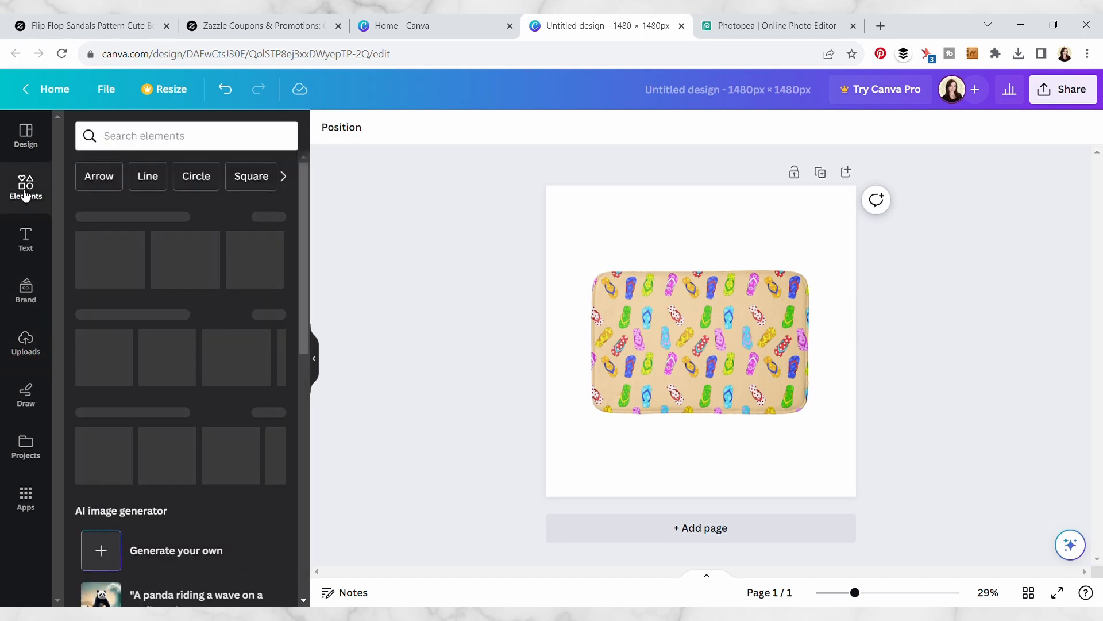
left_click(186, 135)
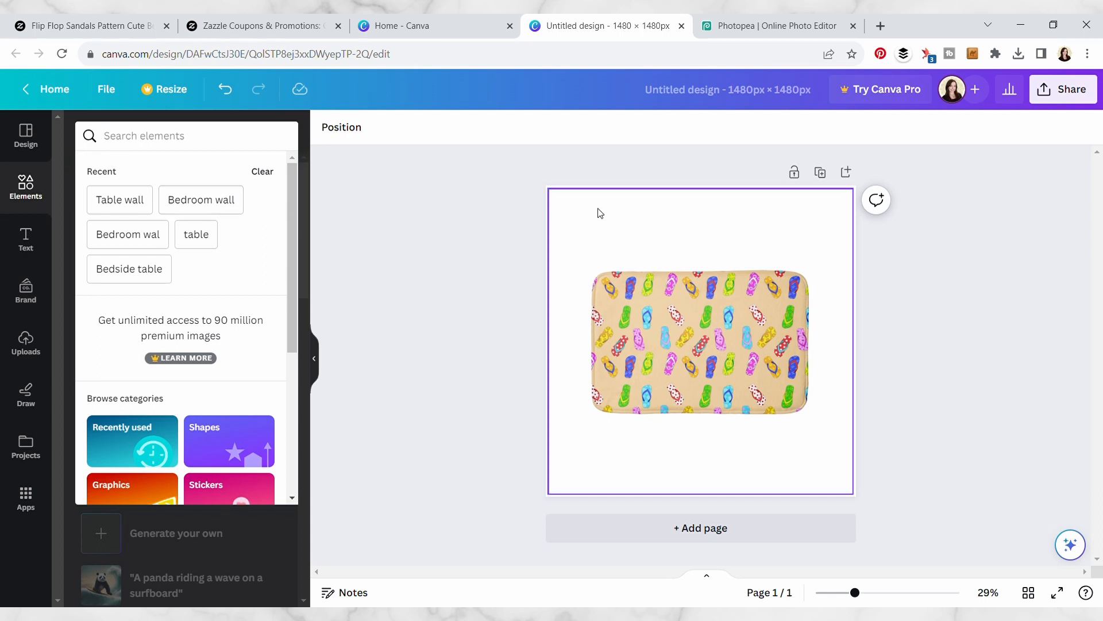
left_click(481, 344)
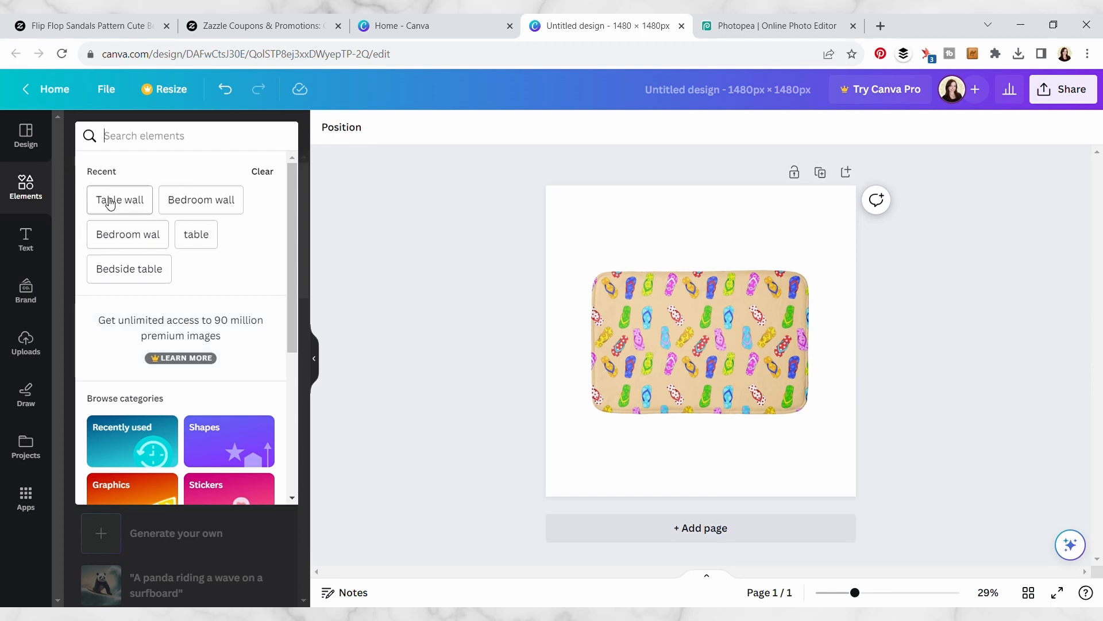
left_click(118, 199)
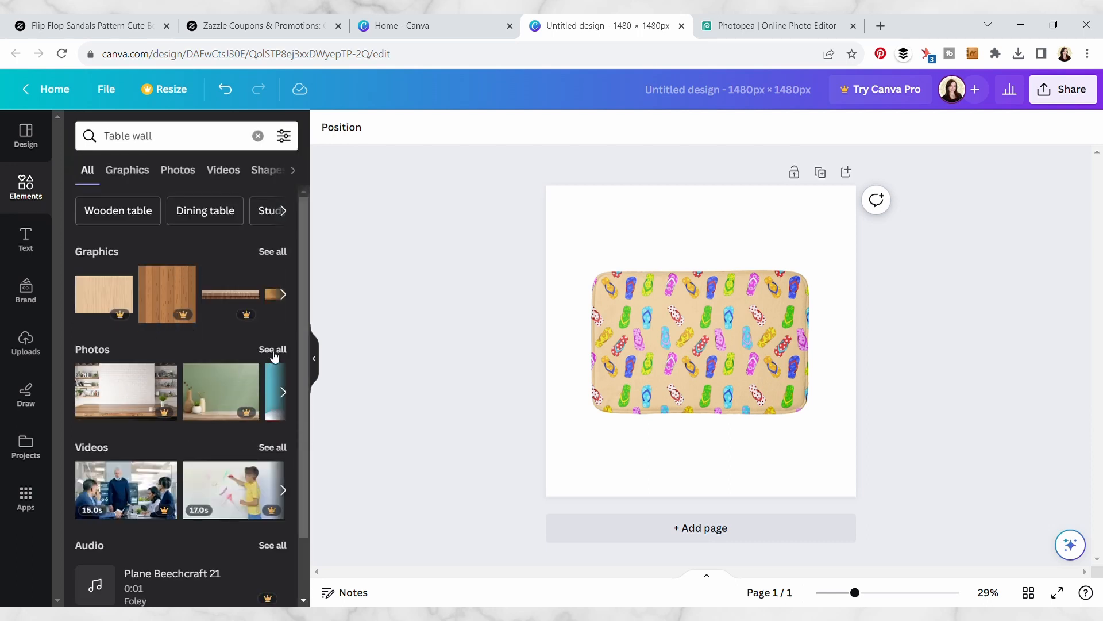
left_click(177, 170)
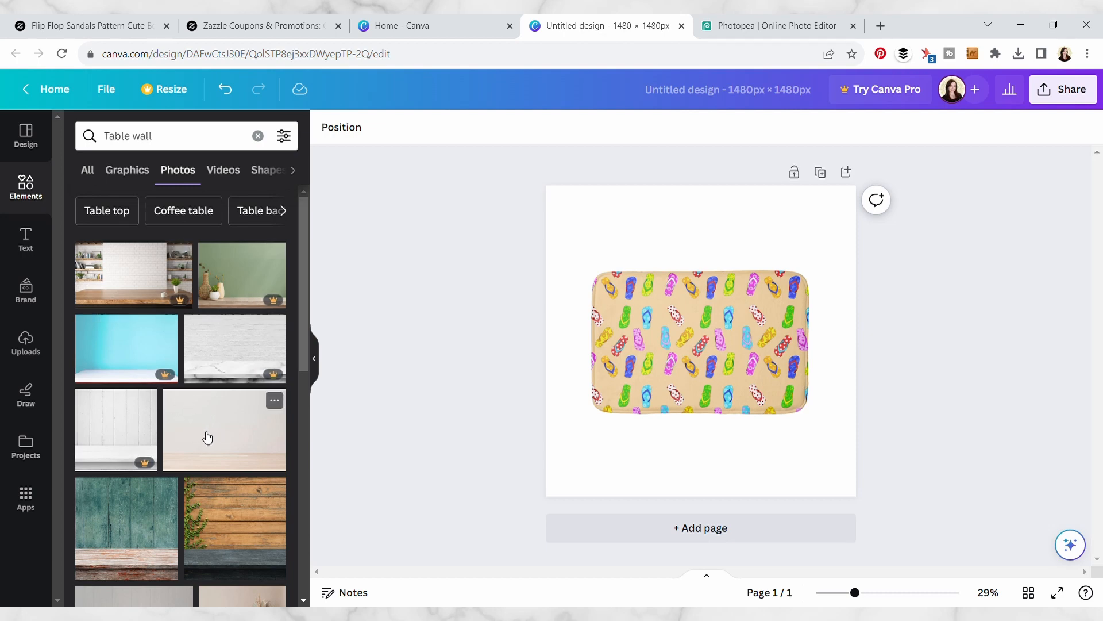
Browse the Table wall photos, then clear the search.
scroll("down", 3)
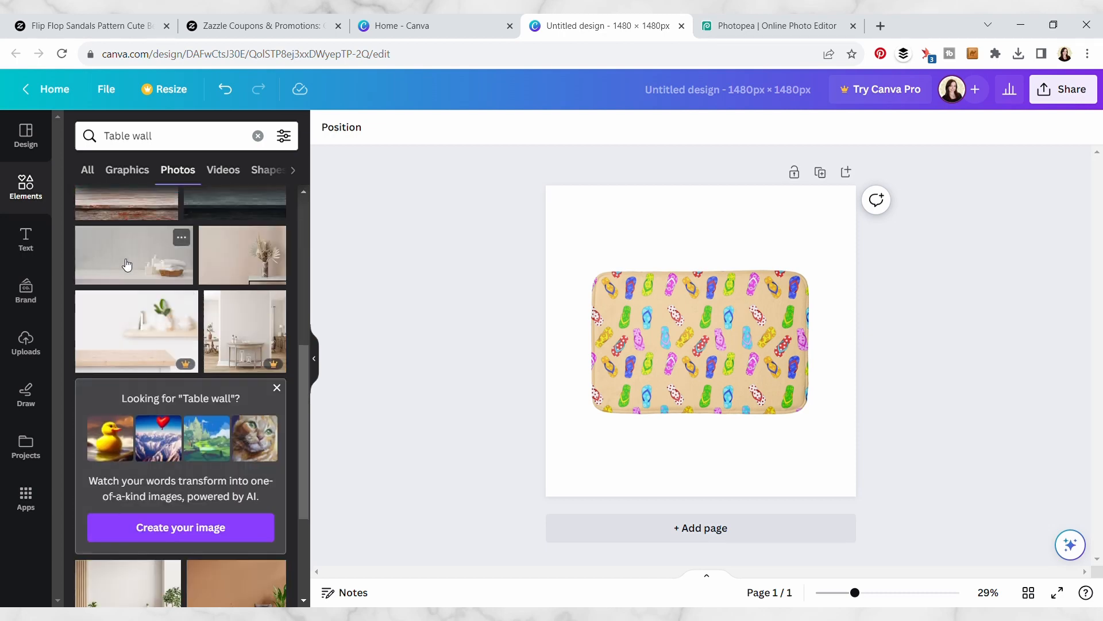
scroll("down", 3)
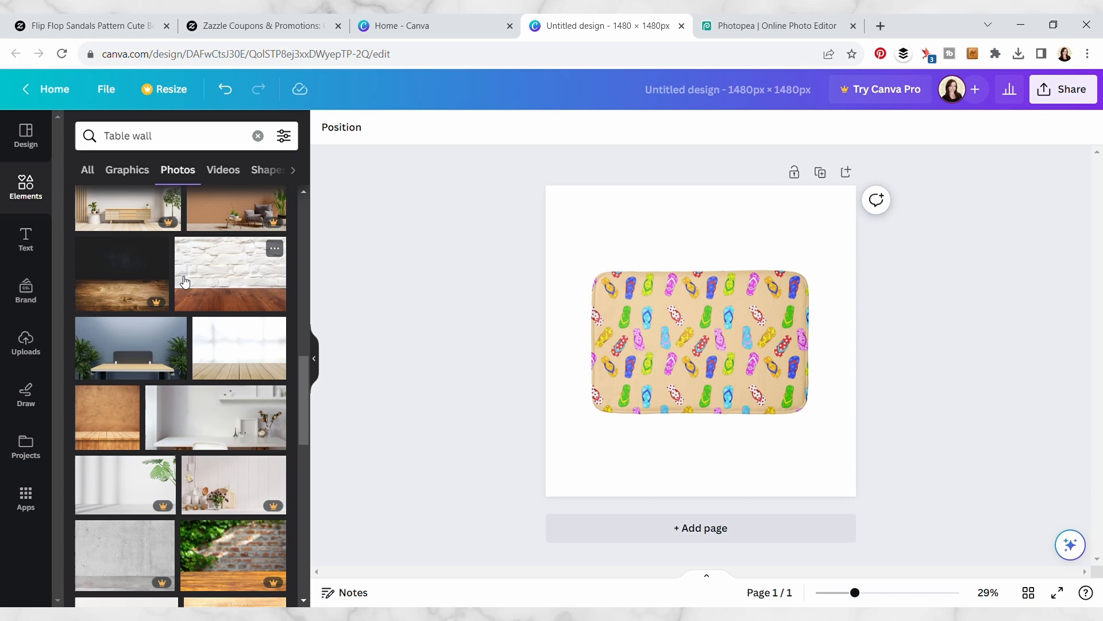
mouse_move(261, 286)
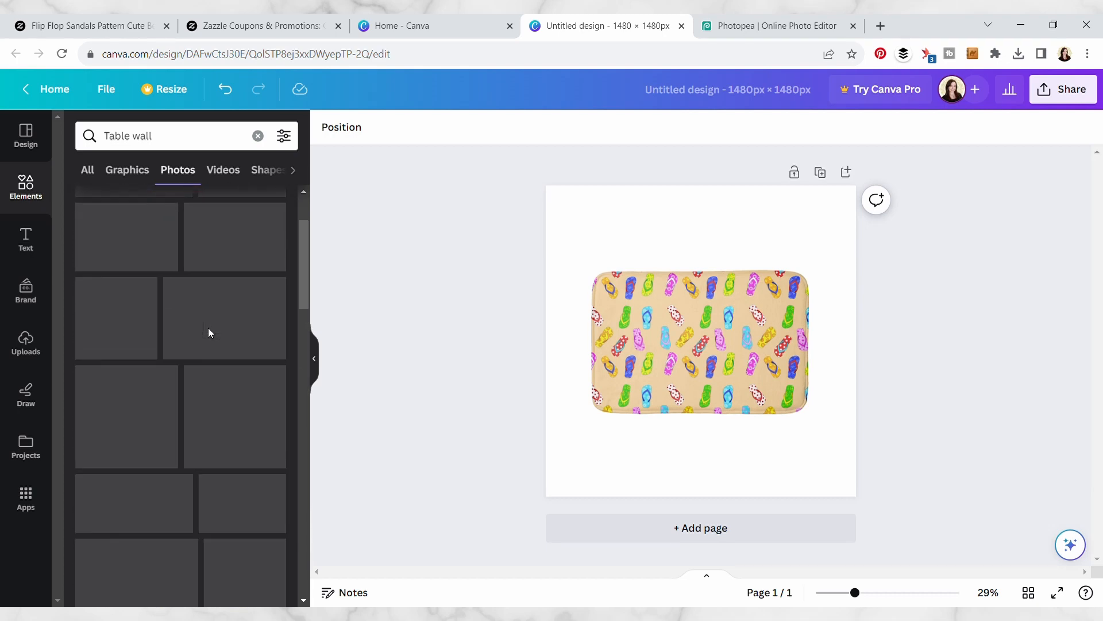
left_click(258, 136)
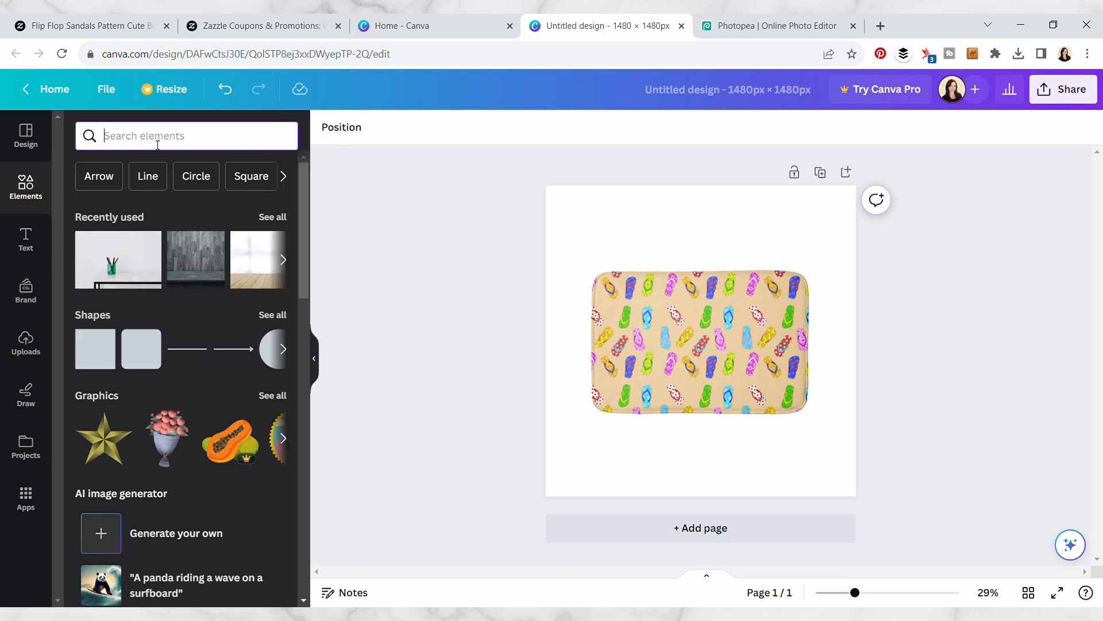
Search Elements for 'mockups', filter to Photos only and browse the results.
type("mockups")
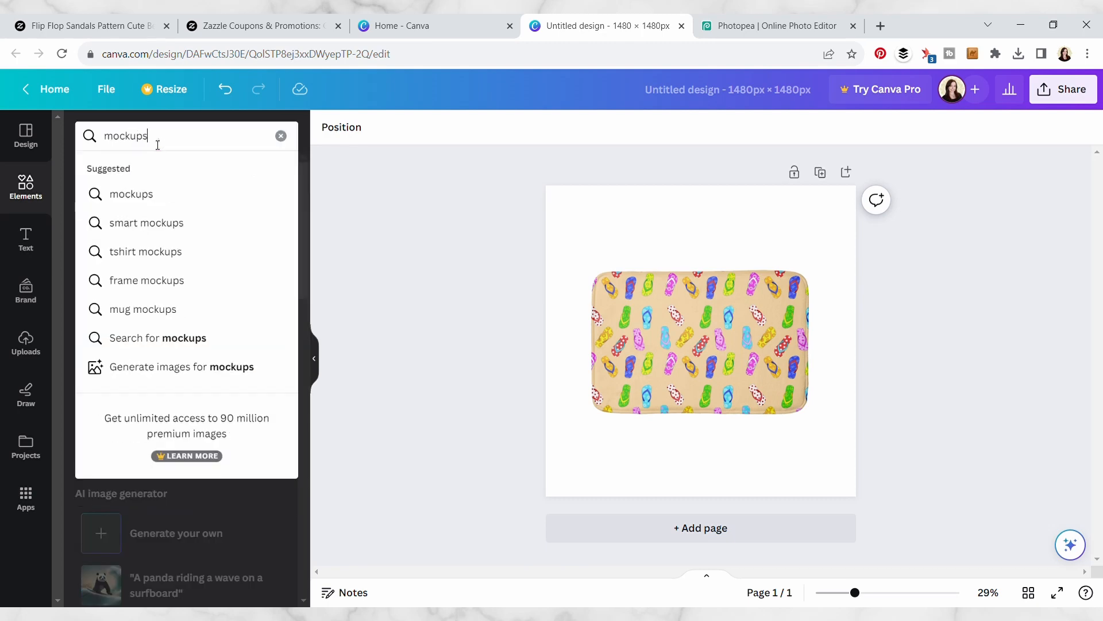
key("Enter")
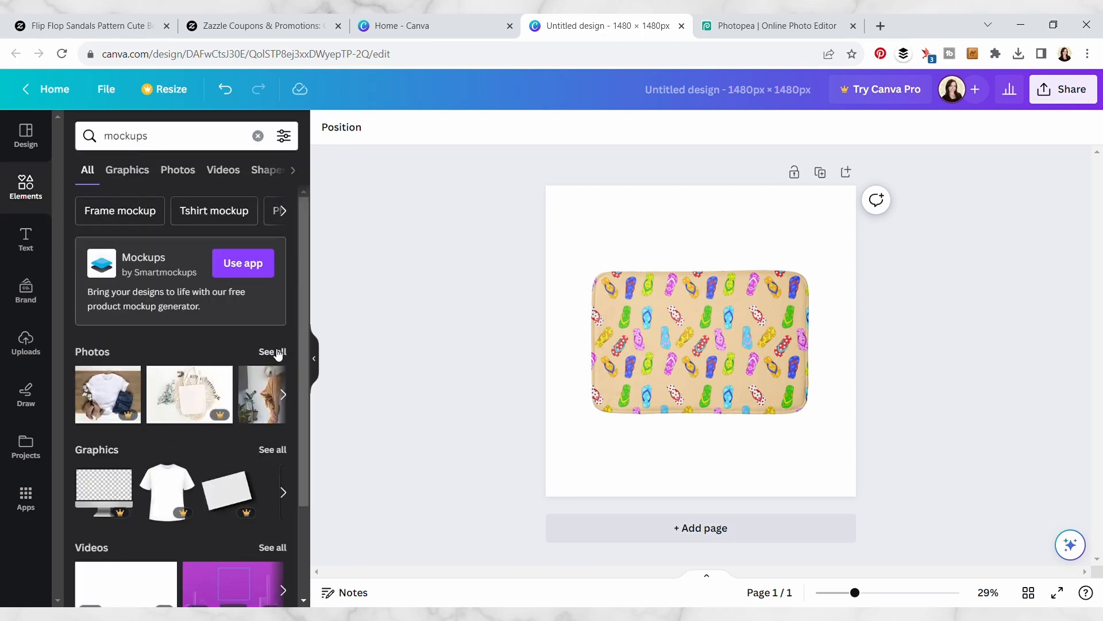
left_click(177, 170)
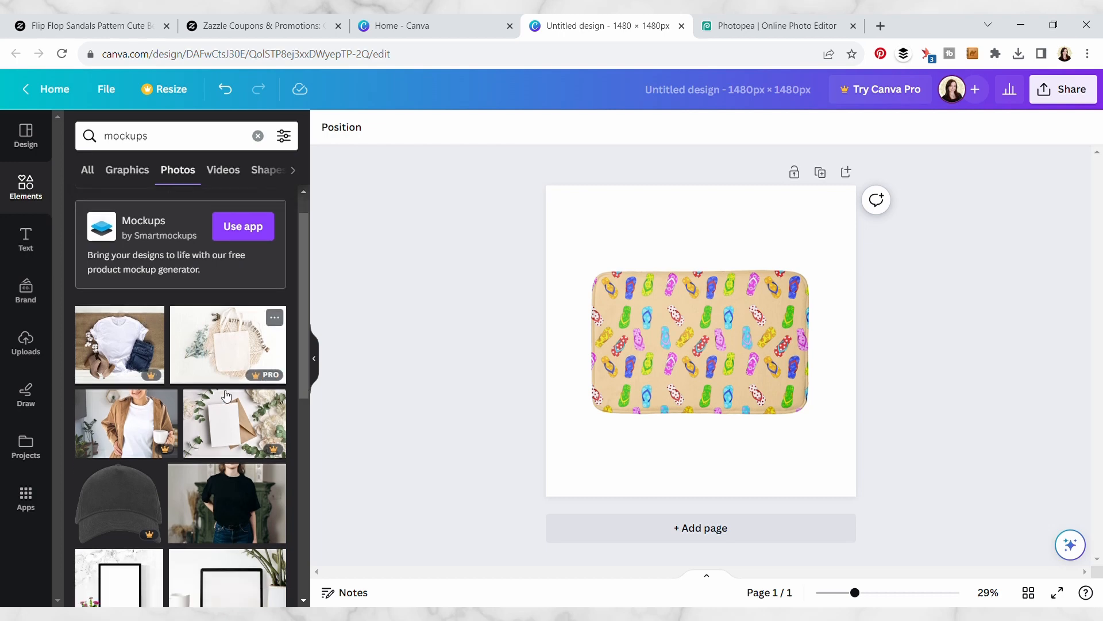
scroll("down", 3)
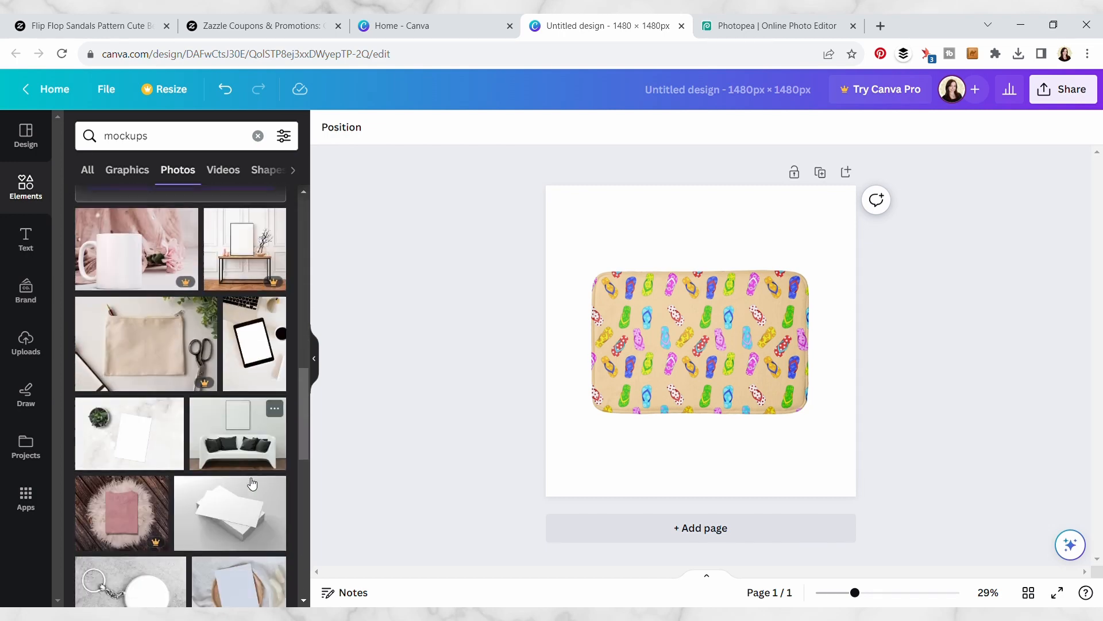
scroll("down", 3)
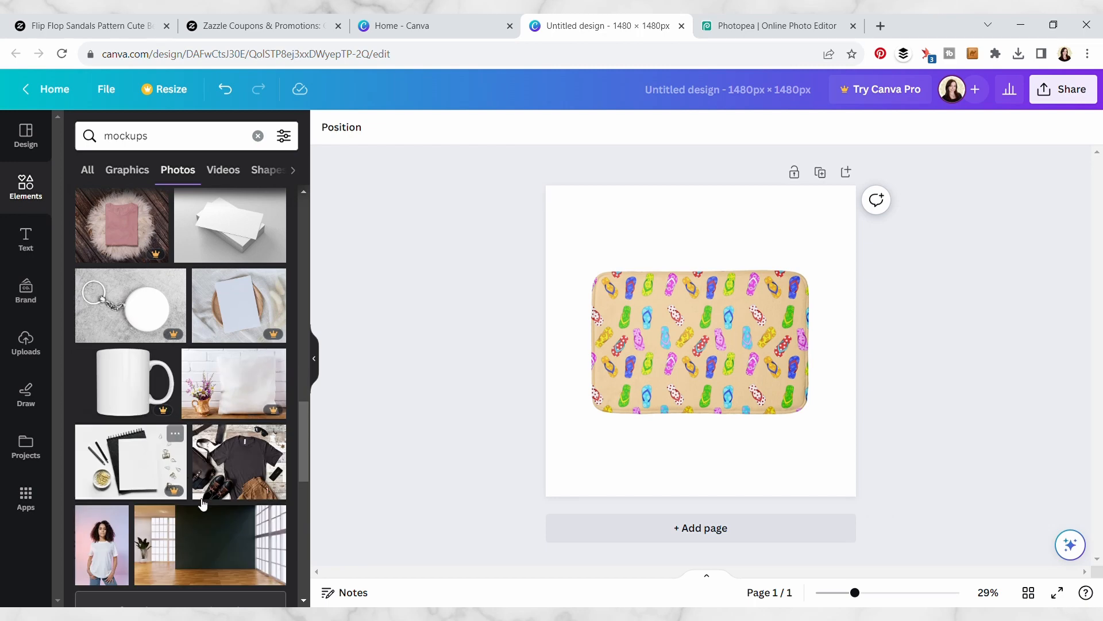
scroll("down", 3)
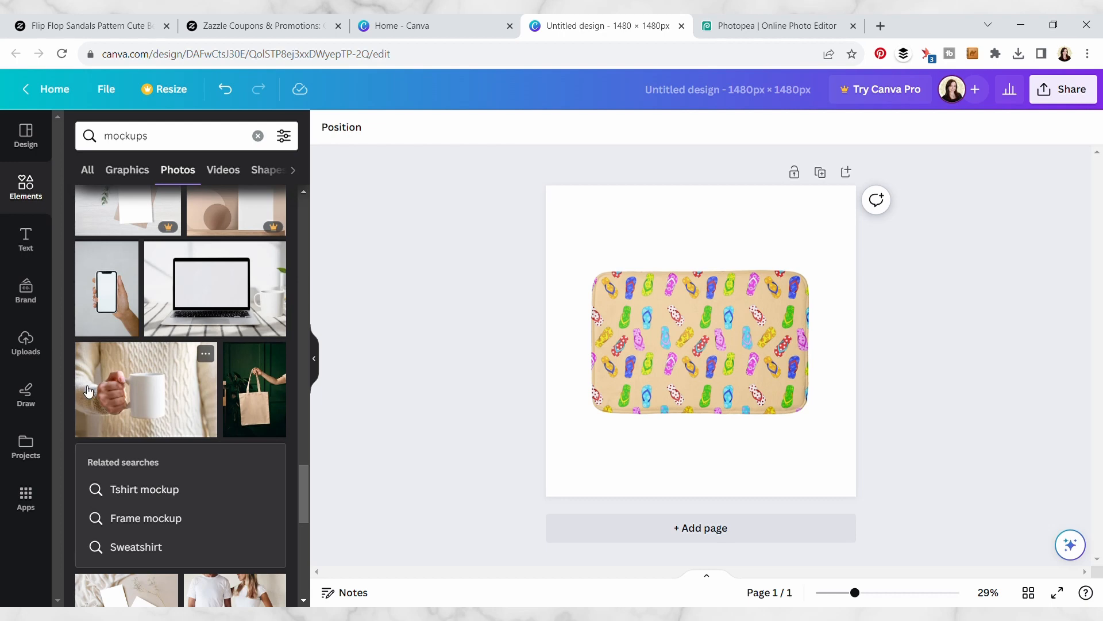
left_click(169, 136)
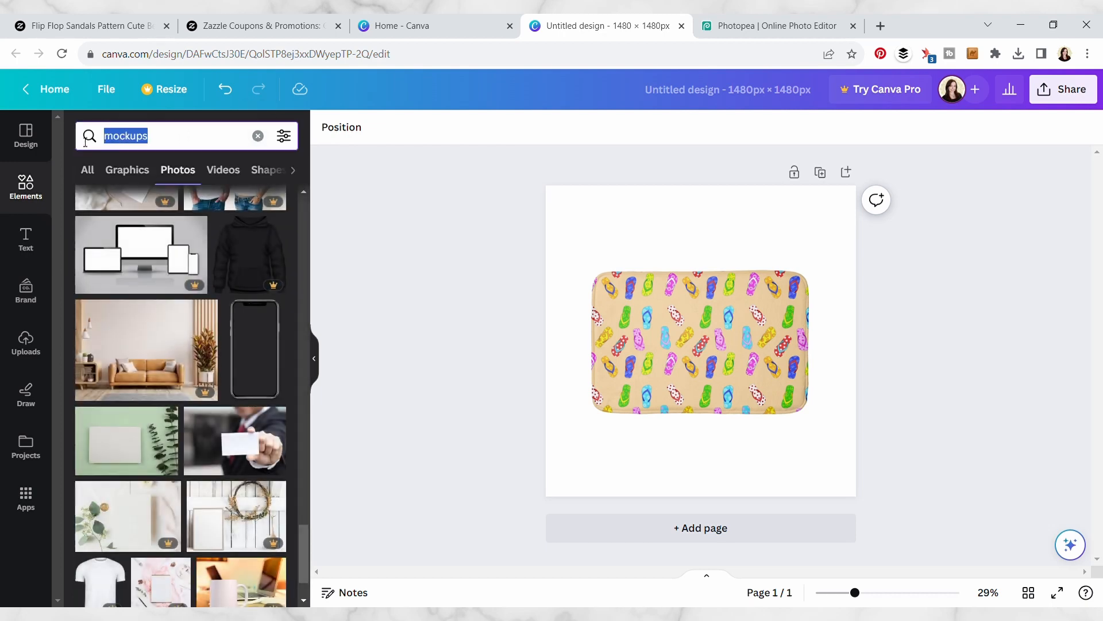
Search 'tile floor' photos and add the parquet wood floor photo to the page.
type("tile floor")
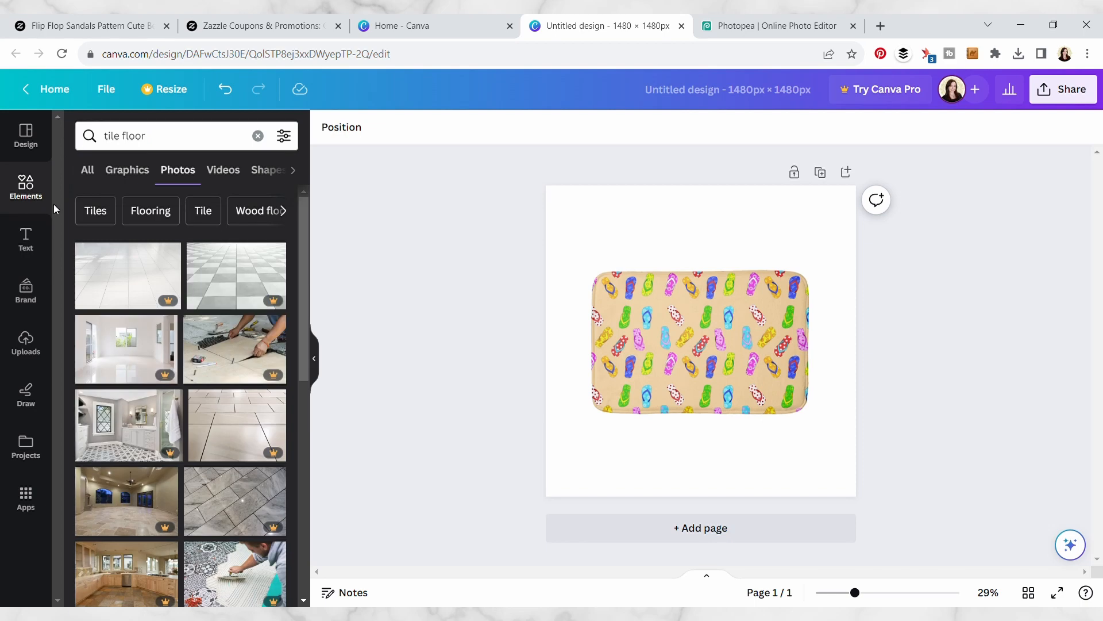
scroll("down", 3)
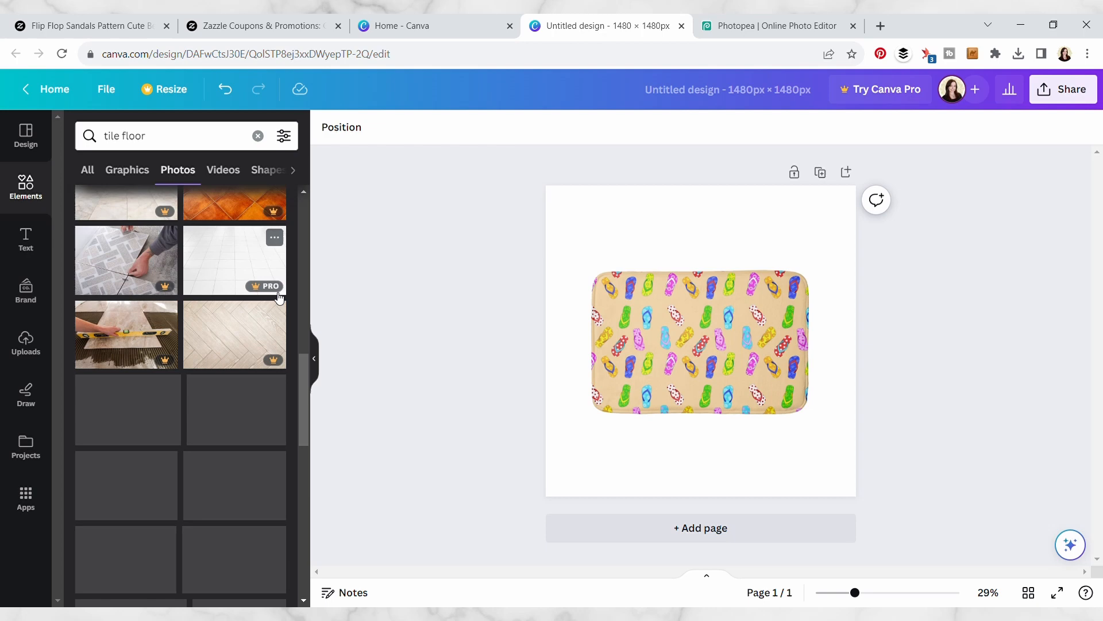
scroll("down", 3)
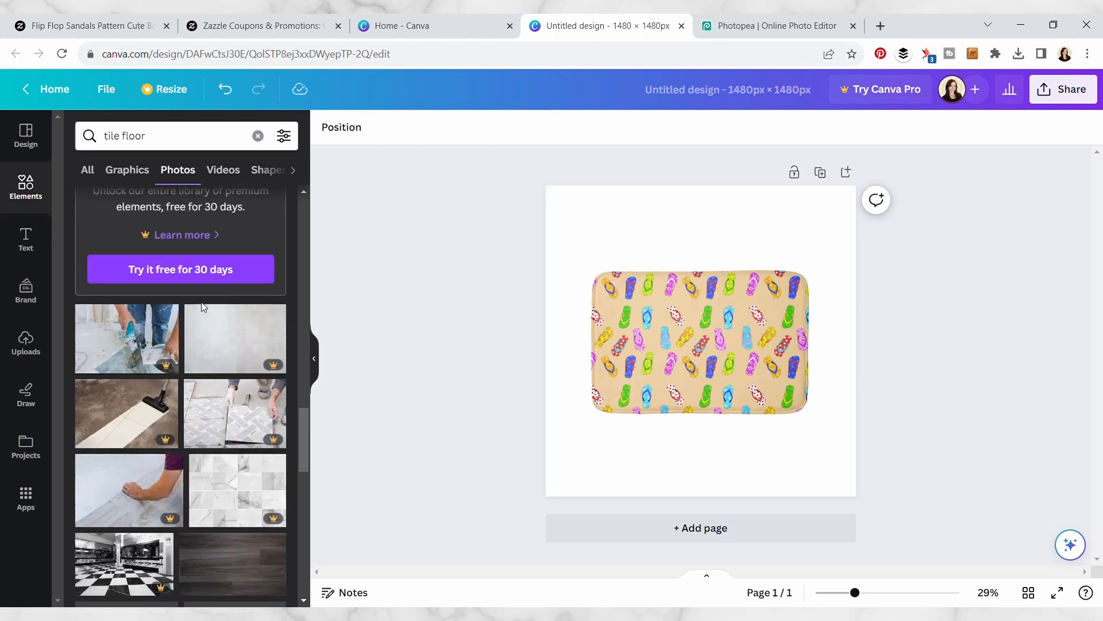
scroll("down", 3)
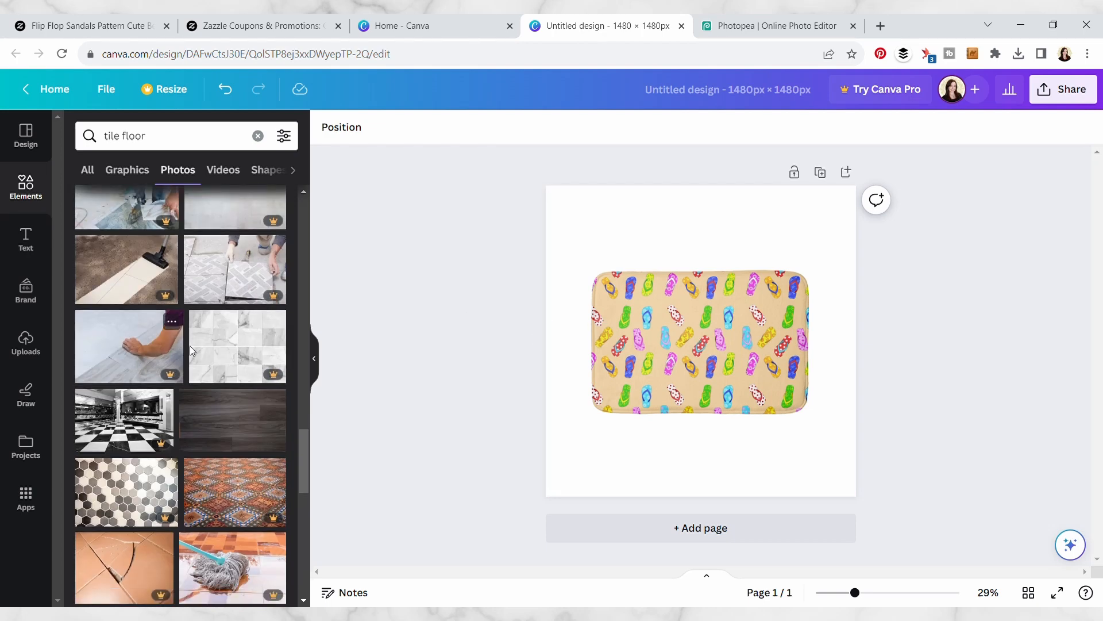
scroll("down", 3)
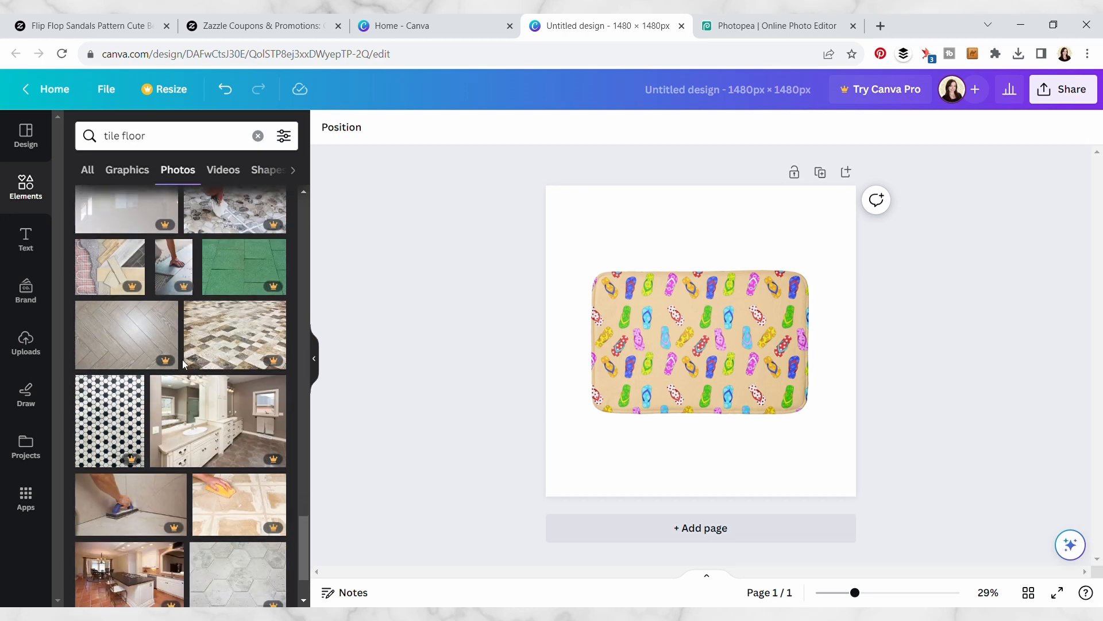
scroll("down", 3)
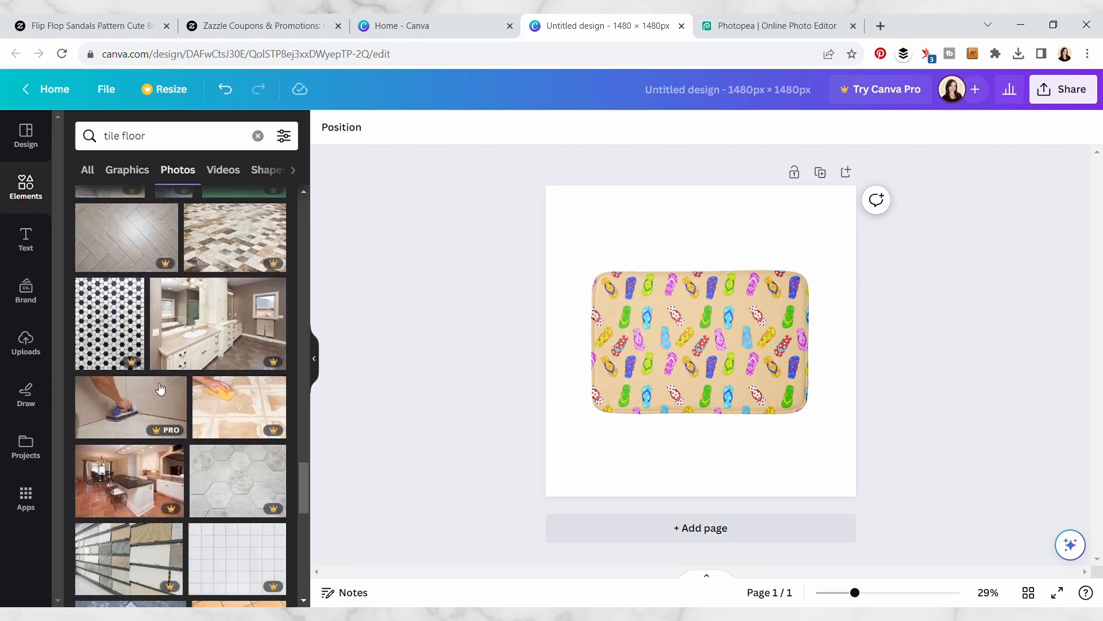
scroll("down", 3)
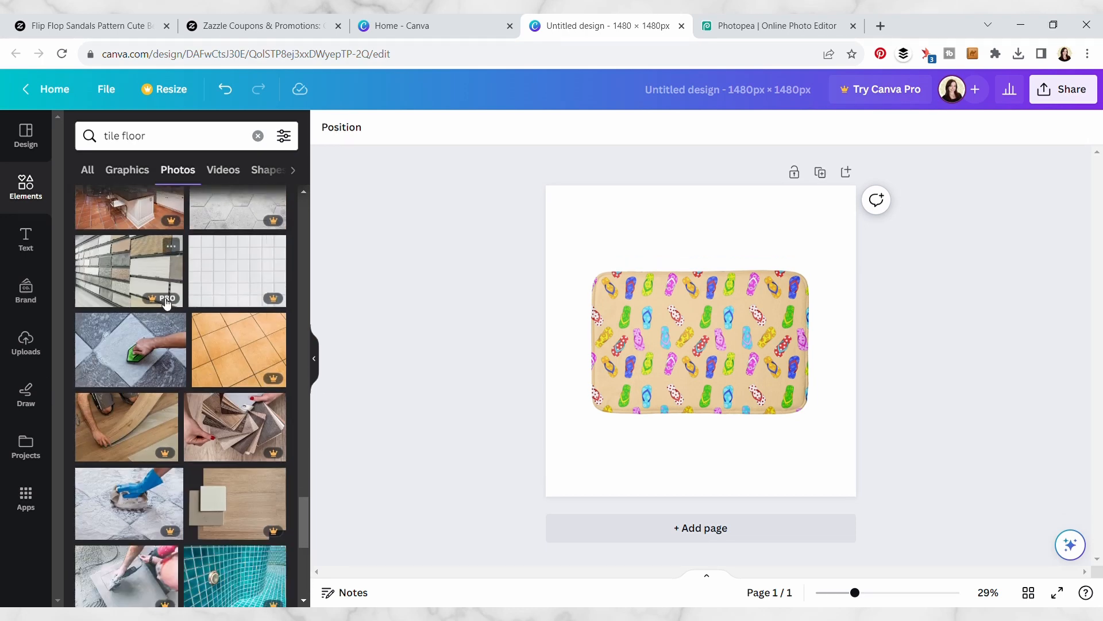
left_click(234, 351)
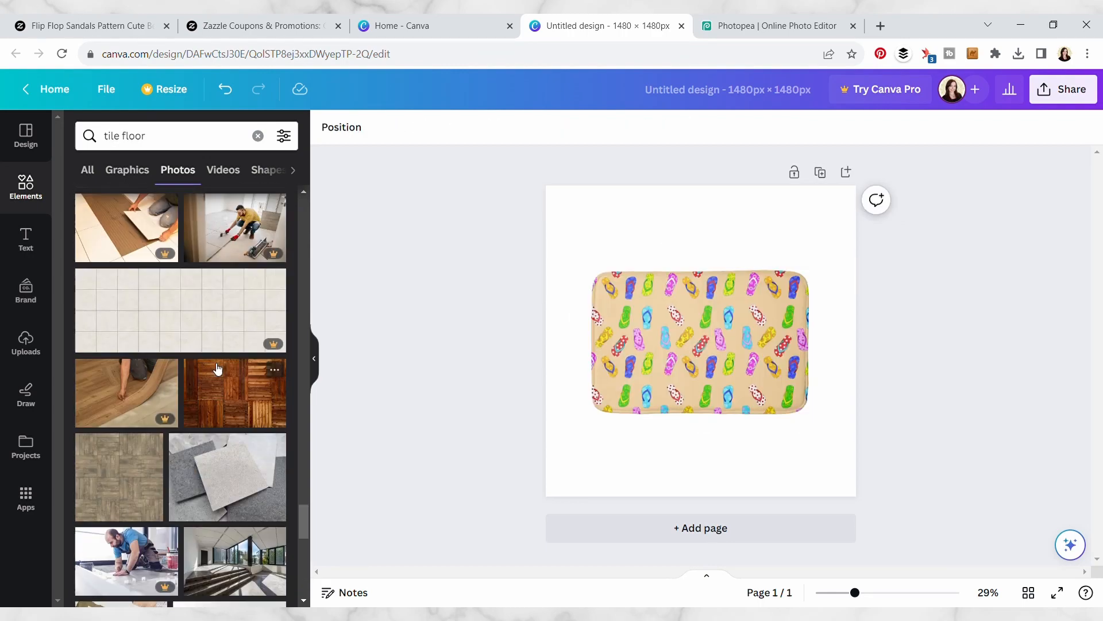
Enlarge the wood floor behind the bath mat, then delete it and search 'bathroom floor' instead.
scroll("down", 3)
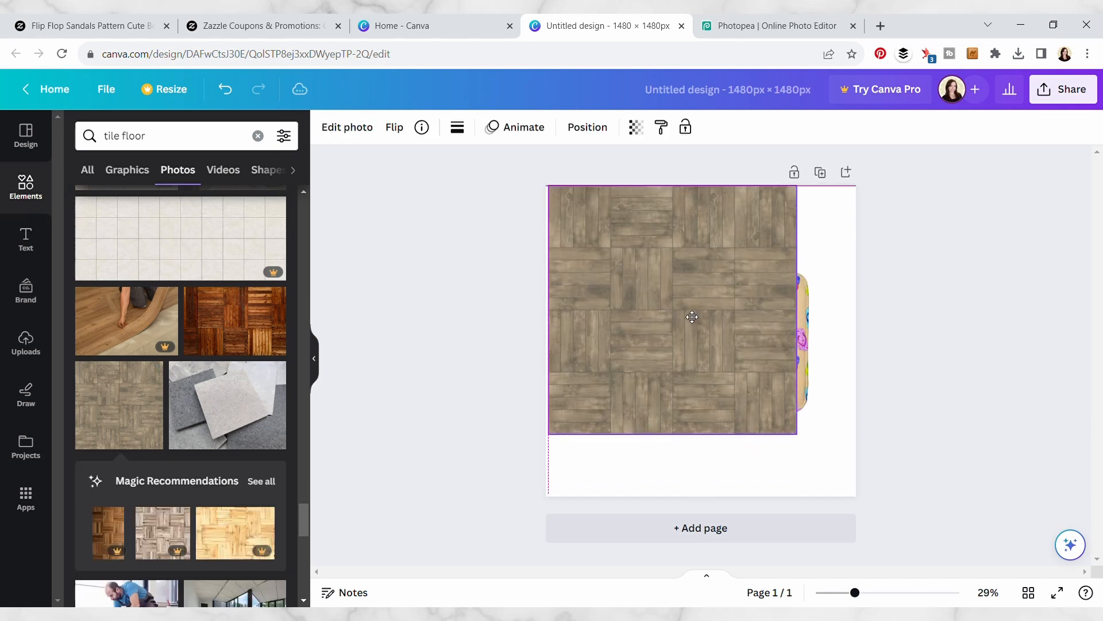
left_click_drag(797, 434, 894, 536)
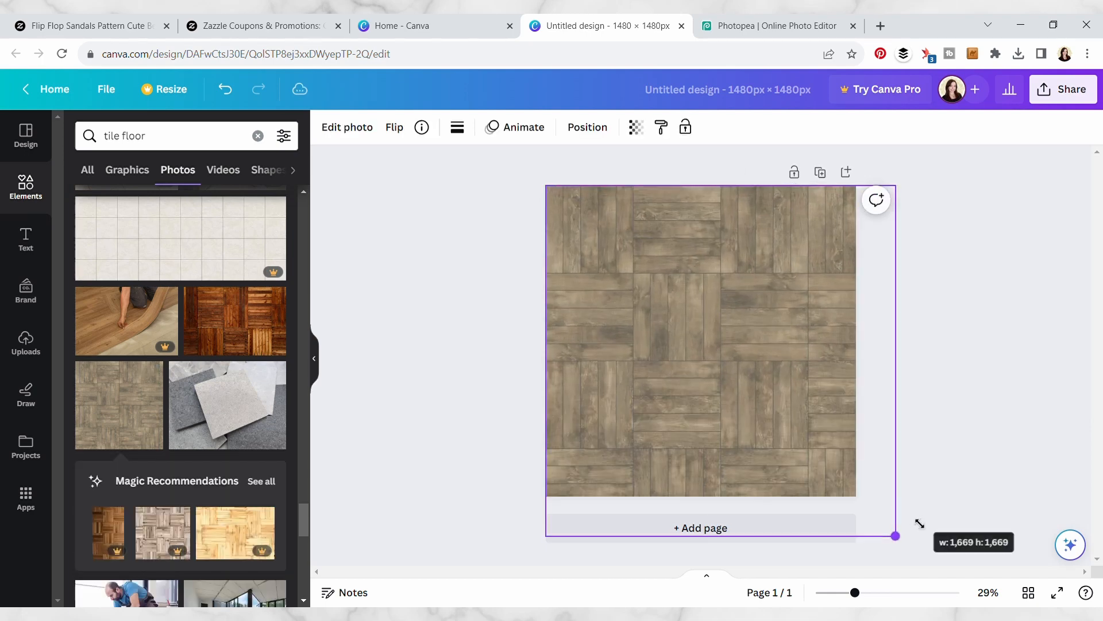
left_click(587, 128)
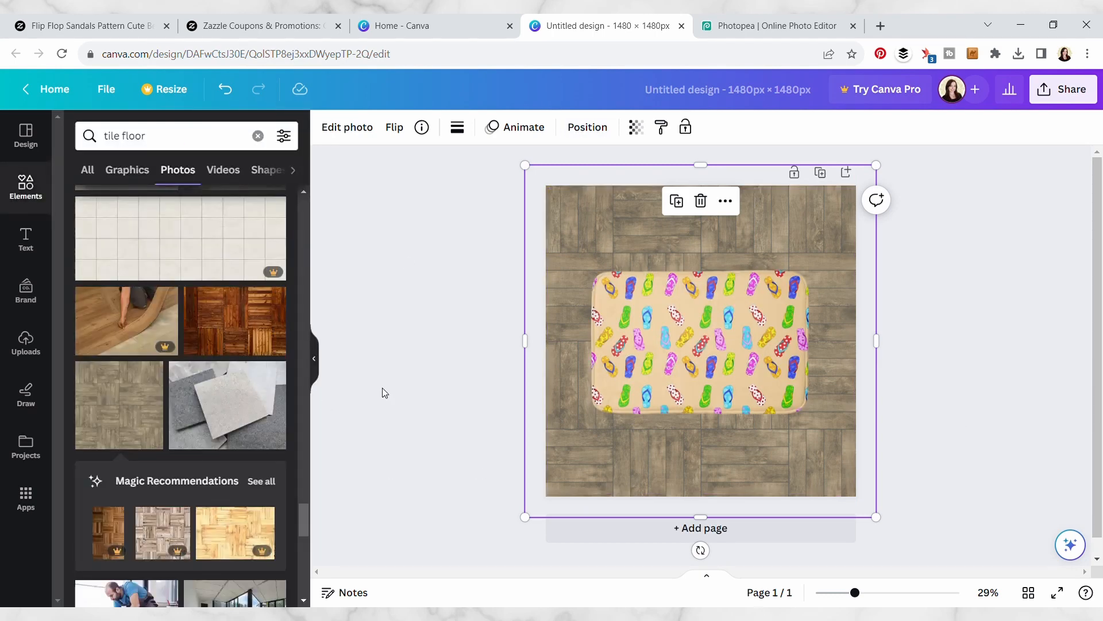
left_click(700, 200)
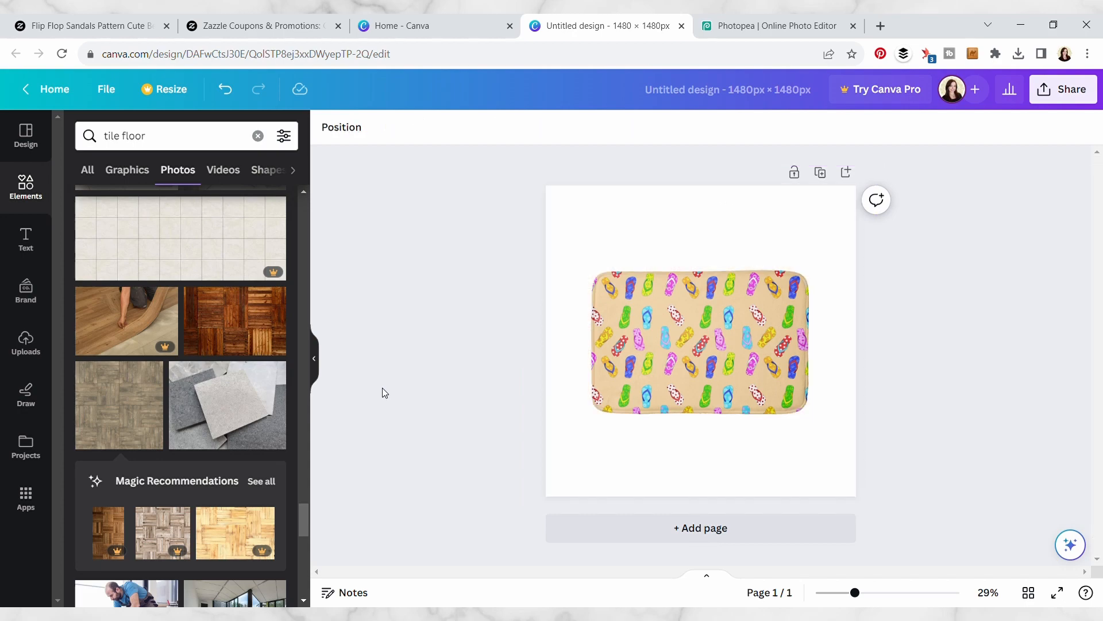
scroll("down", 3)
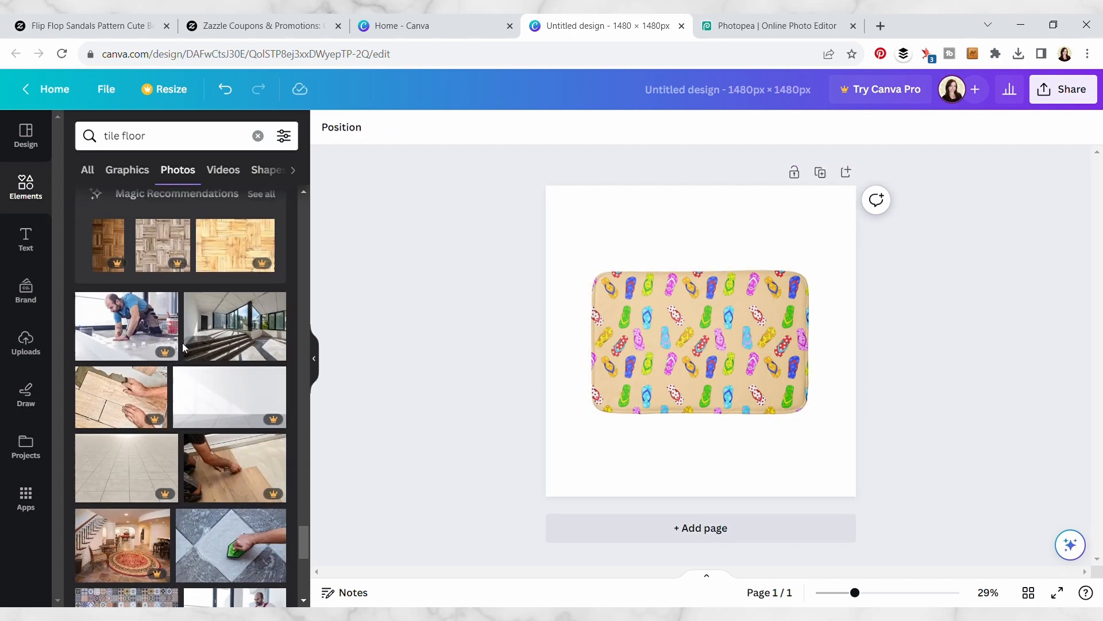
scroll("down", 3)
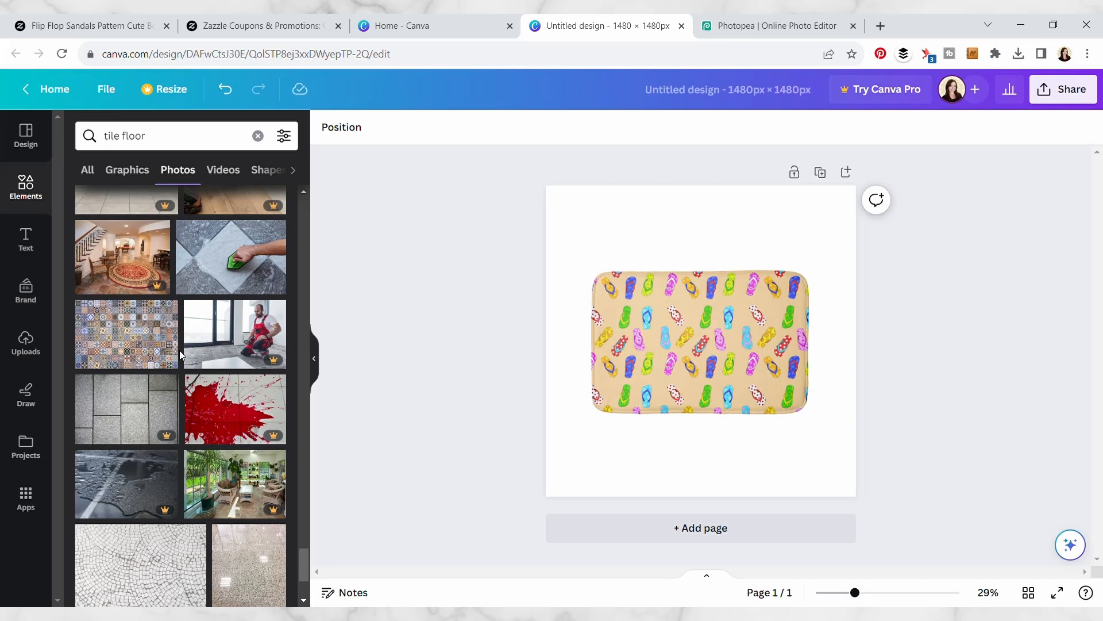
type("bathroom floor")
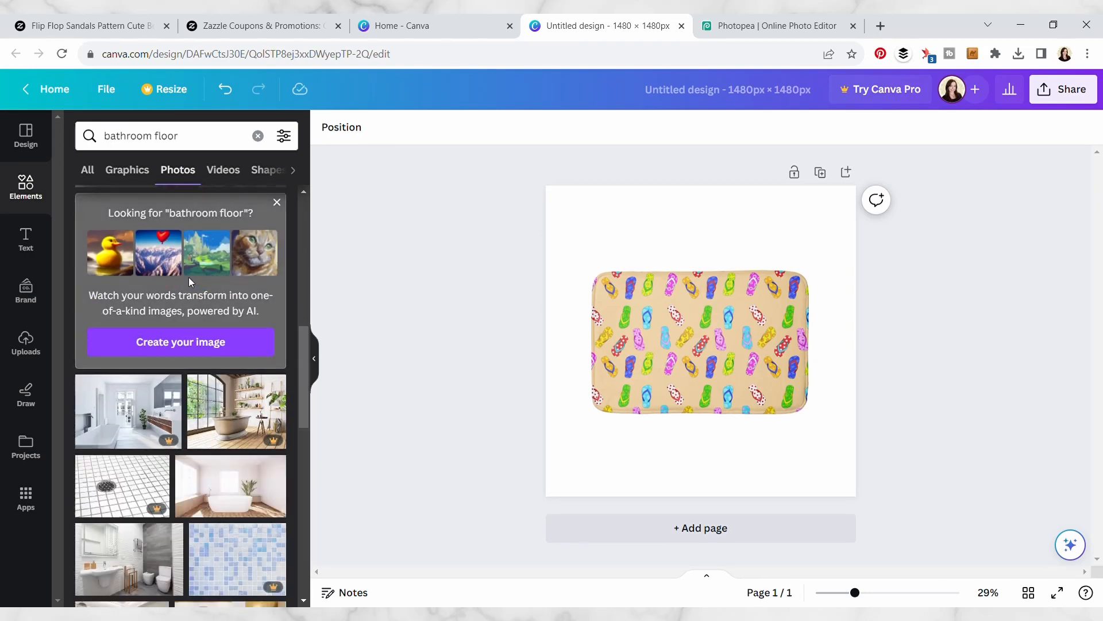
Browse results, then search 'subway tile' and 'tile background' for a white marble photo.
scroll("down", 3)
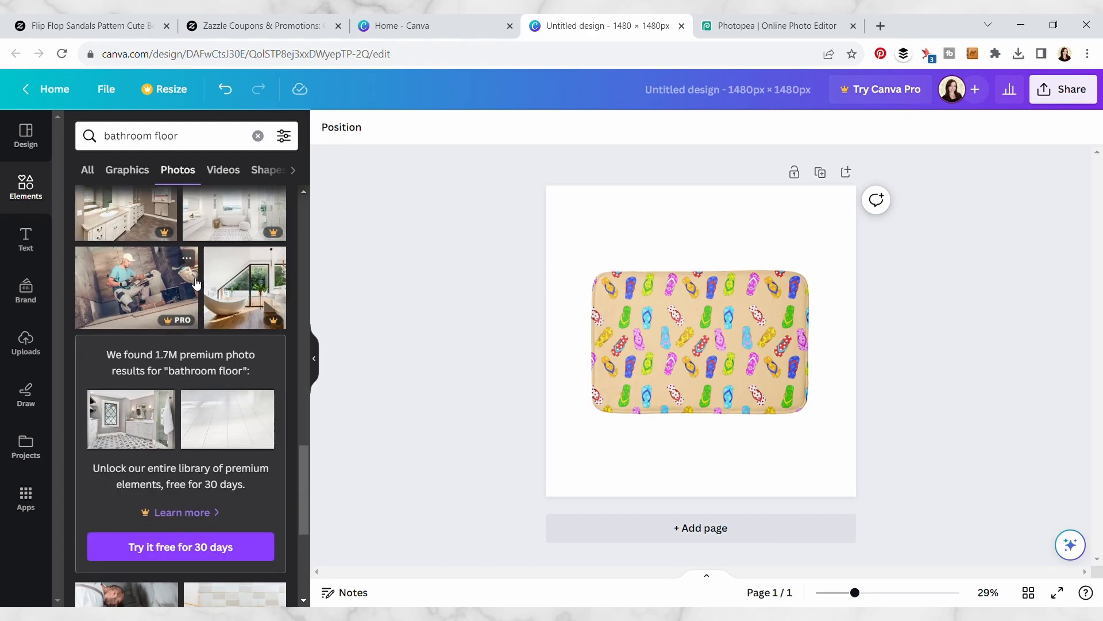
scroll("down", 3)
type("tile")
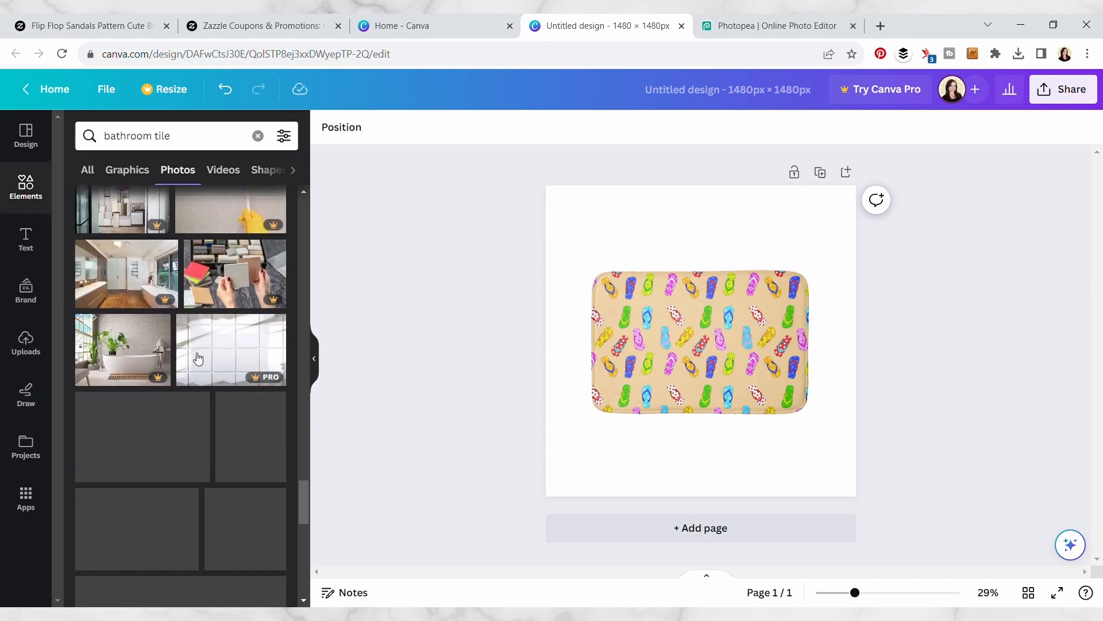
type("subway tile")
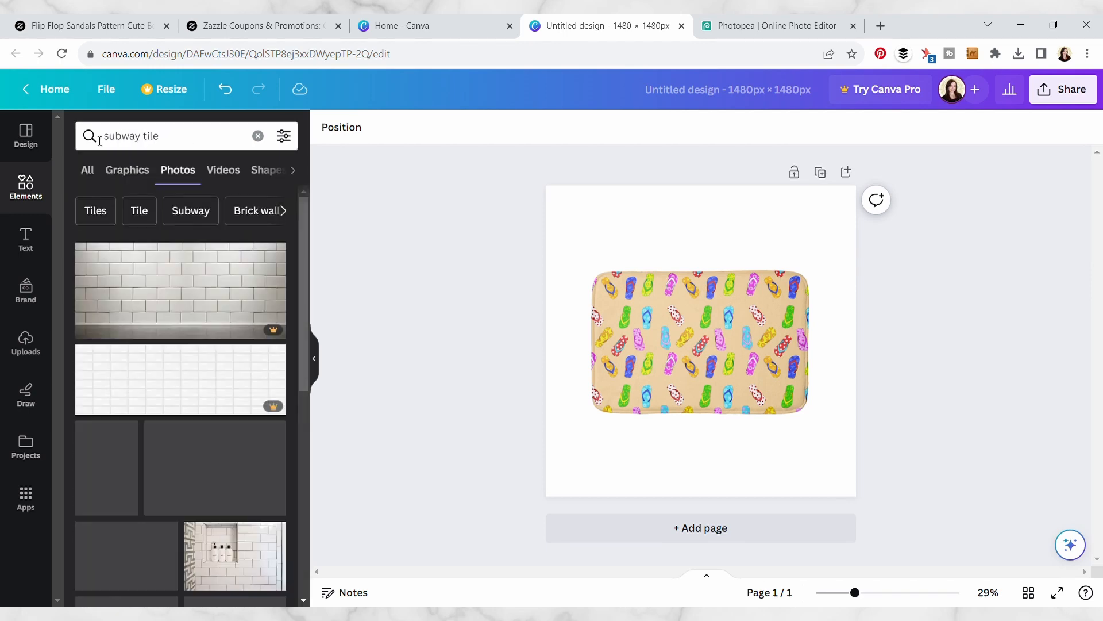
scroll("down", 3)
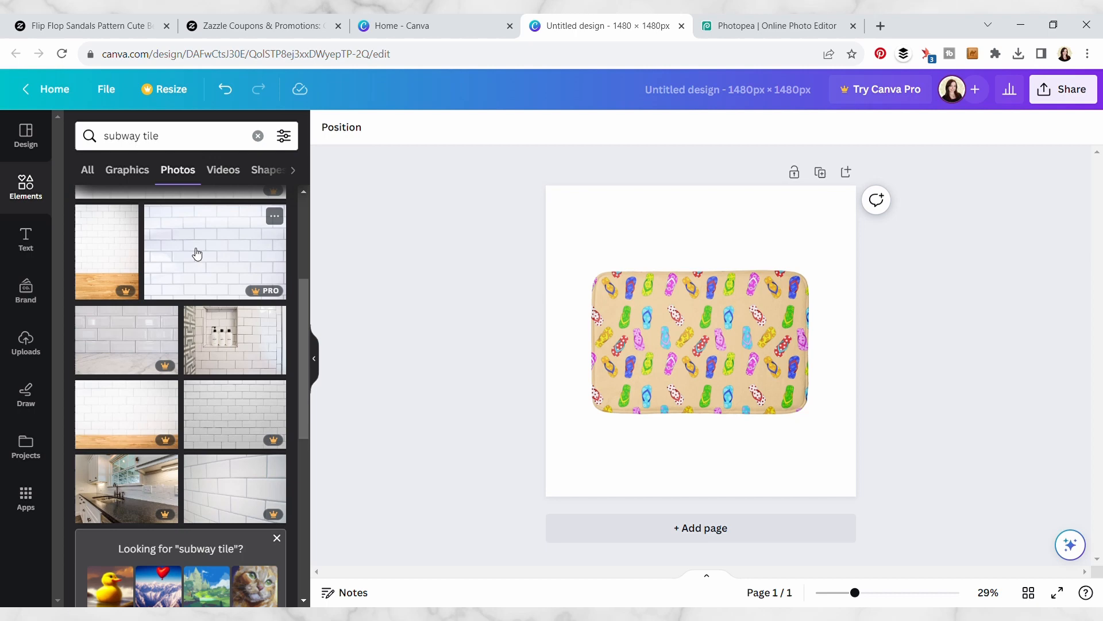
type("tile background")
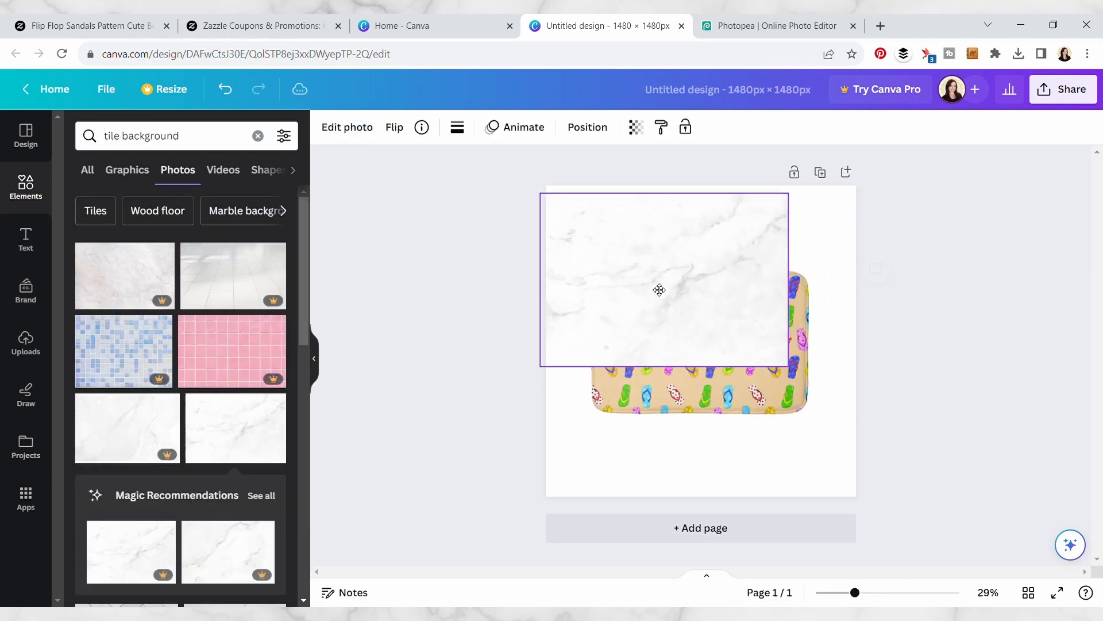
Stretch the marble photo to fill the whole page and check the element stacking order.
left_click_drag(788, 362, 1046, 541)
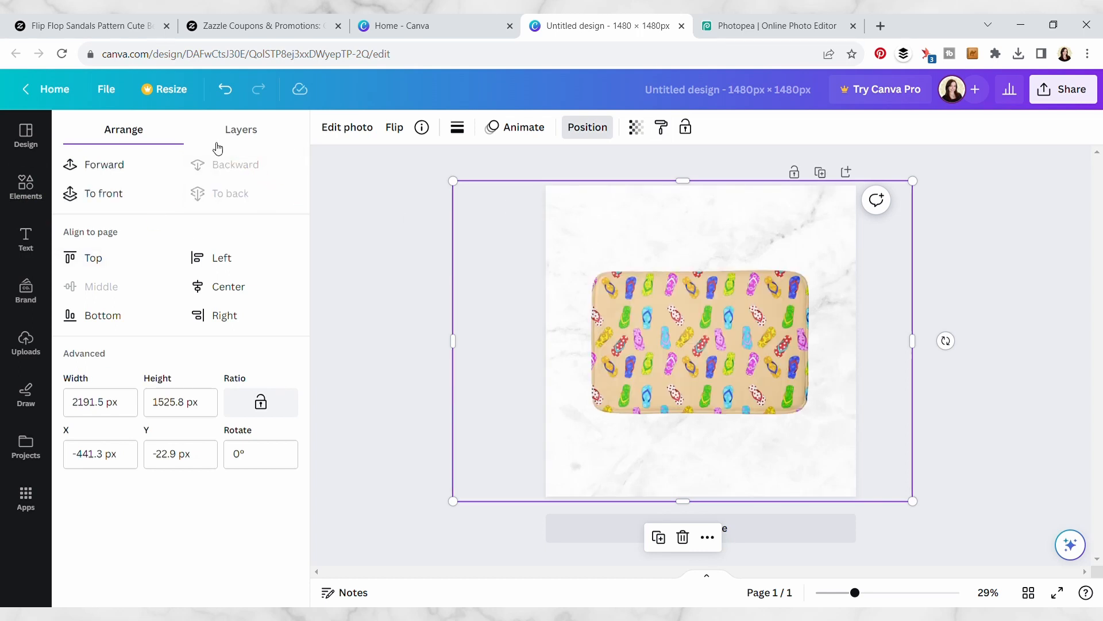
left_click(347, 128)
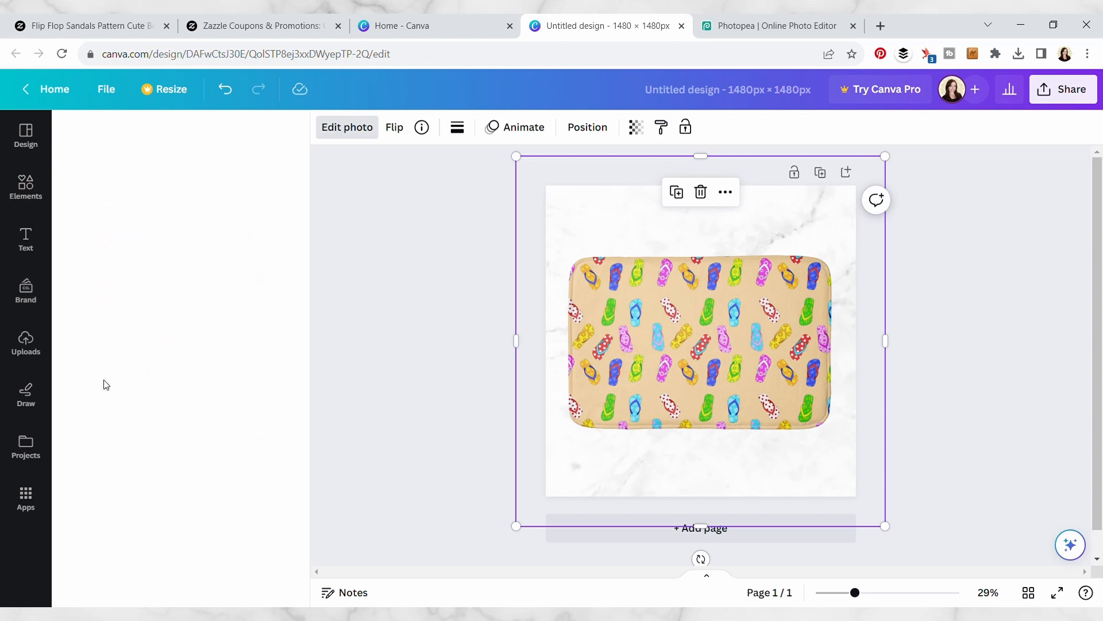
Give the bath mat a drop shadow with Blur 13 and Distance 0.
left_click(175, 298)
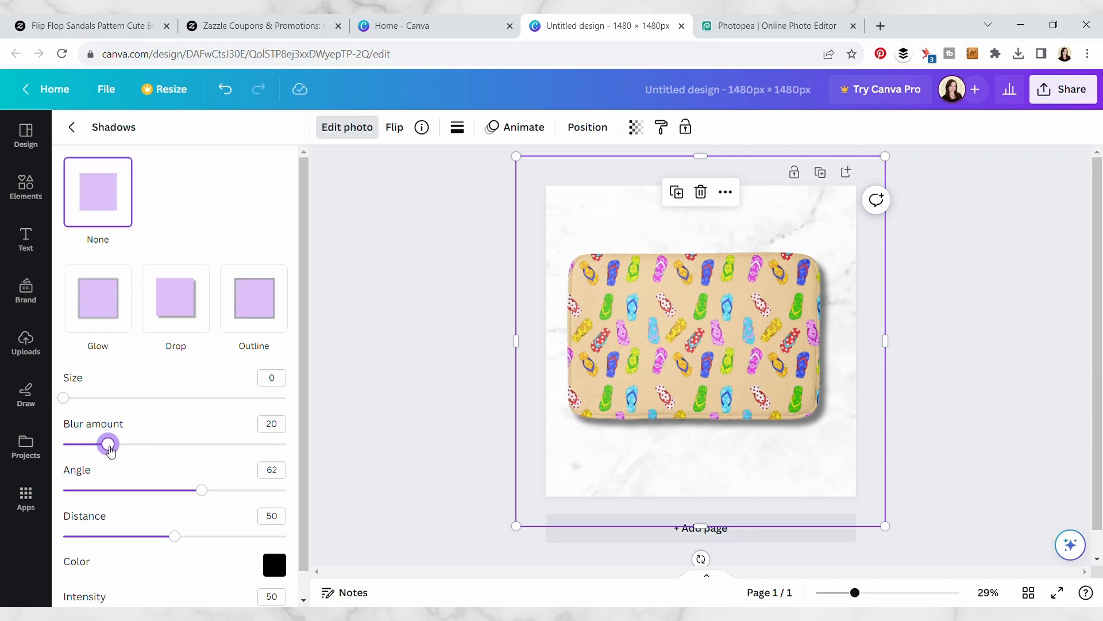
left_click_drag(108, 444, 154, 443)
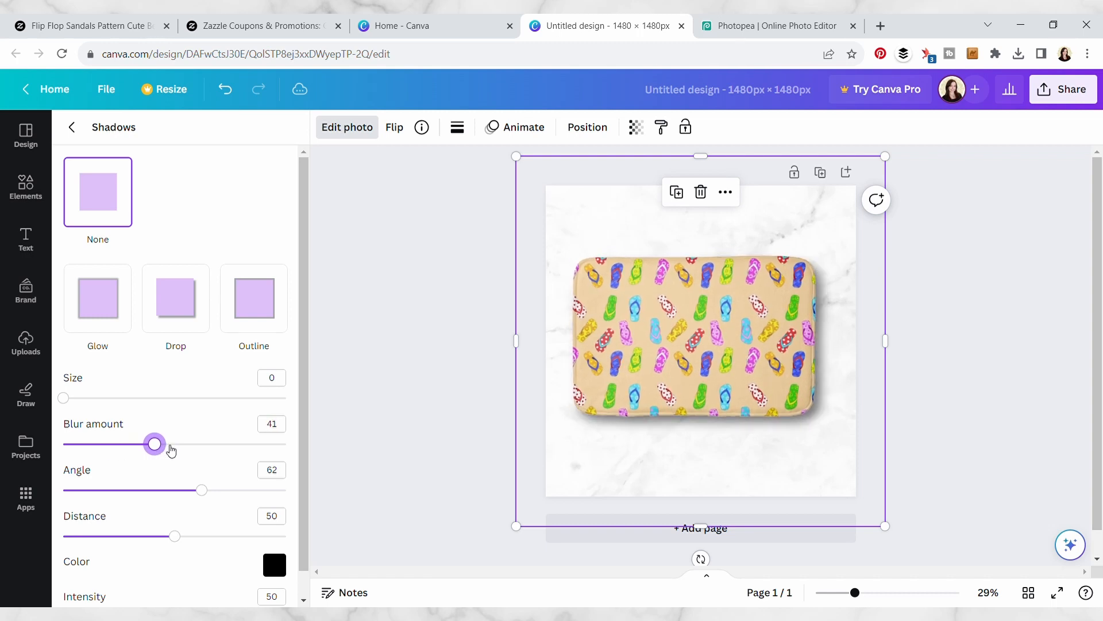
left_click_drag(155, 444, 68, 443)
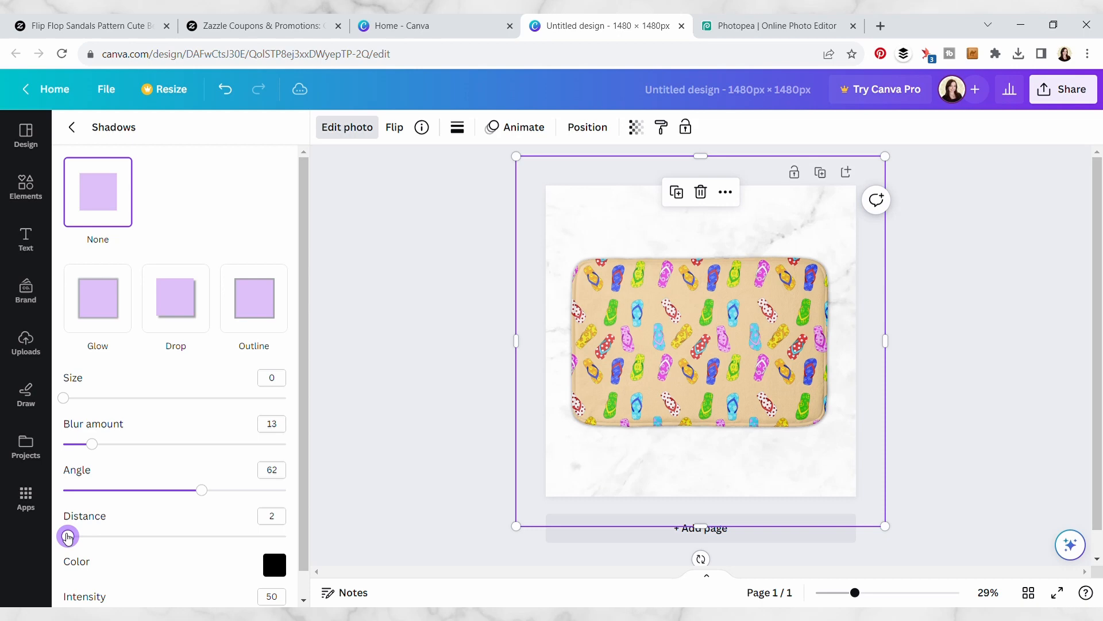
left_click_drag(67, 536, 62, 537)
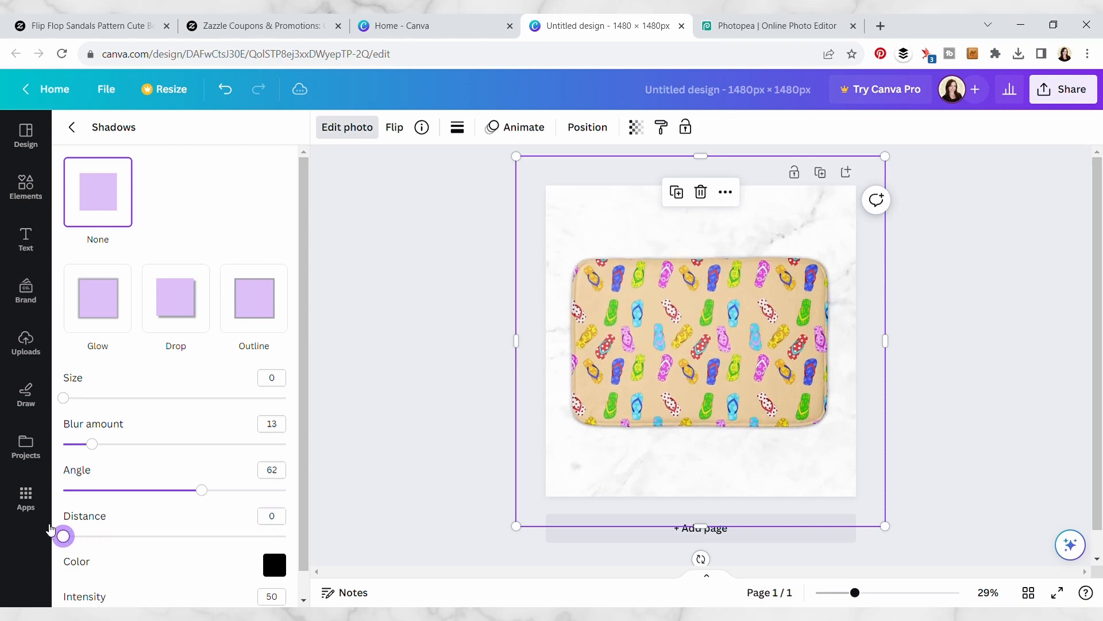
left_click_drag(202, 489, 212, 490)
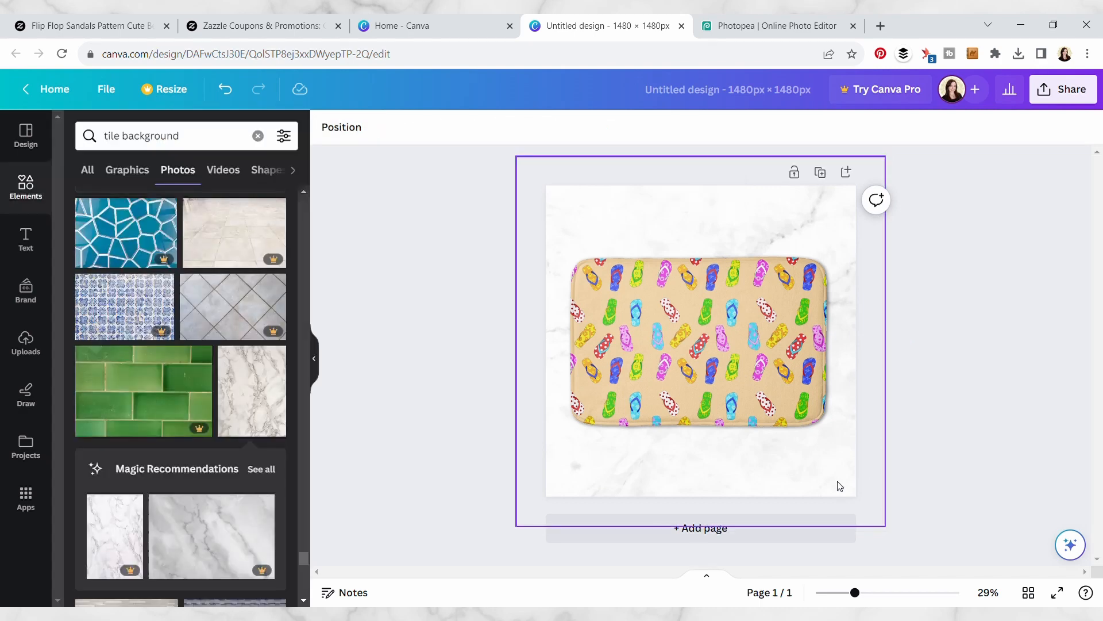
Swap the marble background for a white tile photo and deselect to review the design.
left_click(854, 234)
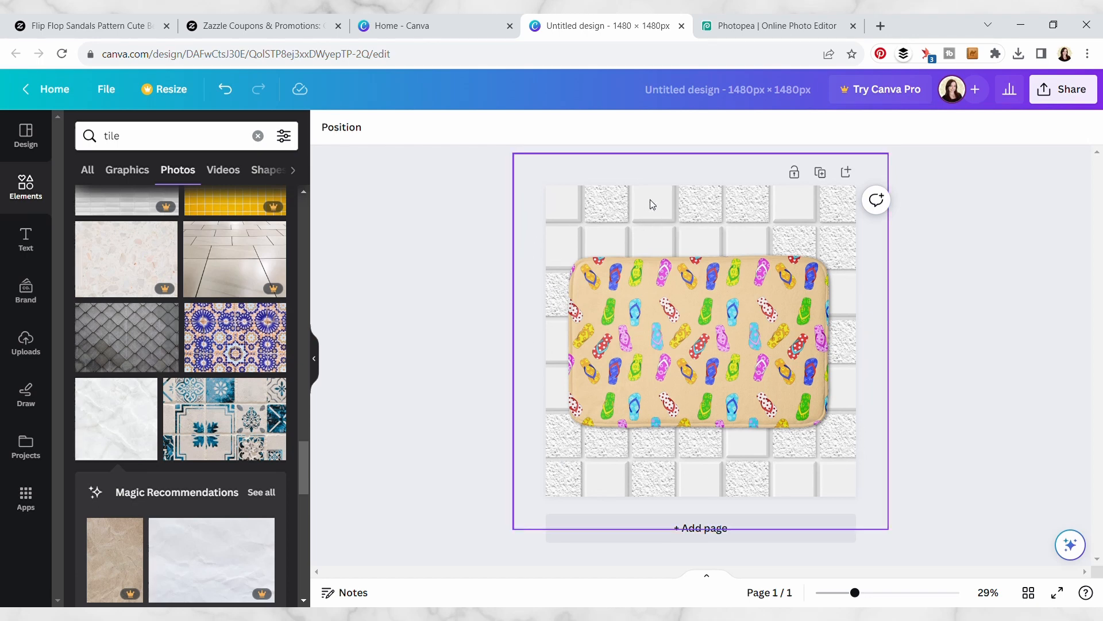
mouse_move(808, 458)
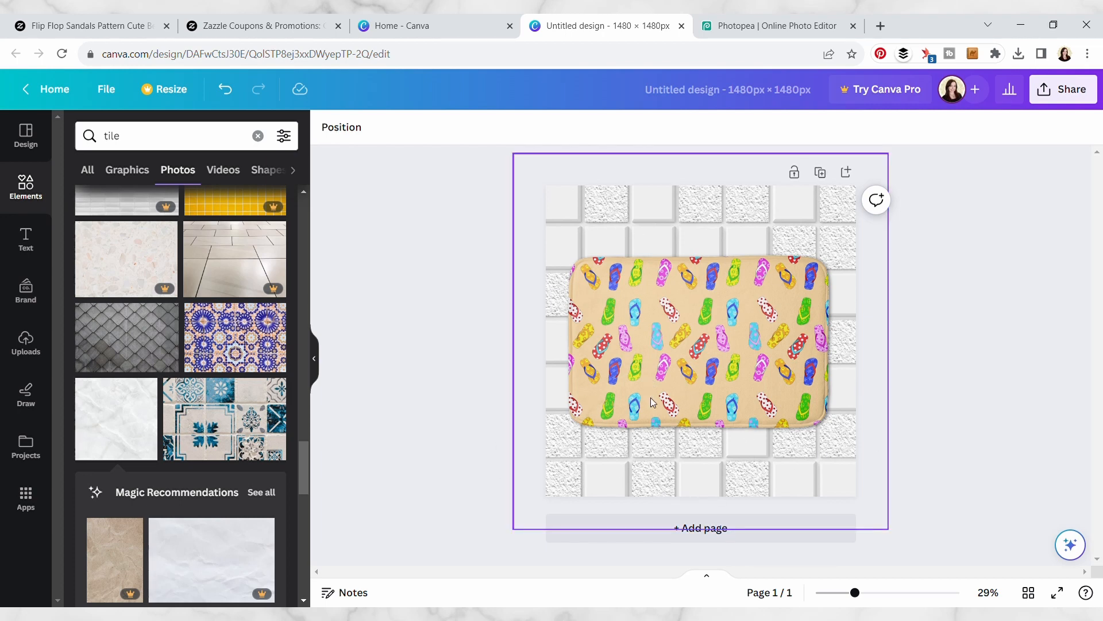
left_click(541, 390)
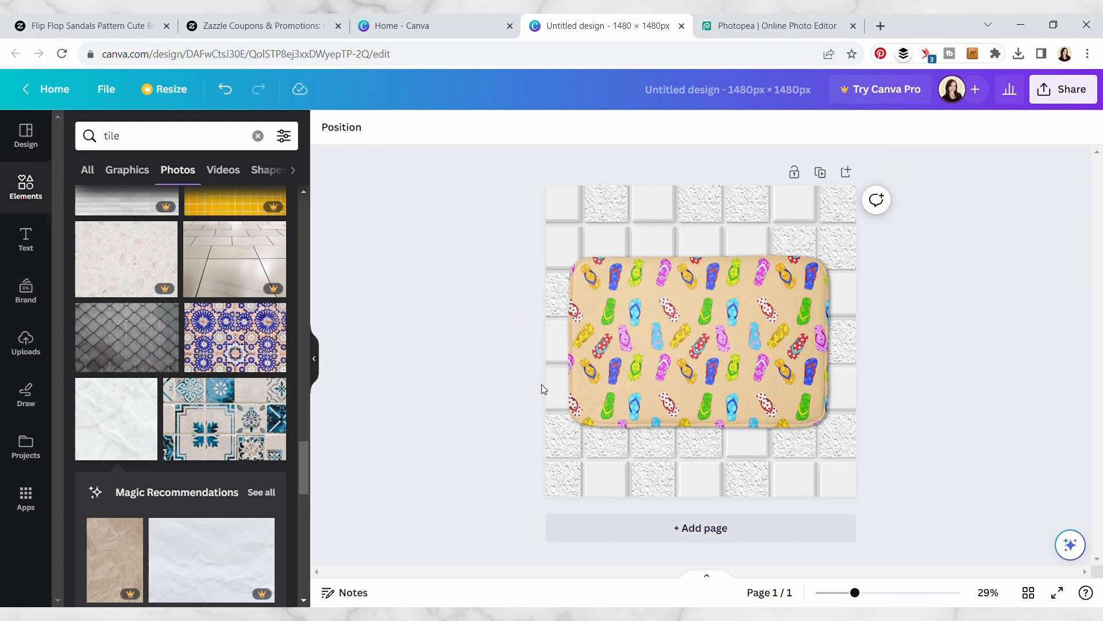
left_click(589, 315)
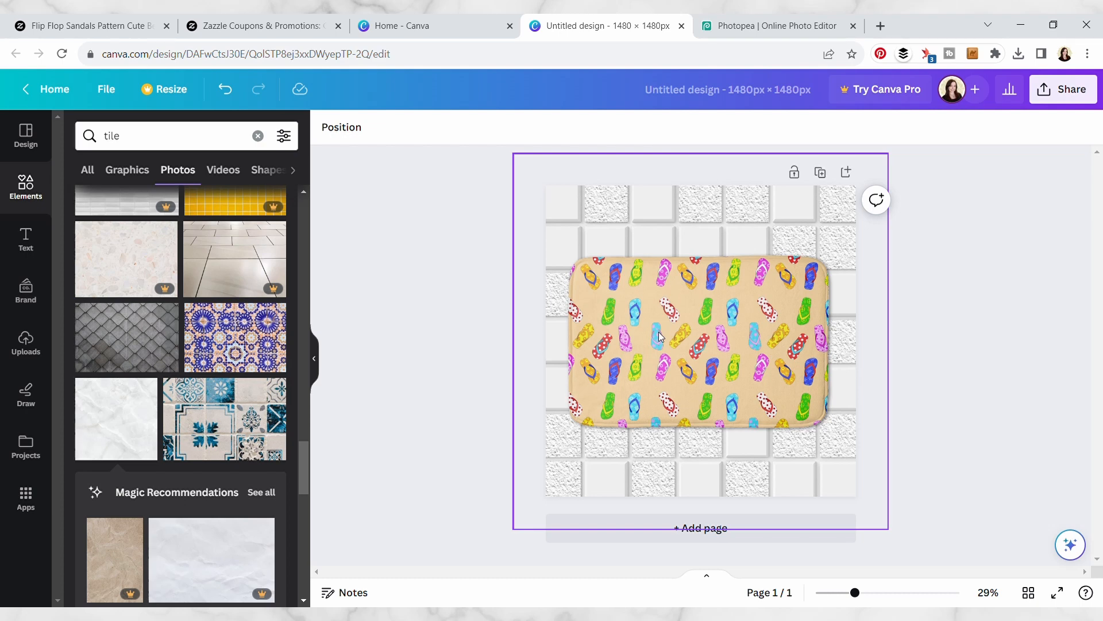
mouse_move(629, 431)
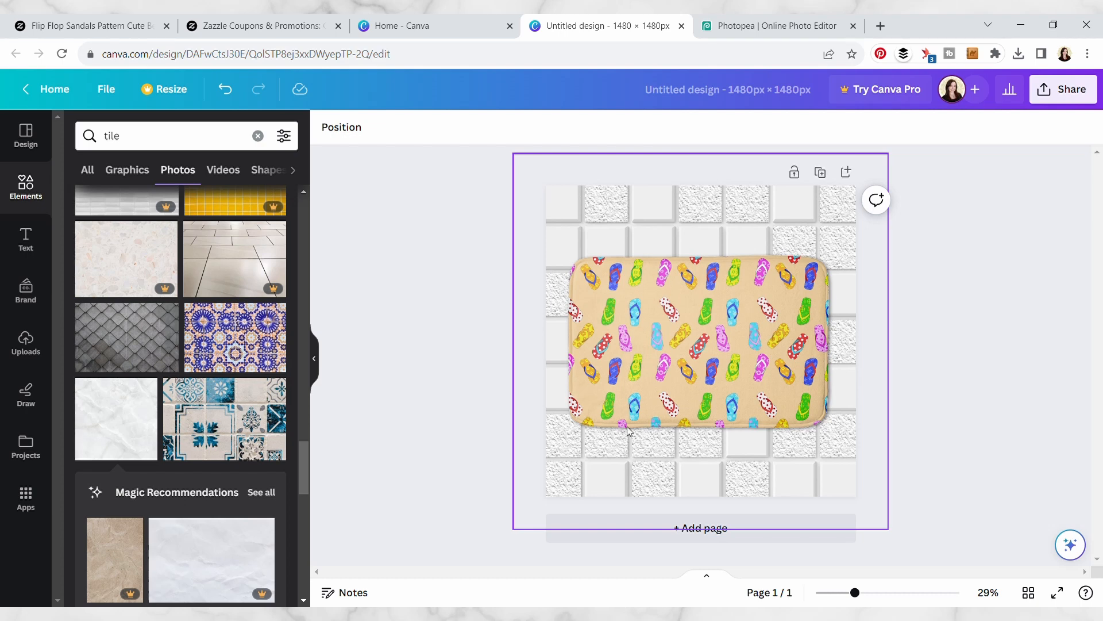
mouse_move(662, 265)
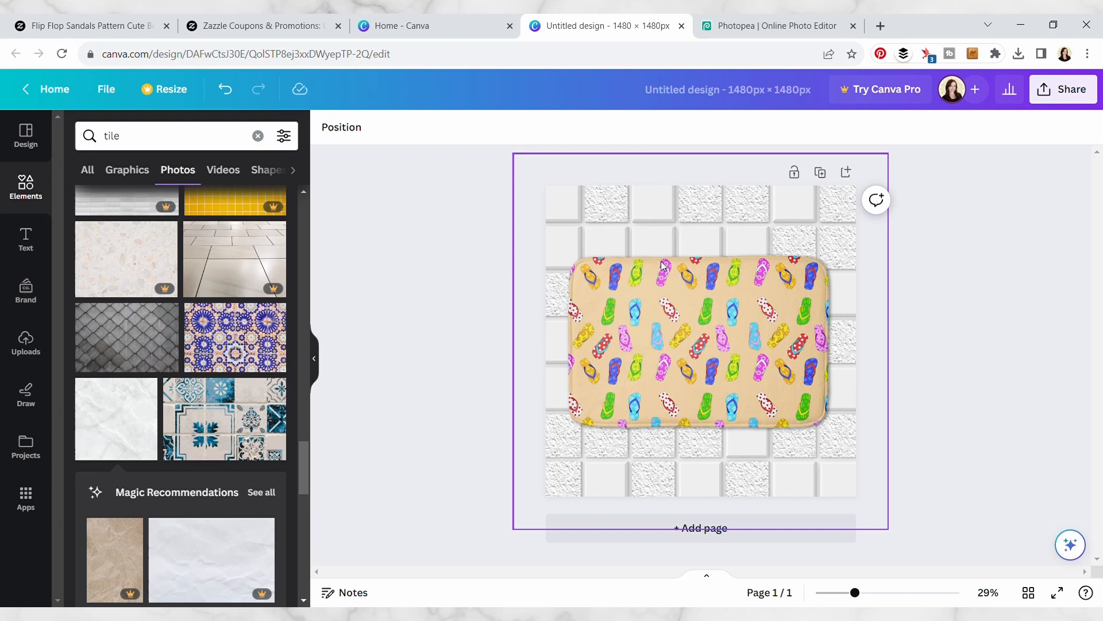
left_click(714, 126)
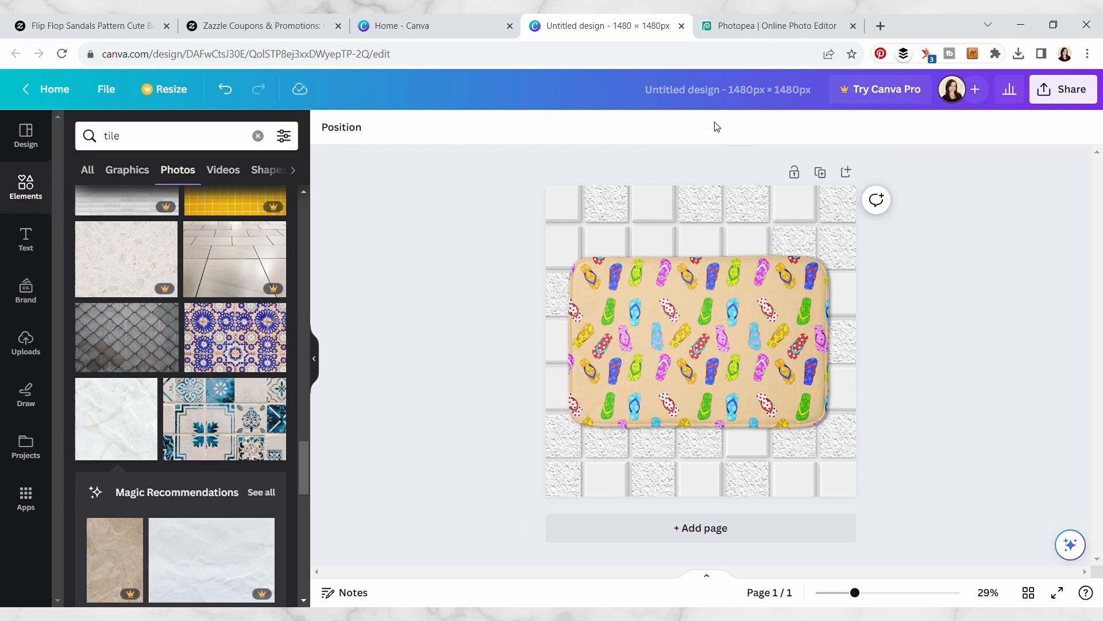
Rename the design 'Flip flops bathmat cover' and download it as a JPG via Share.
left_click(729, 89)
type("Flip flops bathmat cover")
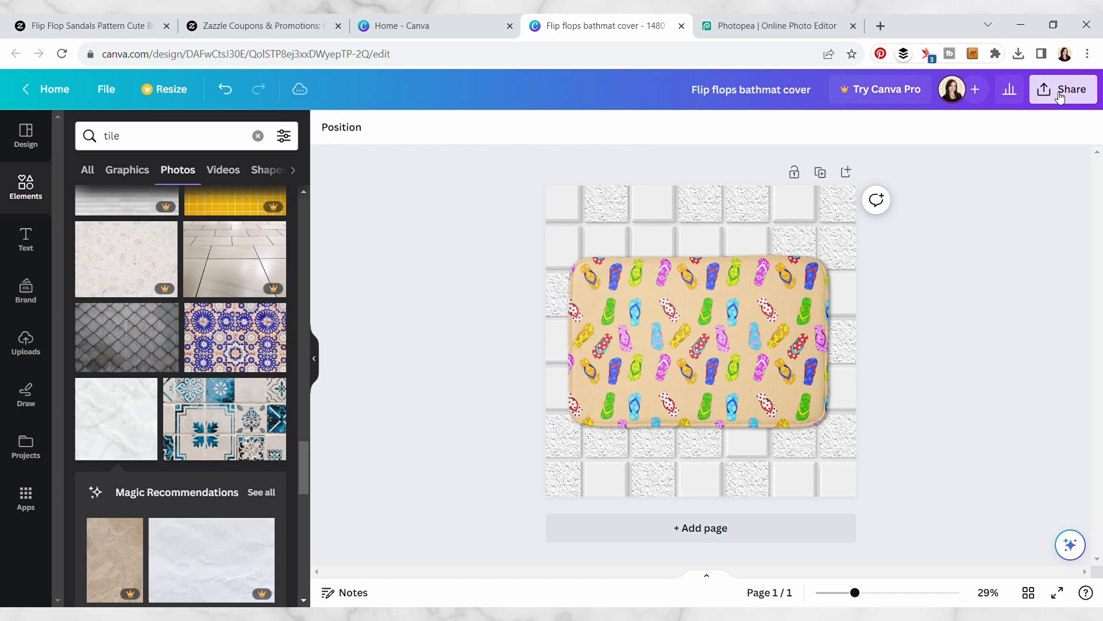
left_click(1064, 89)
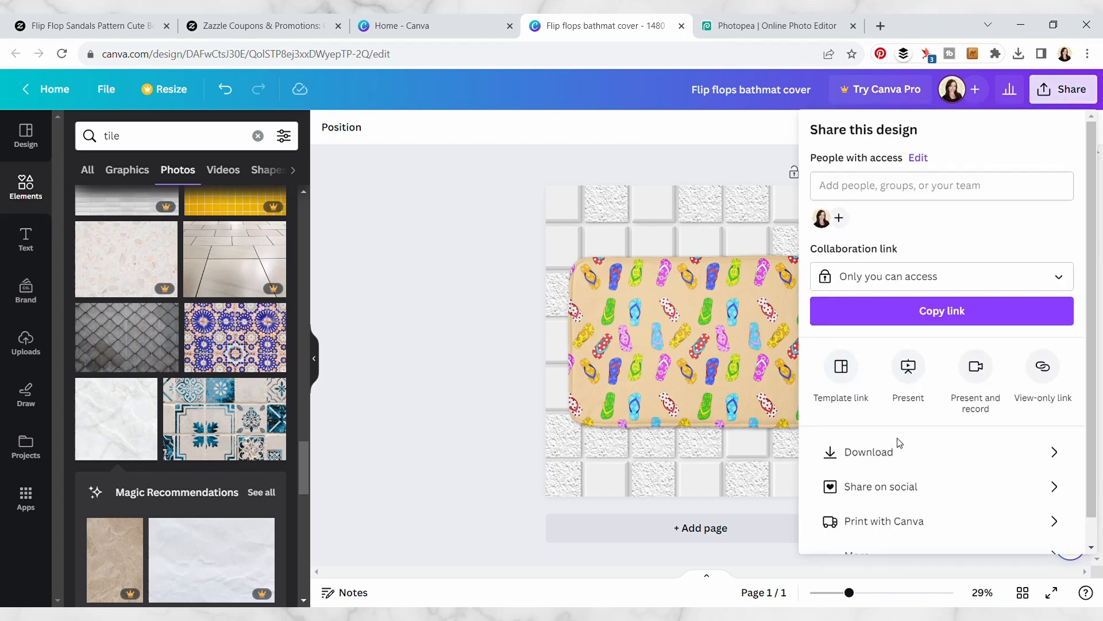
left_click(869, 452)
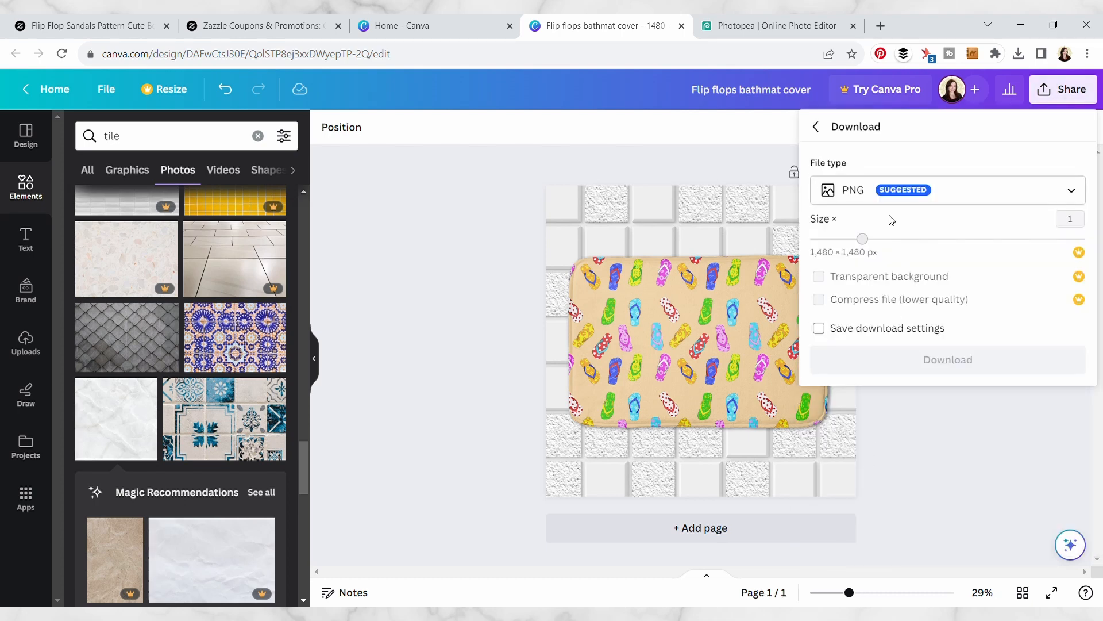
left_click(946, 190)
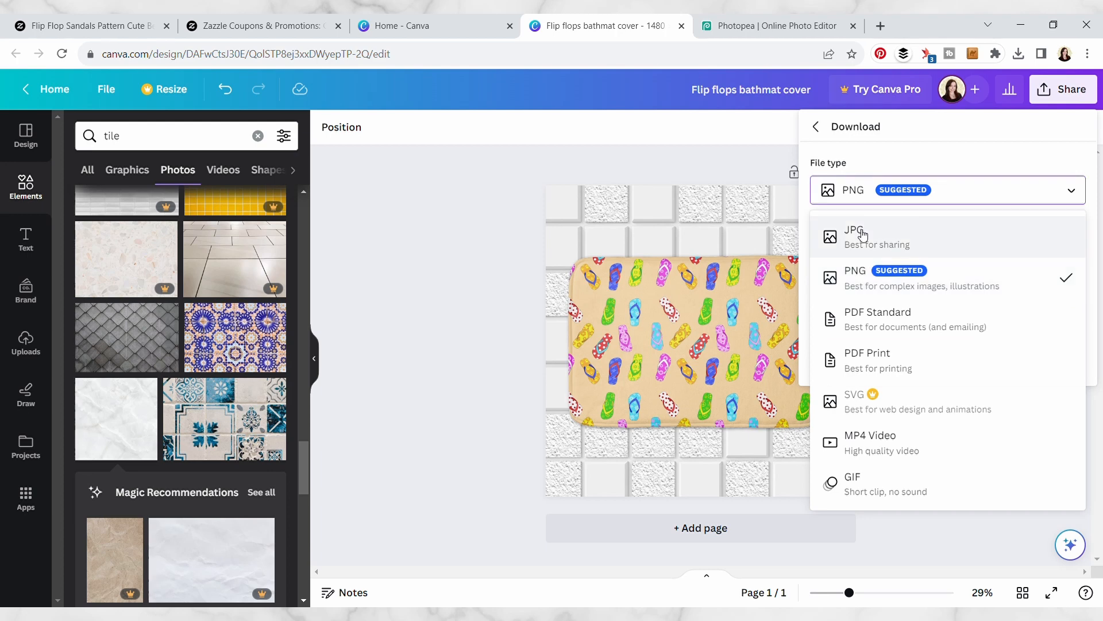
left_click(854, 236)
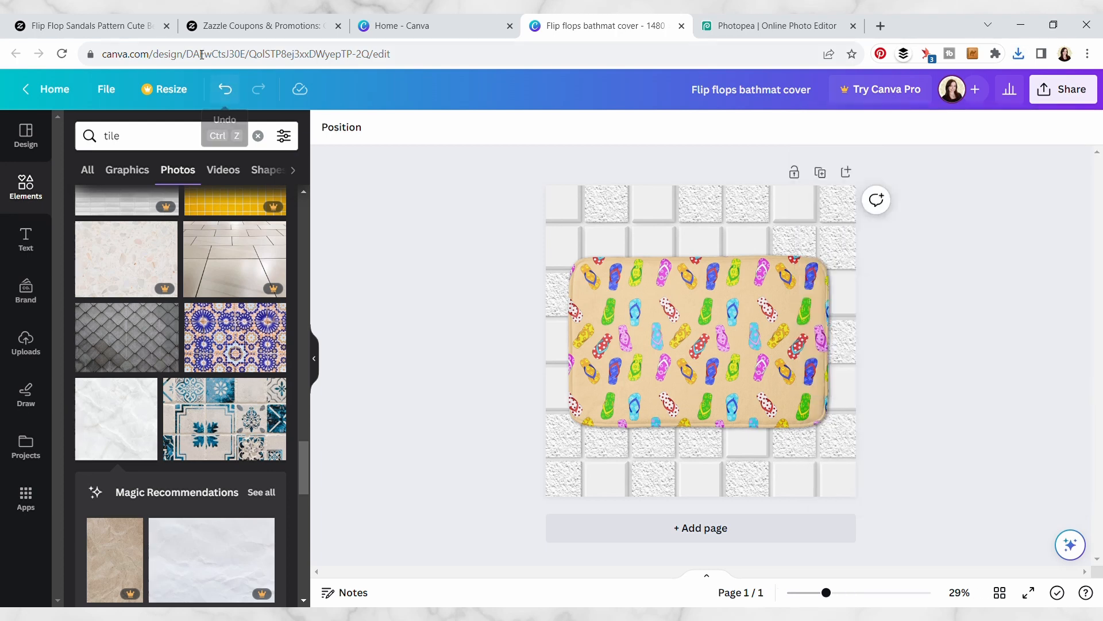
mouse_move(138, 41)
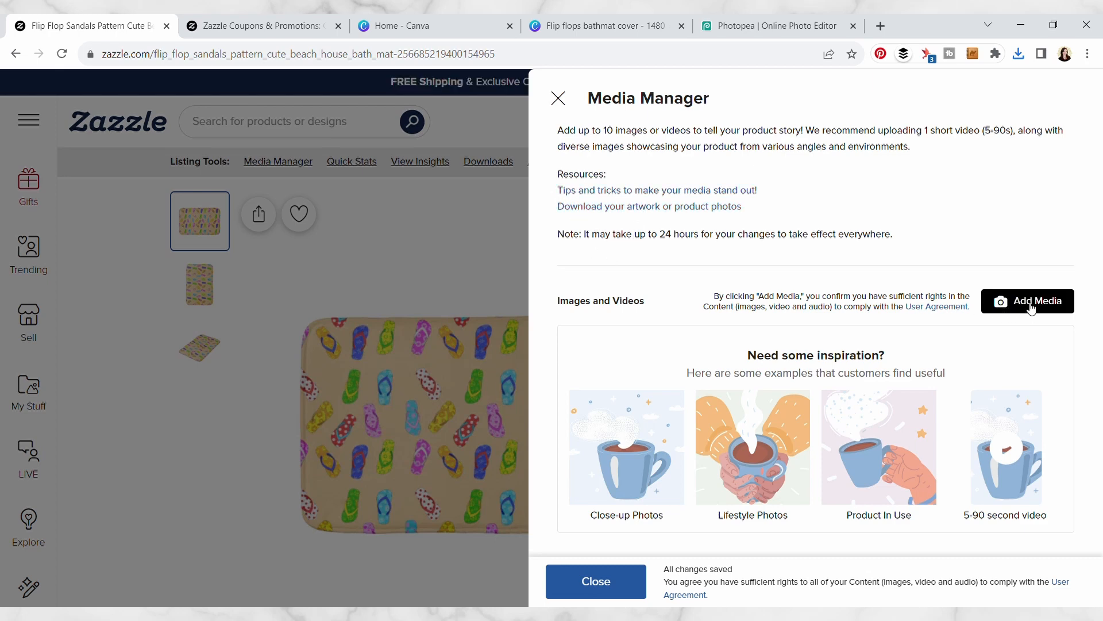
Add the JPG to the Zazzle listing through Media Manager as the cover photo.
left_click(1028, 300)
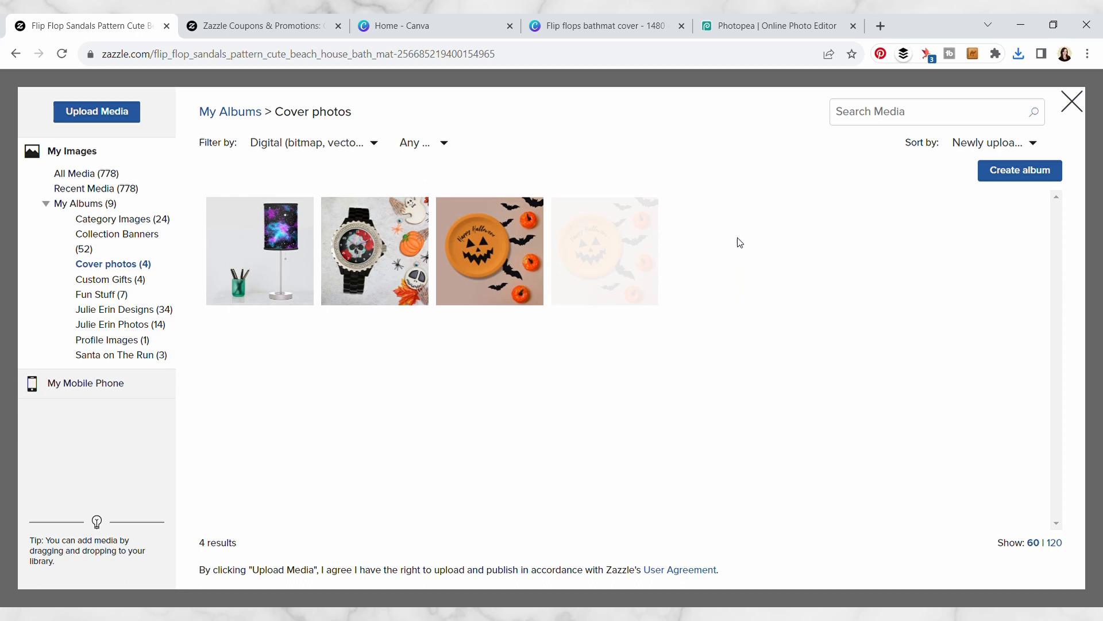
mouse_move(850, 266)
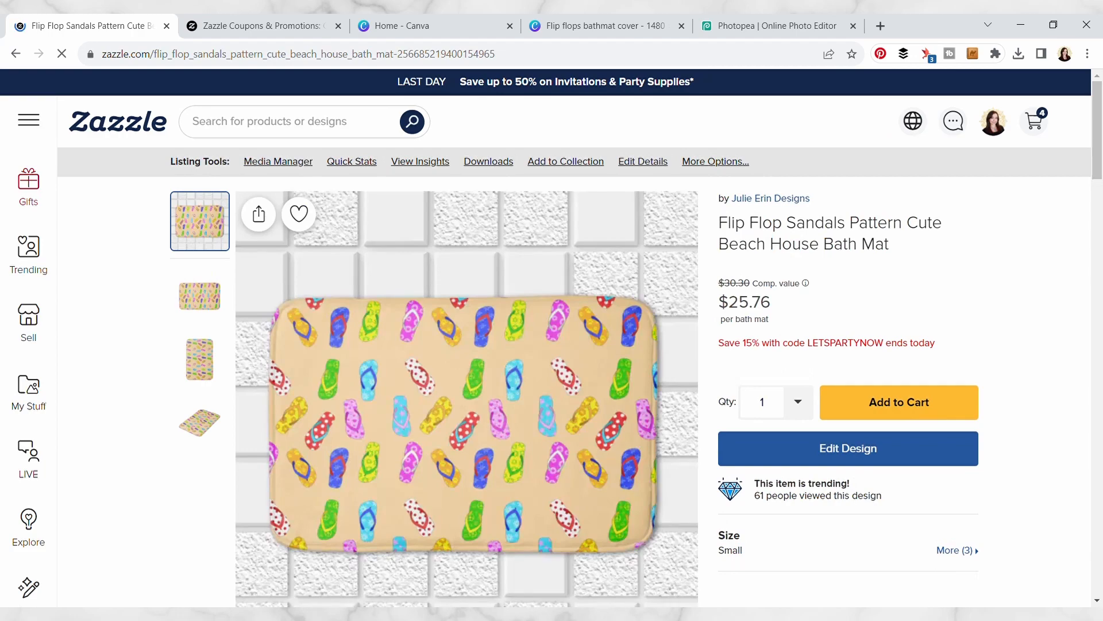
scroll("down", 3)
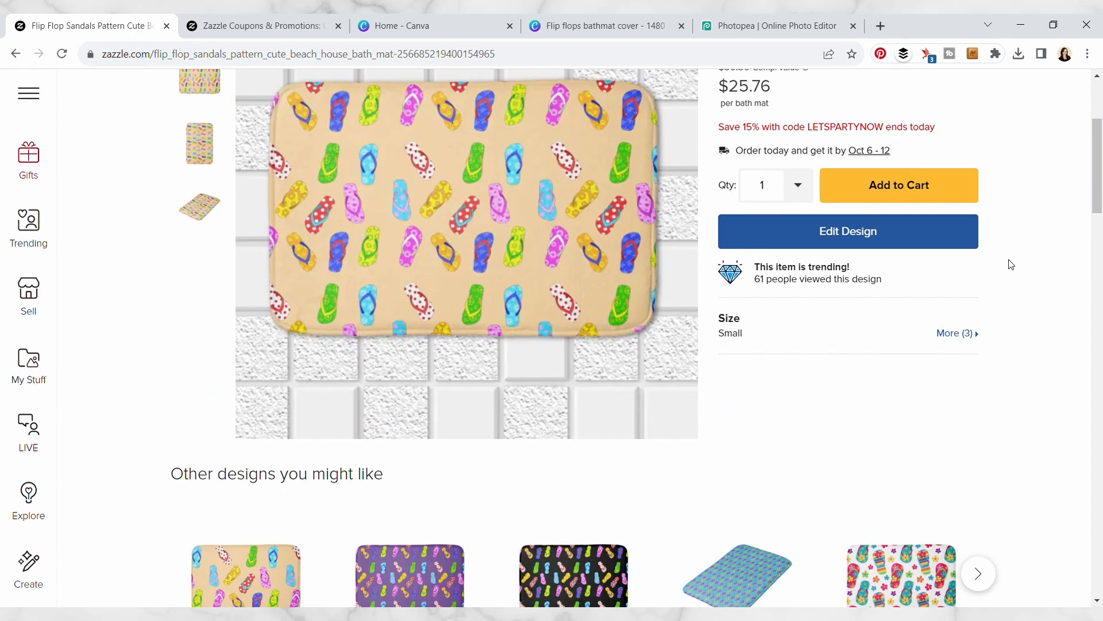
scroll("down", 3)
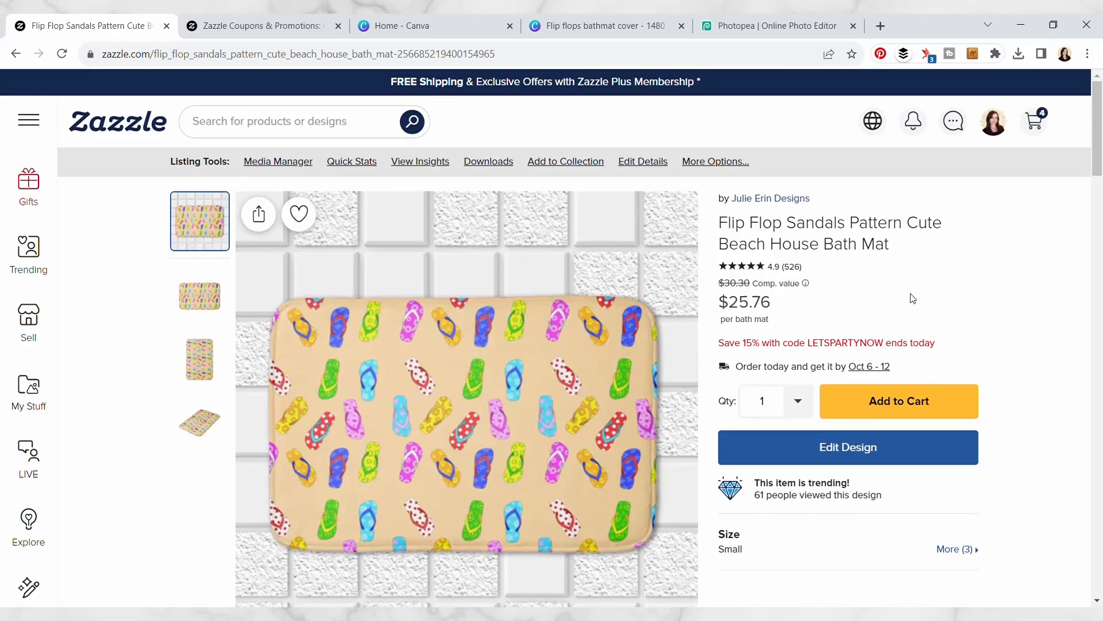
mouse_move(993, 319)
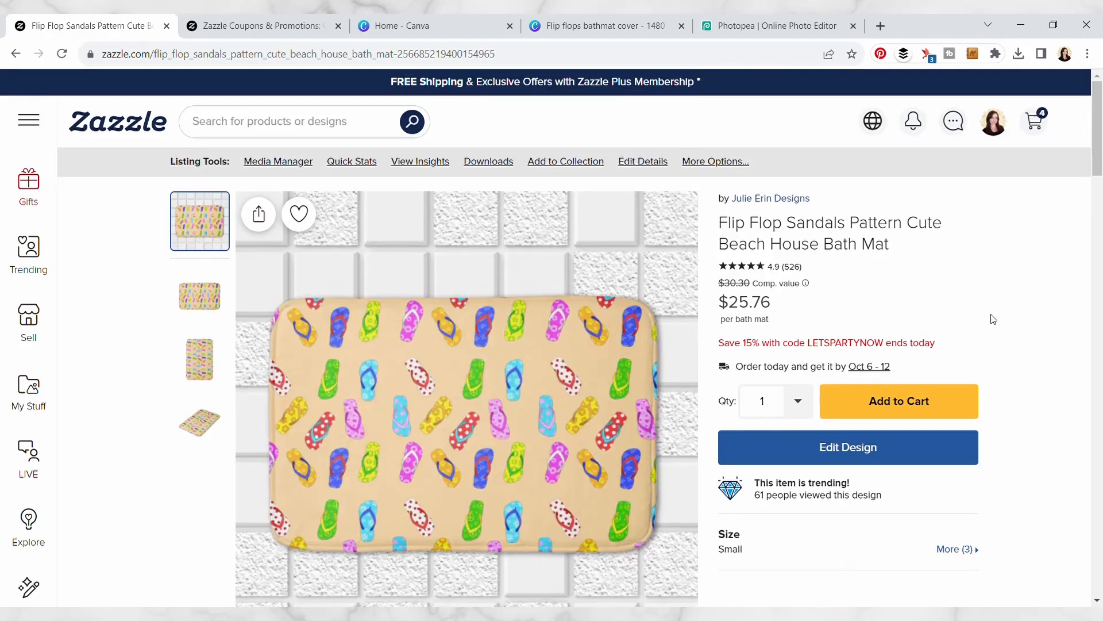
scroll("down", 3)
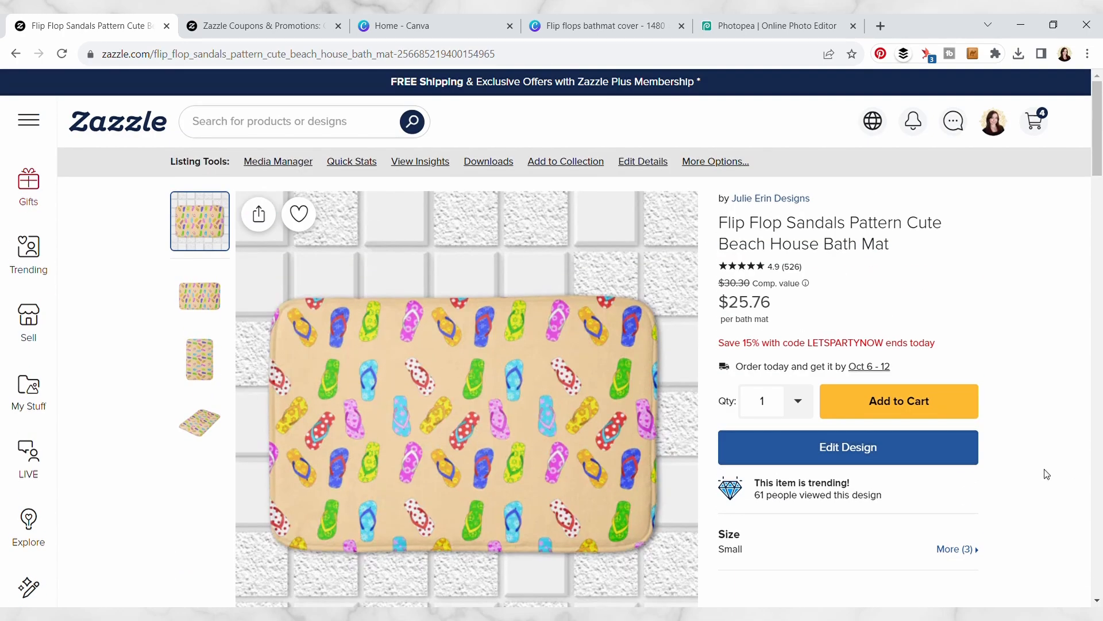
scroll("down", 3)
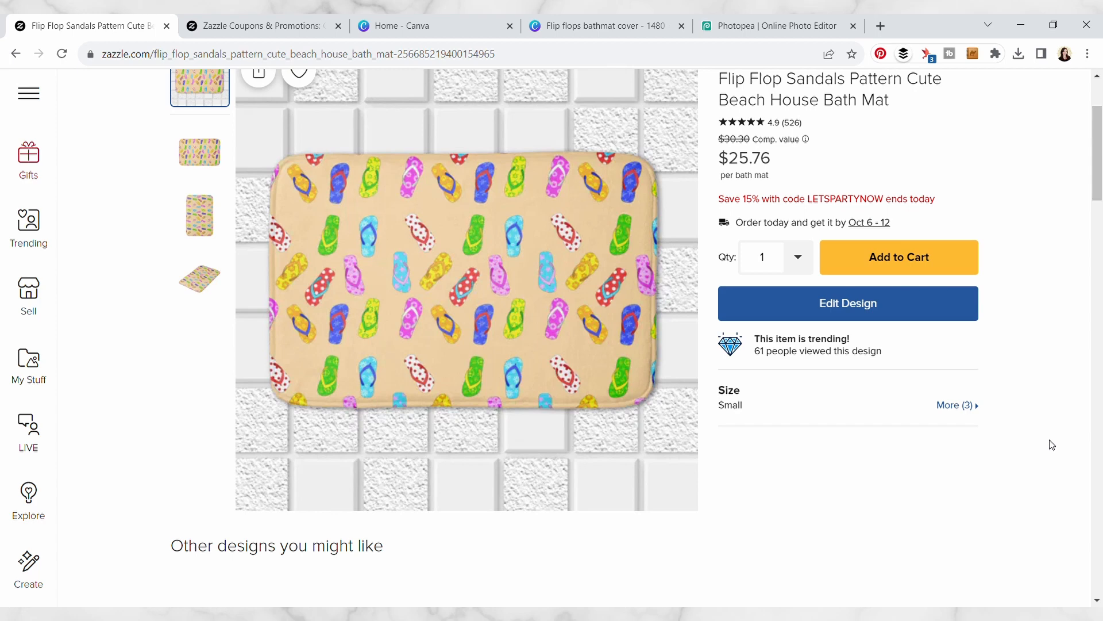